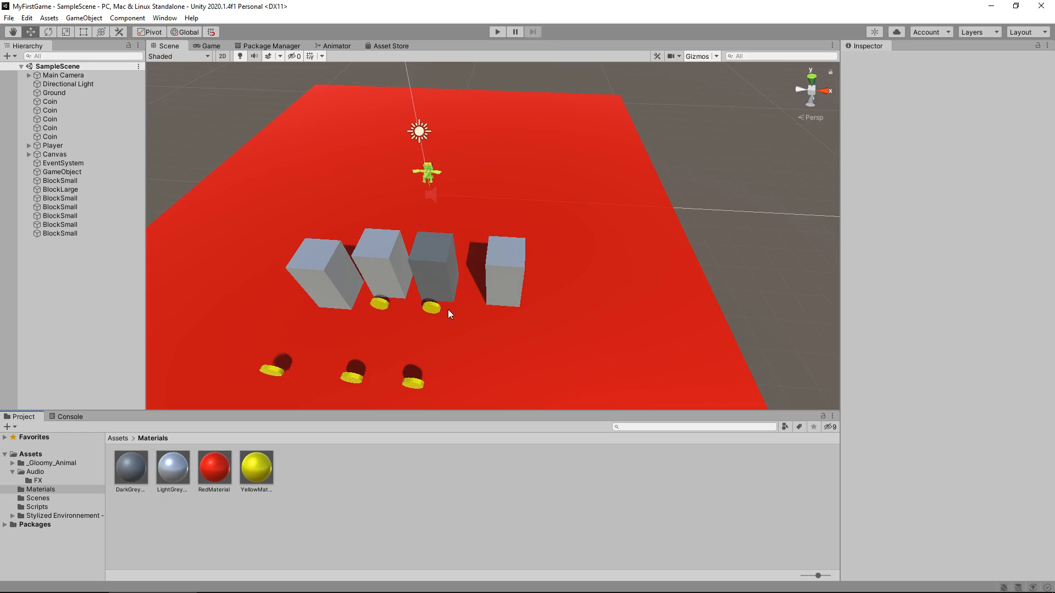
mouse_move(598, 260)
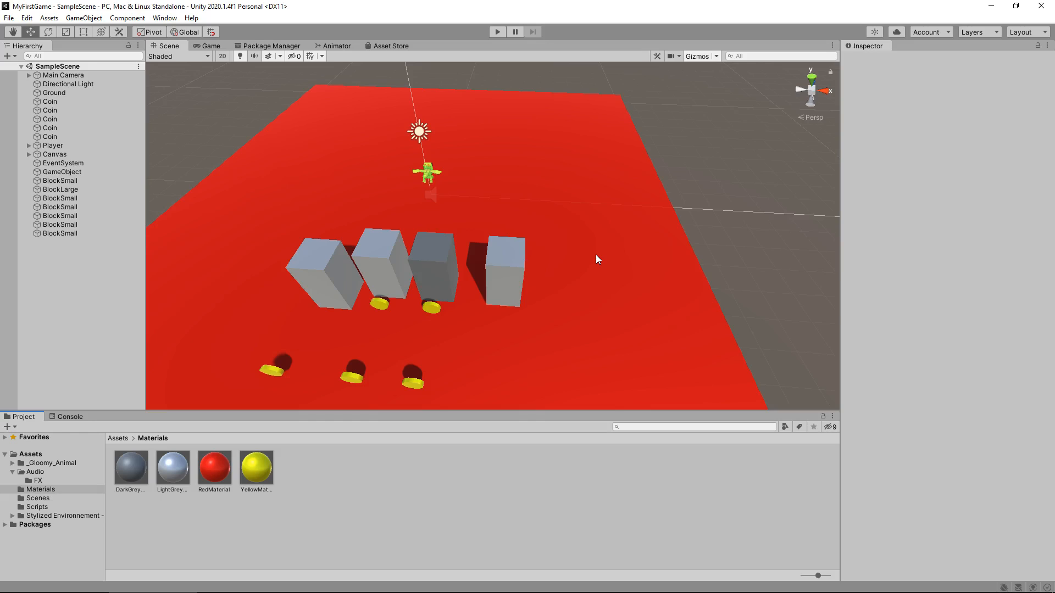
mouse_move(585, 250)
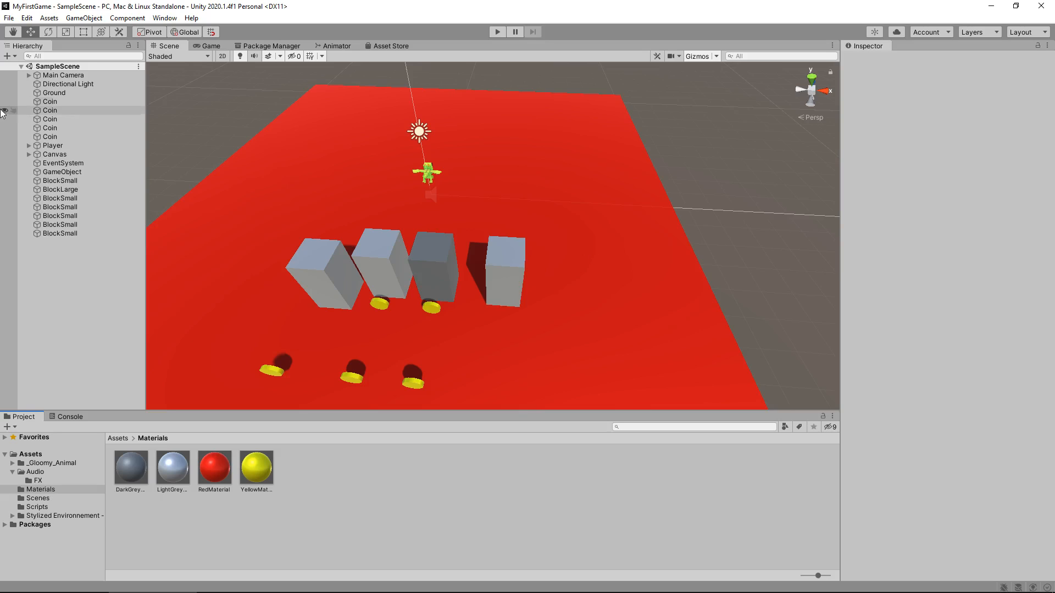
Expand Canvas, select the SCORE: 0 Text object and zoom the Scene view out
click(30, 154)
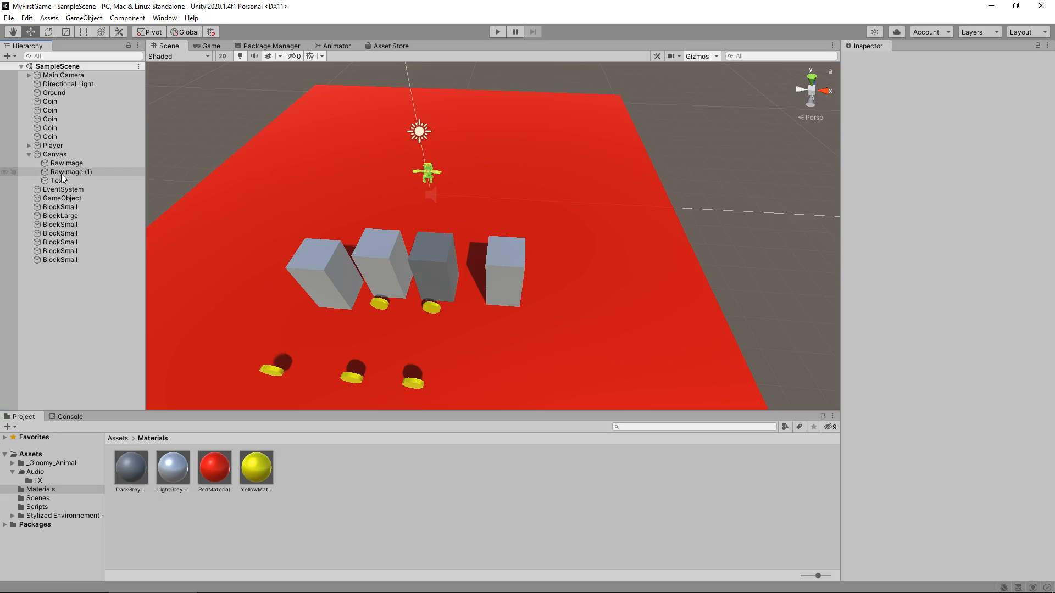
click(57, 180)
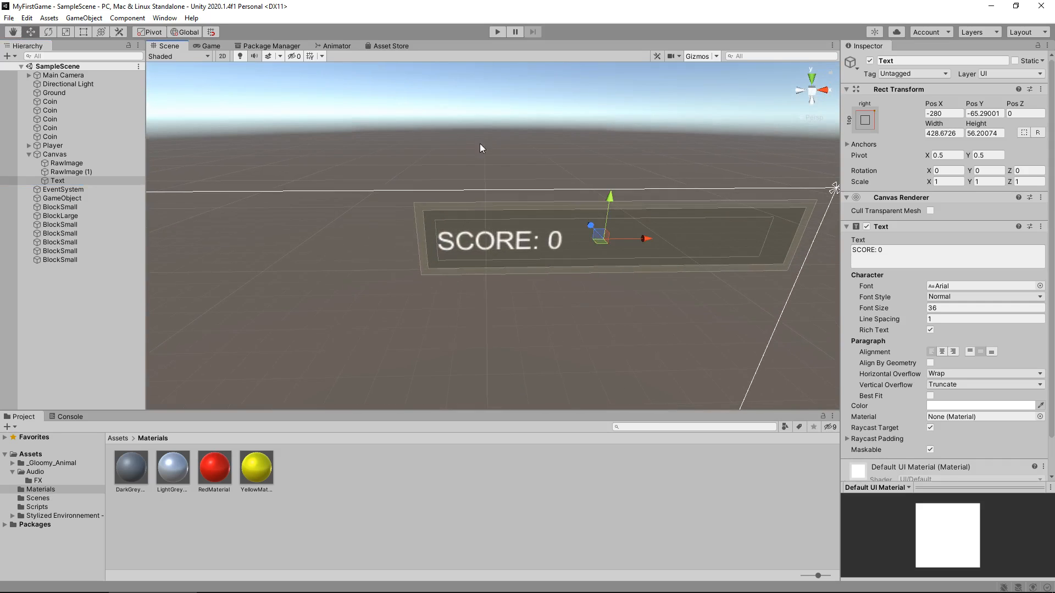
scroll(down, 3)
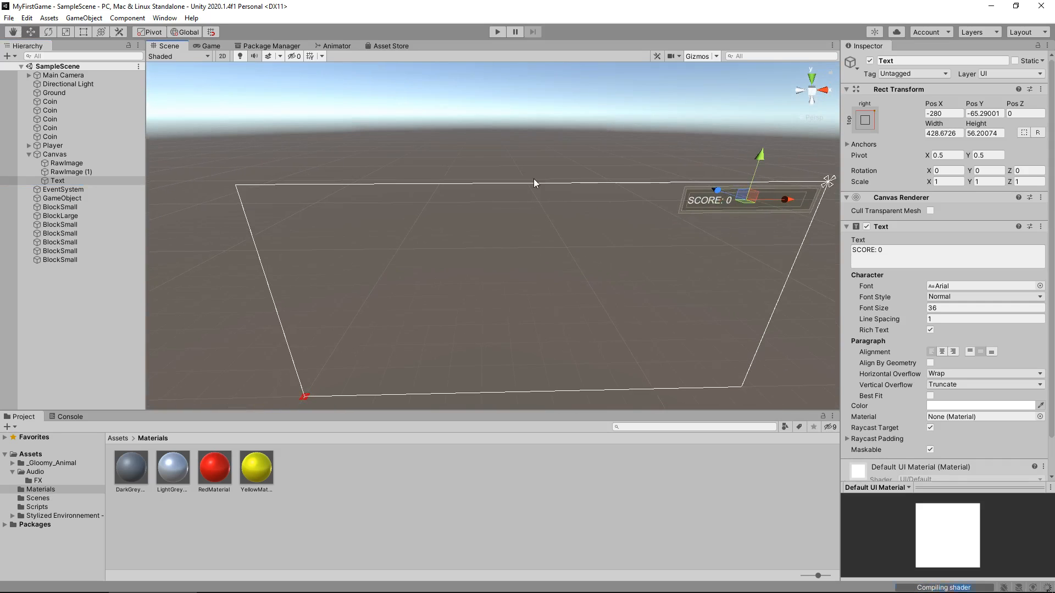
mouse_move(506, 264)
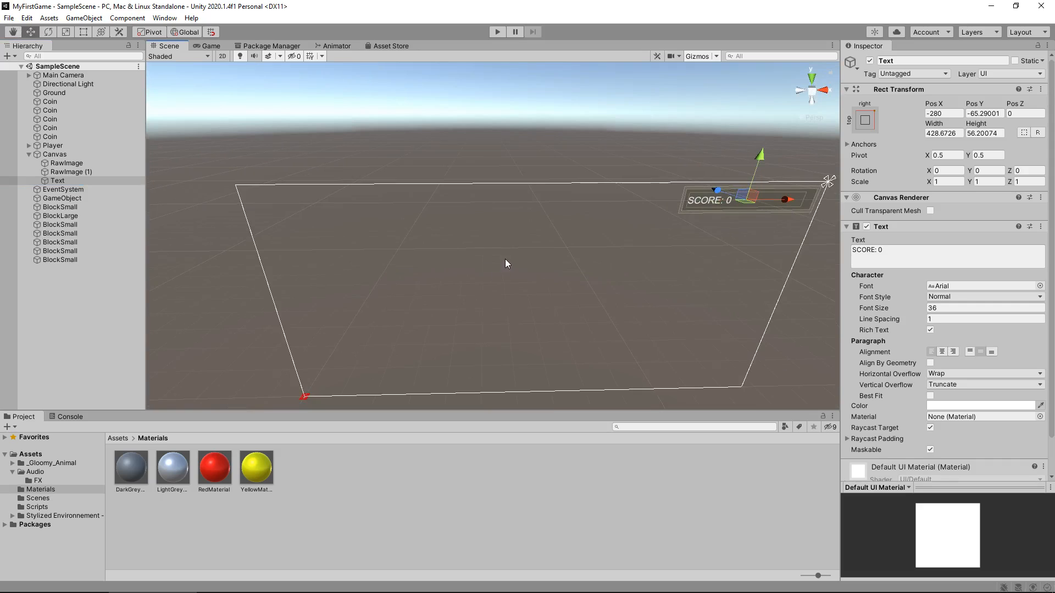
mouse_move(263, 197)
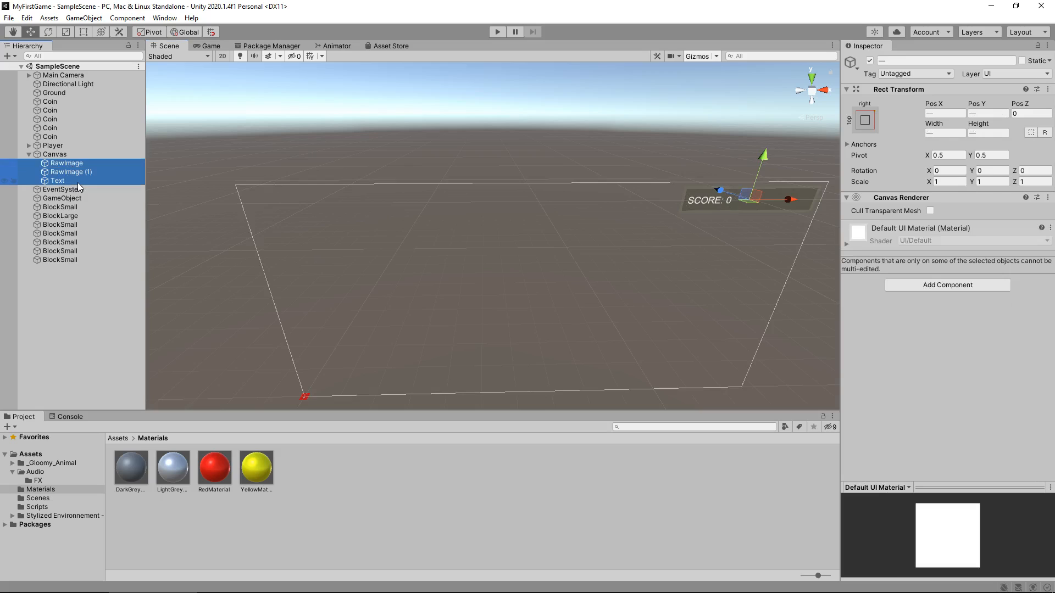
mouse_move(563, 228)
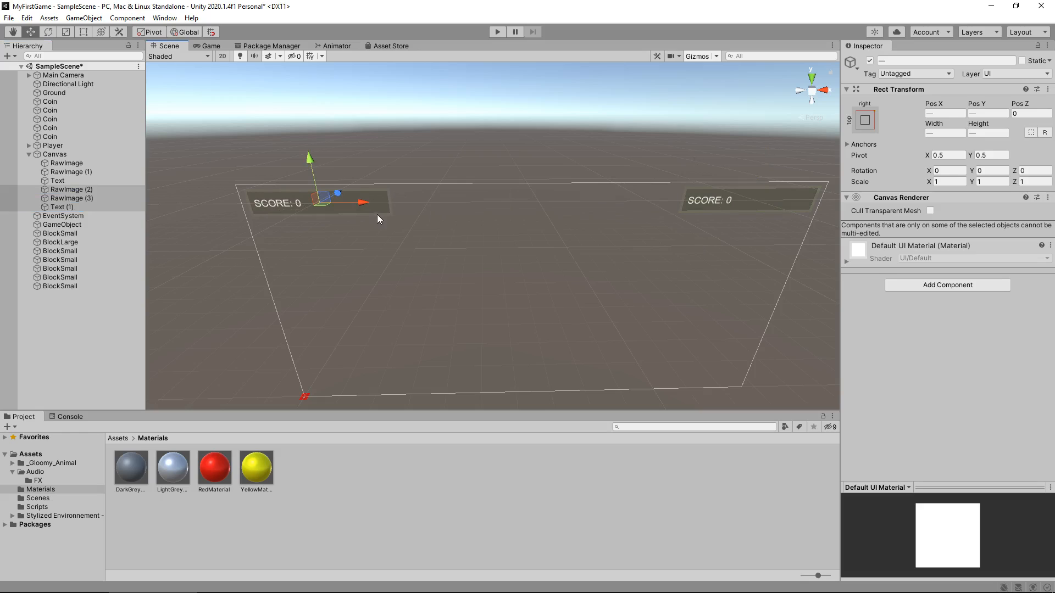
mouse_move(380, 179)
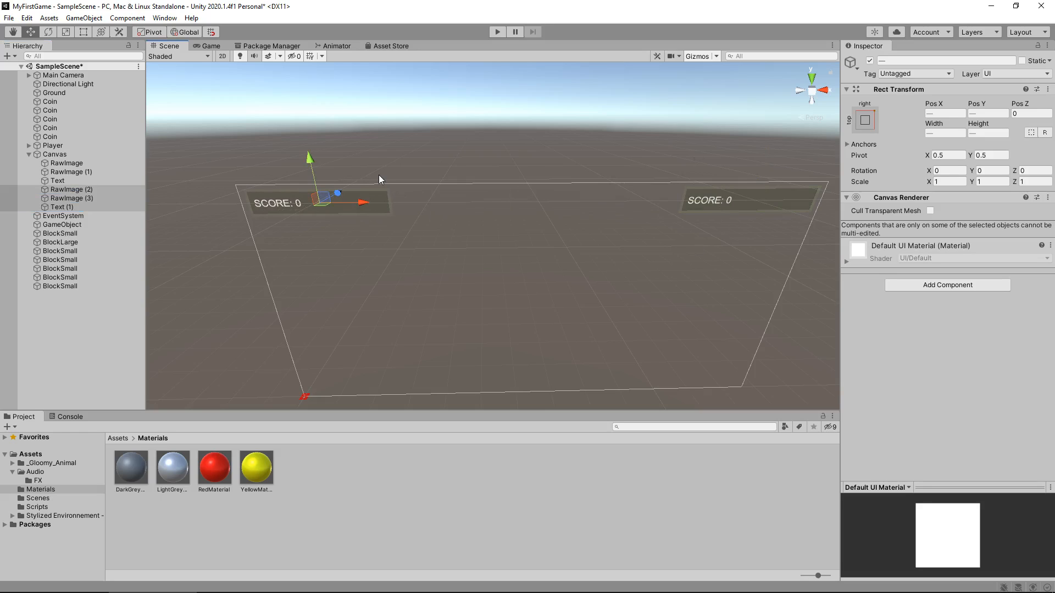
mouse_move(624, 188)
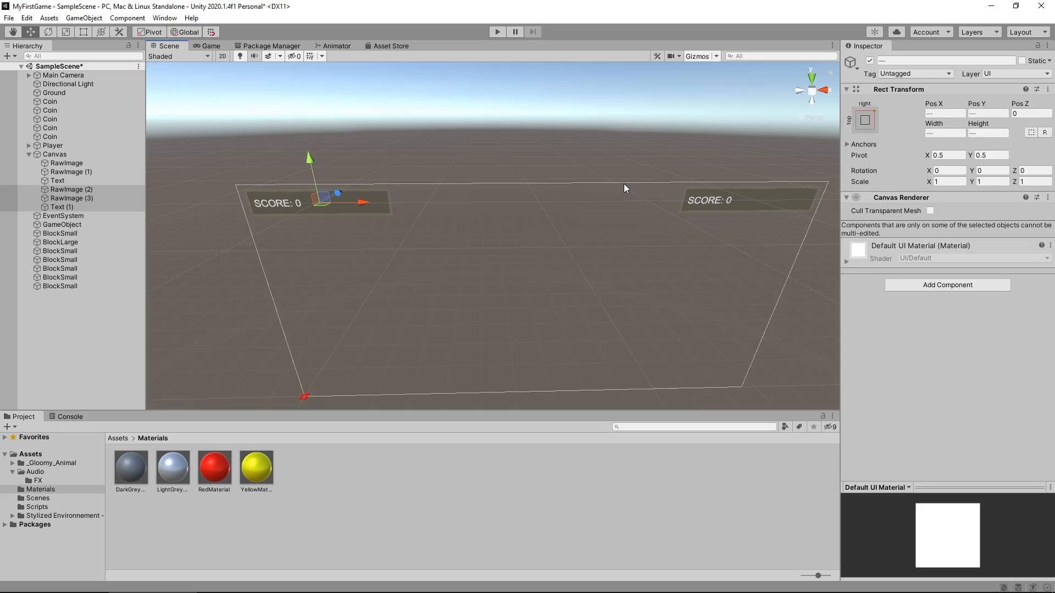
Select the duplicated Text (1) and change its label to read TIME: 30
click(64, 207)
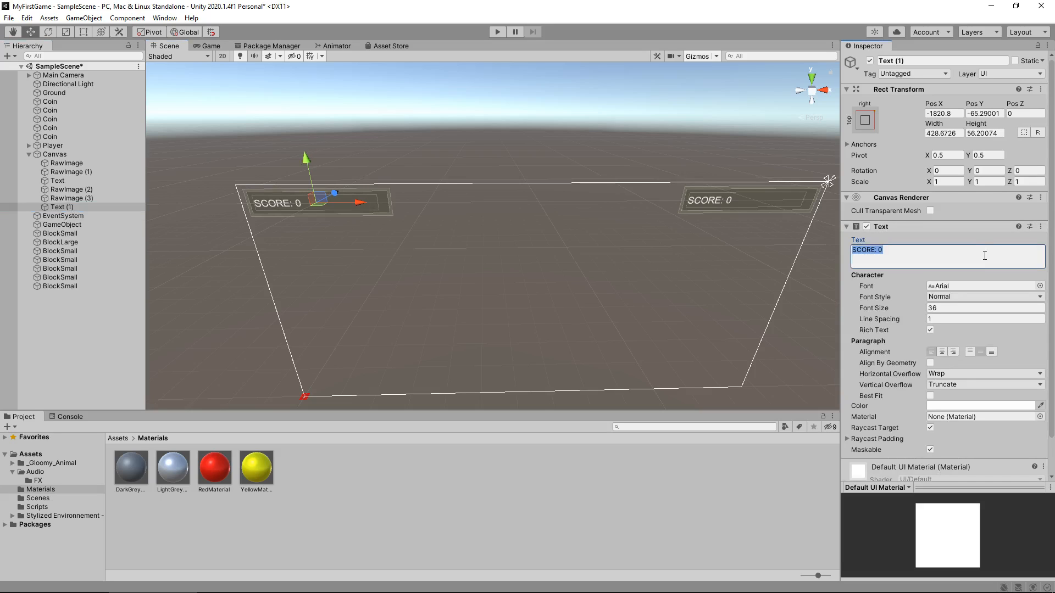
text(TIME)
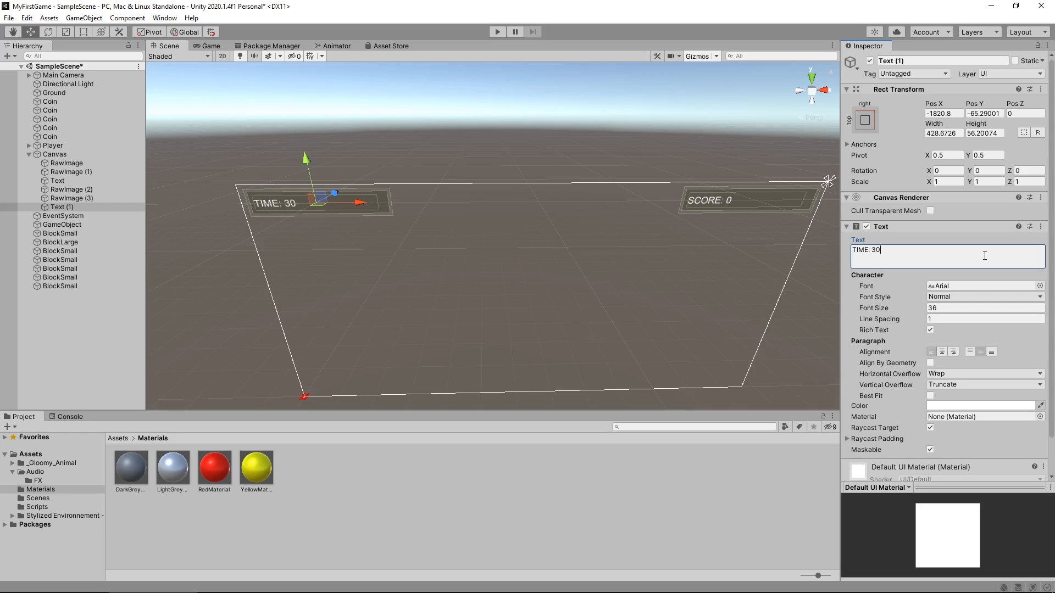
click(435, 499)
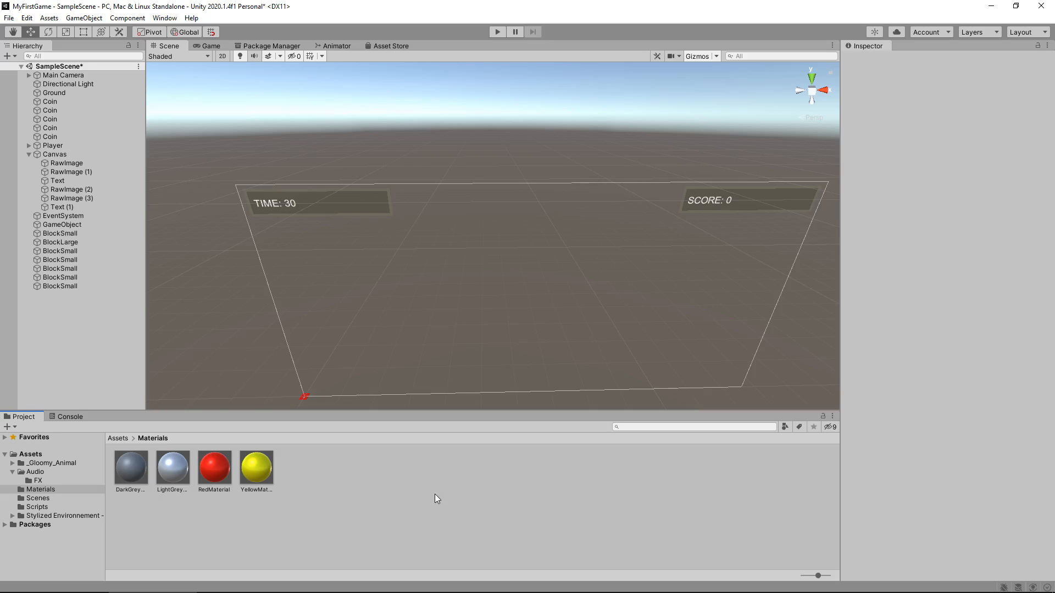
Create a C# script named GlobalTime in Assets/Scripts and launch it for editing
click(38, 507)
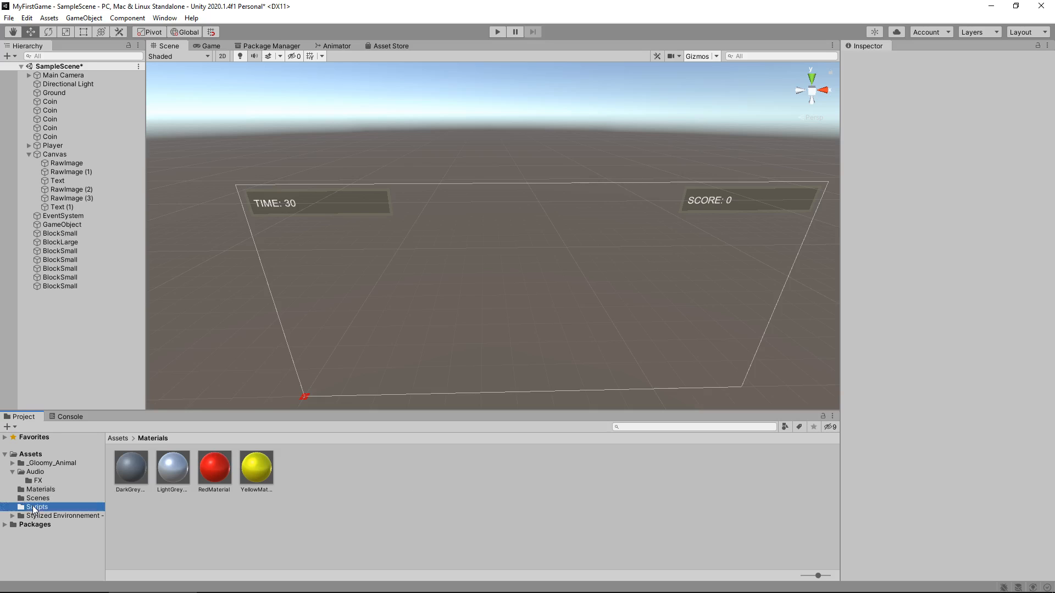
click(37, 506)
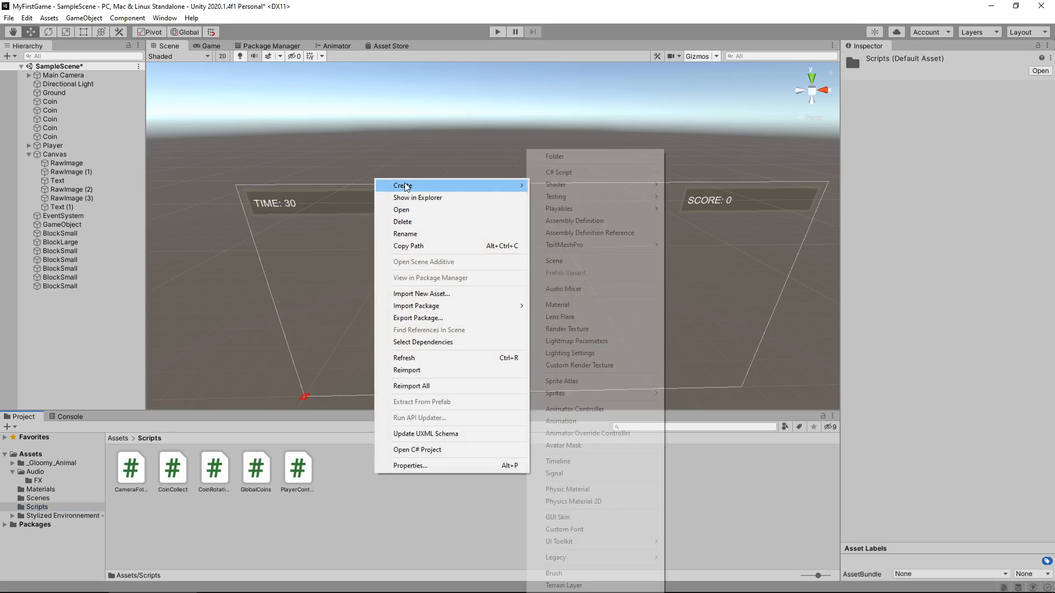
click(558, 173)
text(GlobalTime)
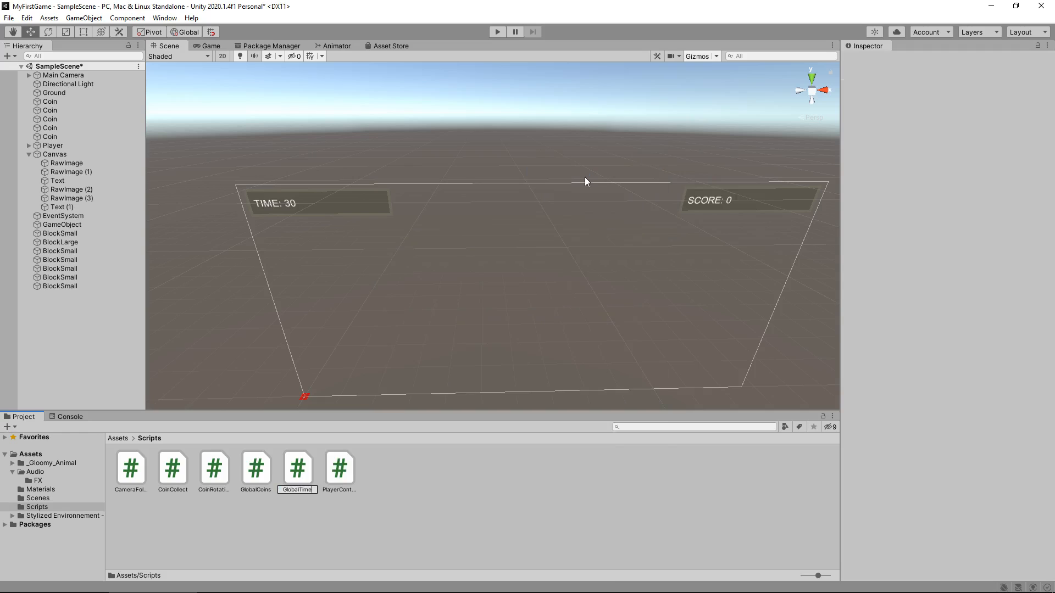
click(298, 467)
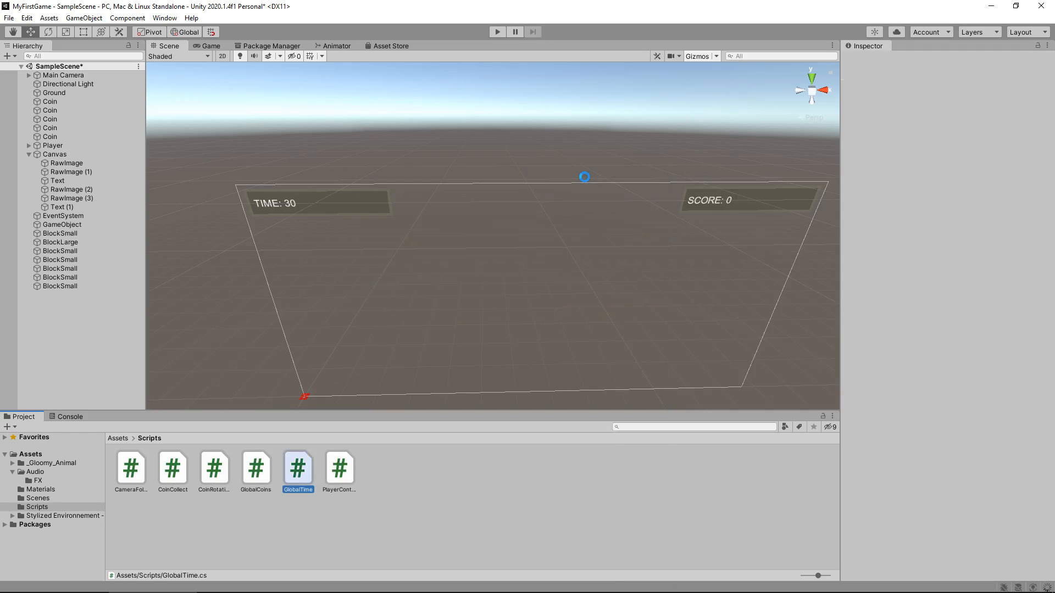
double_click(298, 467)
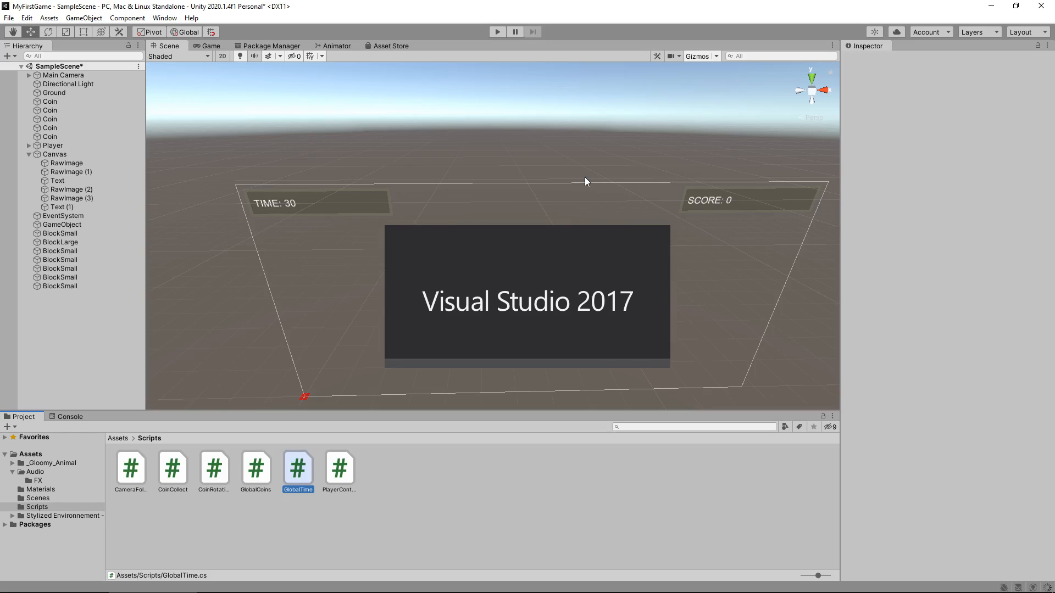
Reopen GlobalTime.cs from the Project window so it loads in Visual Studio
double_click(298, 468)
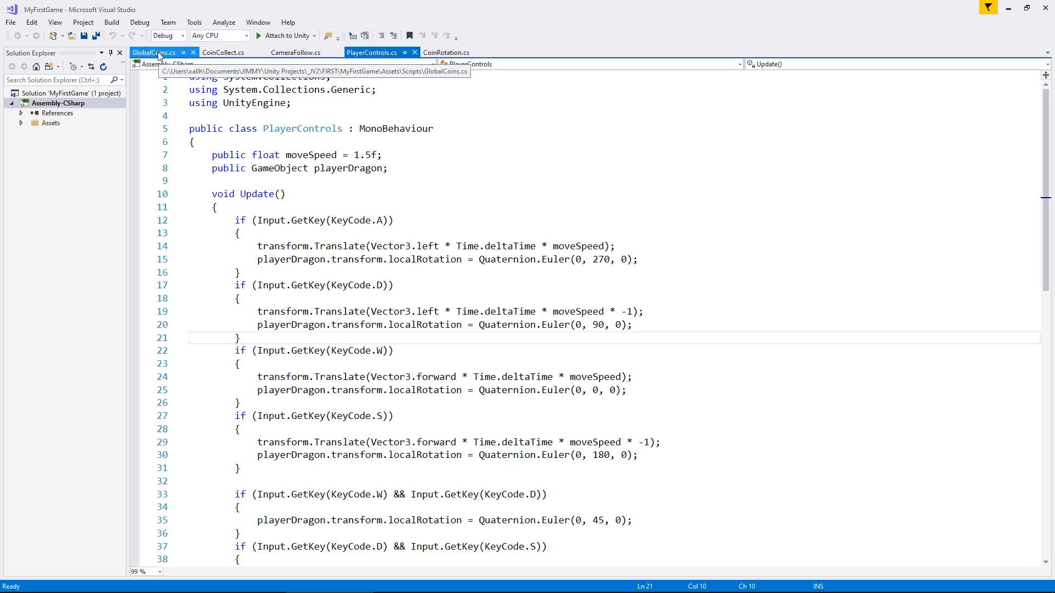
click(371, 52)
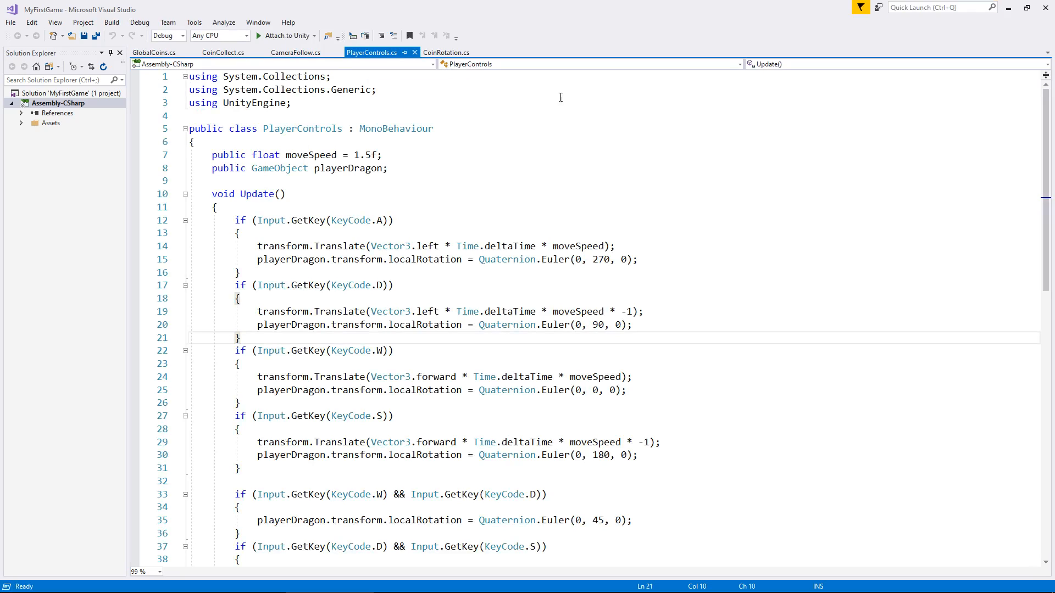
mouse_move(1011, 8)
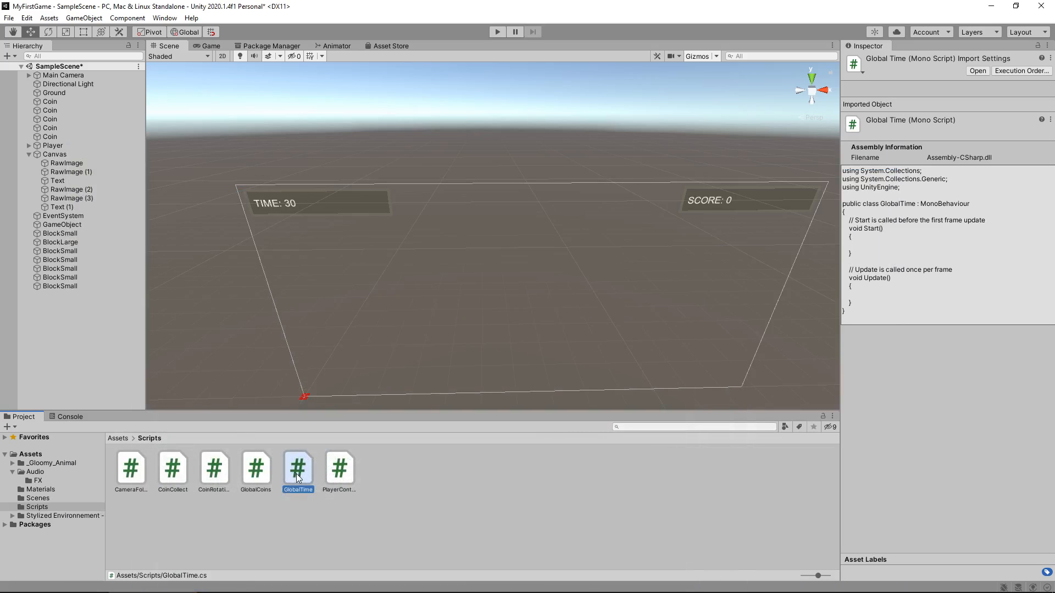
double_click(297, 468)
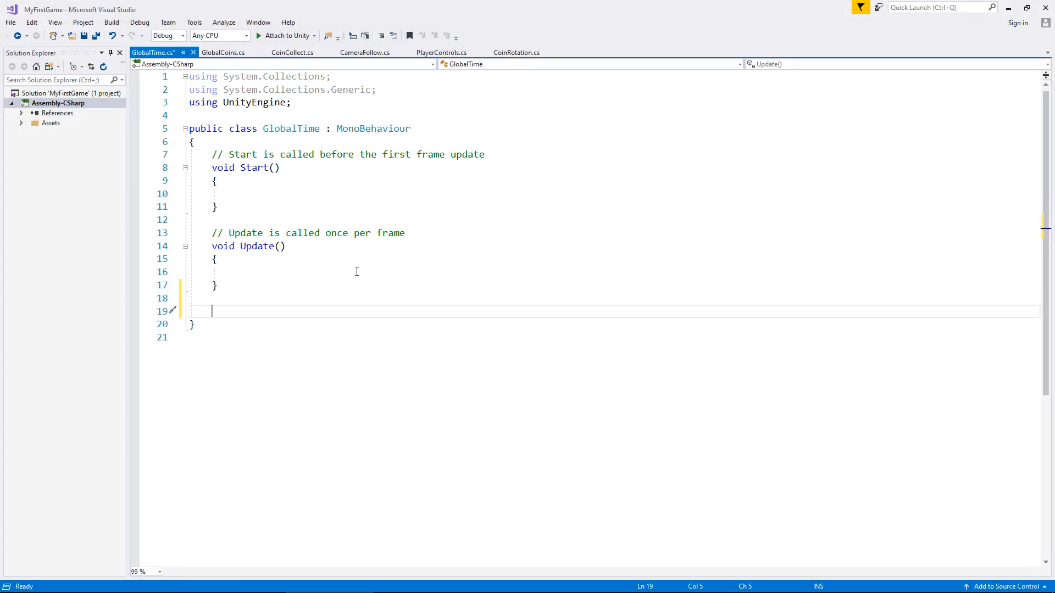
Declare an IEnumerator DeductSecond() coroutine in GlobalTime
text(IERn)
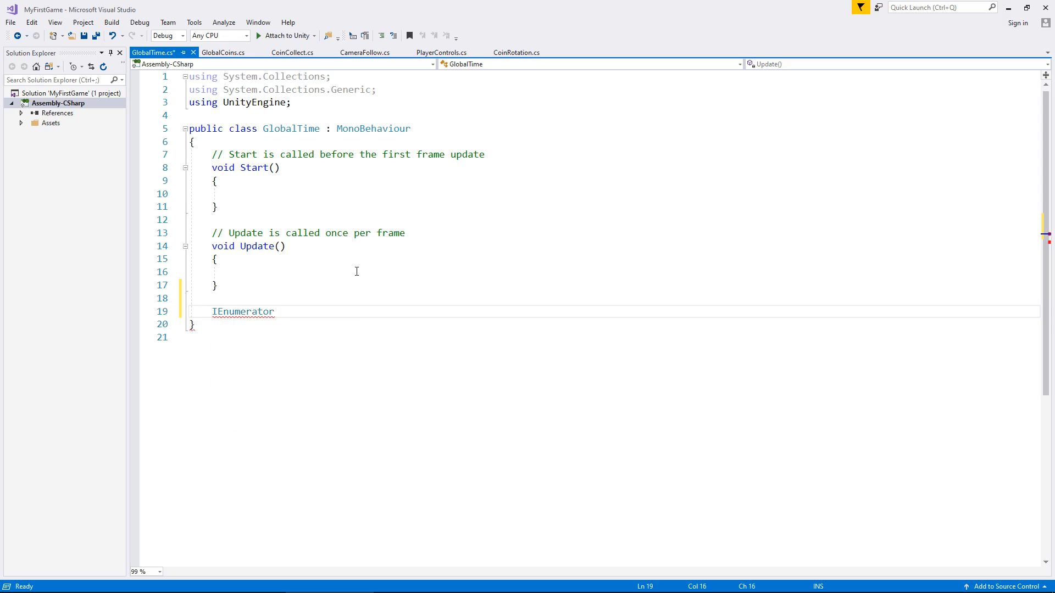
text(DeductSecon)
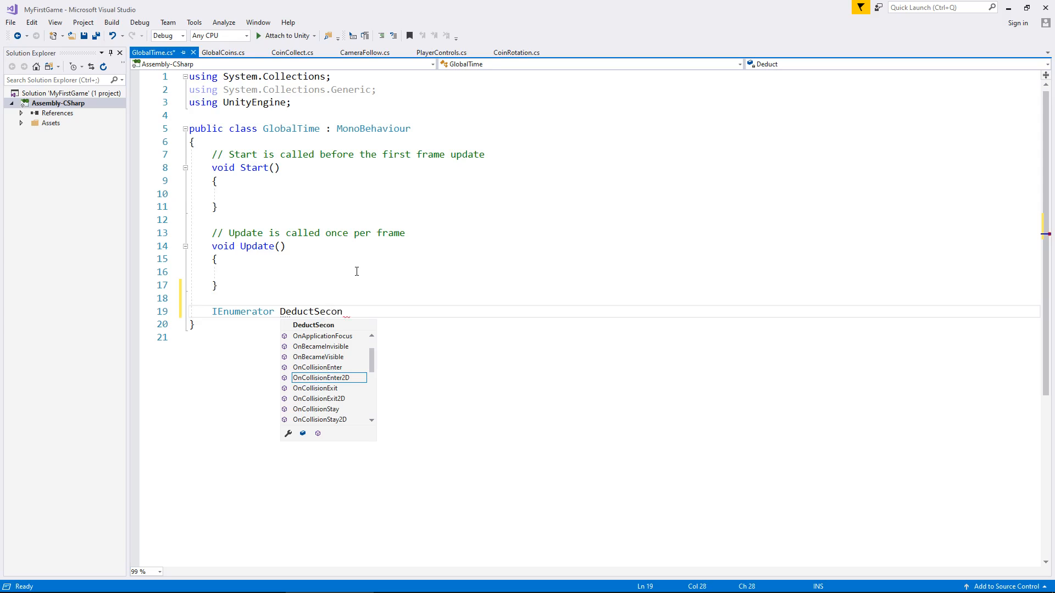
text(d())
text({)
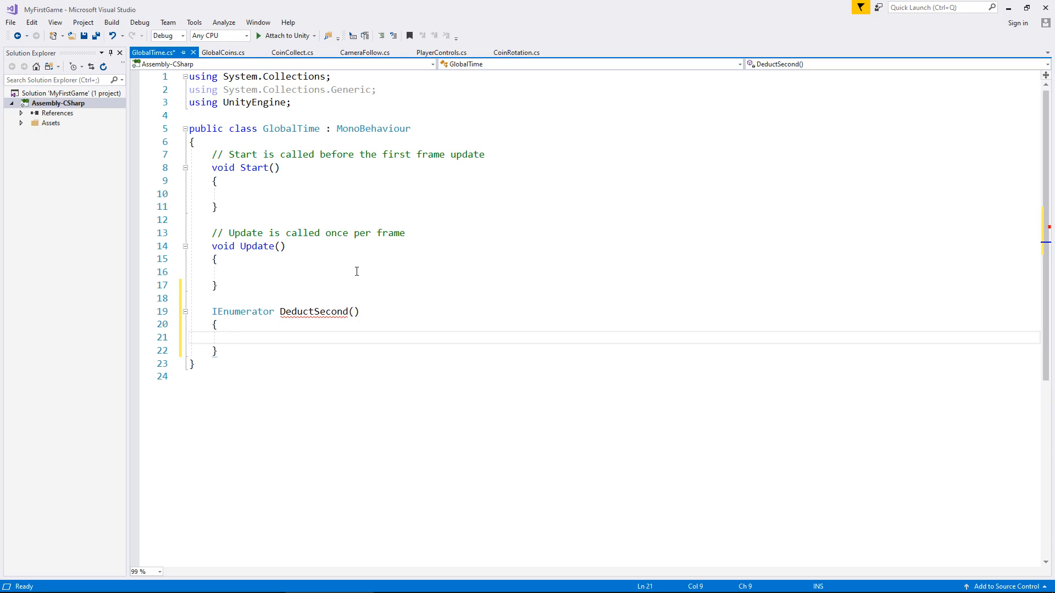
Add yield return new WaitForSeconds(1); inside DeductSecond
text(yield return new)
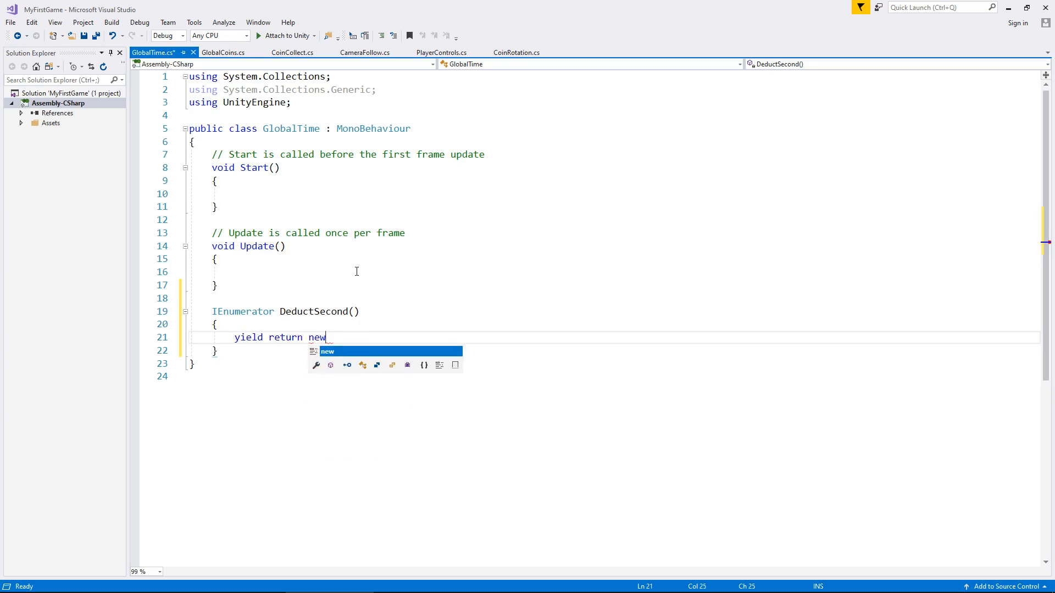
text(WaitFo)
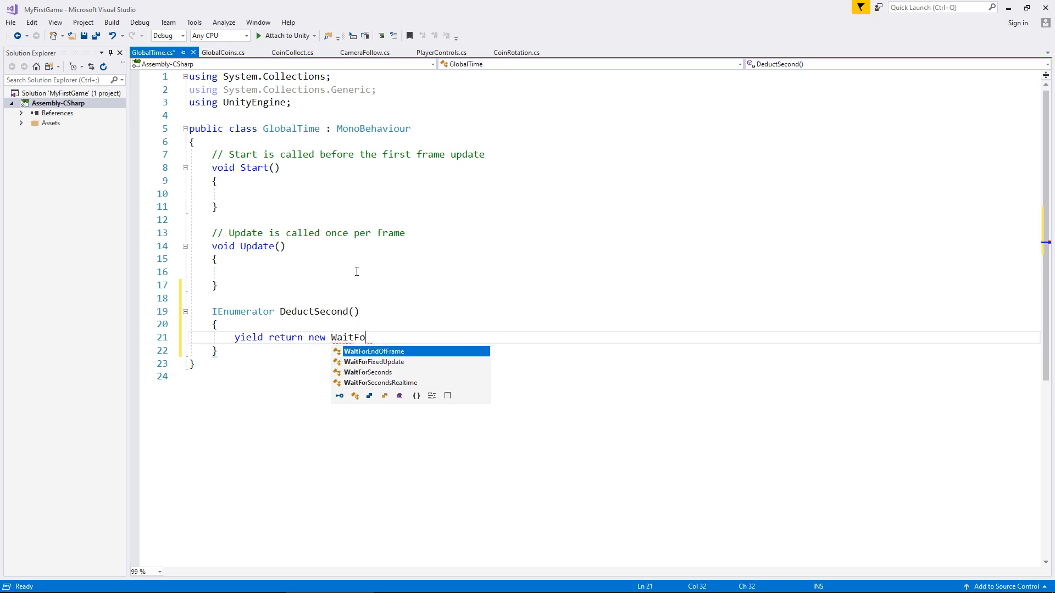
text(rSeconds)
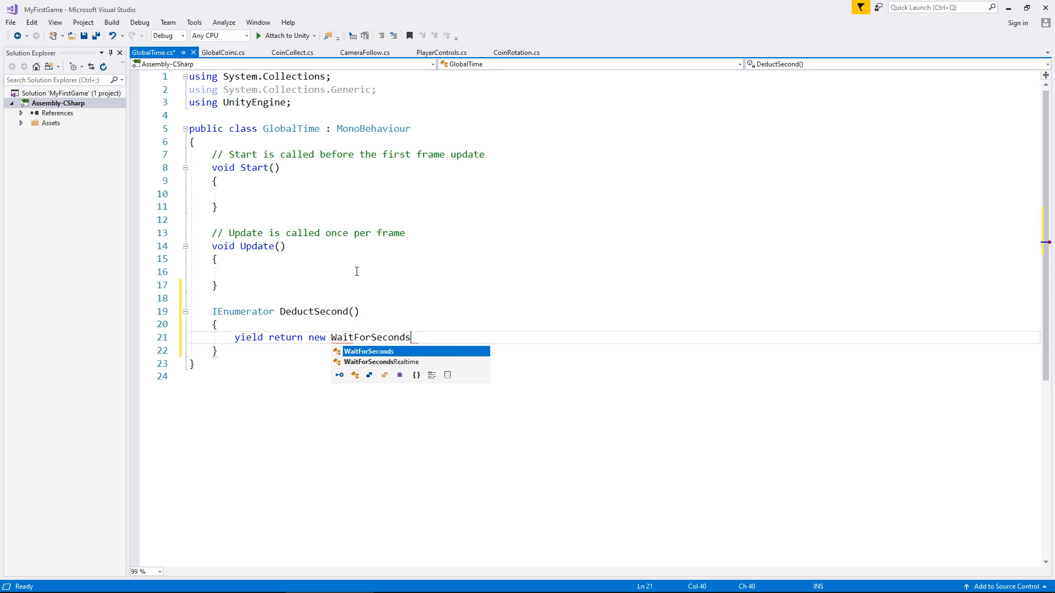
text(()
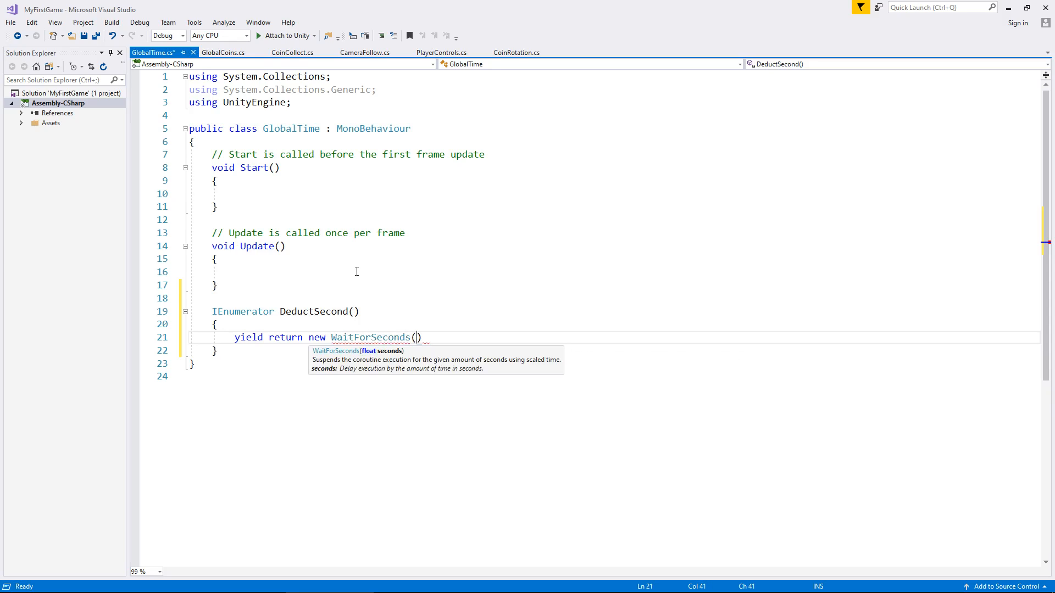
text(1)
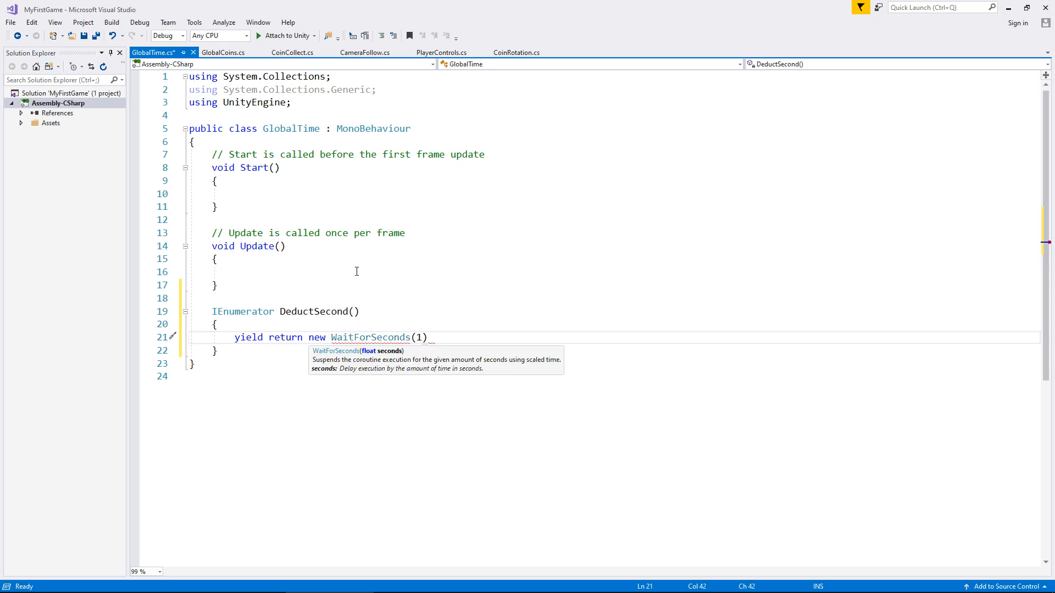
text(;)
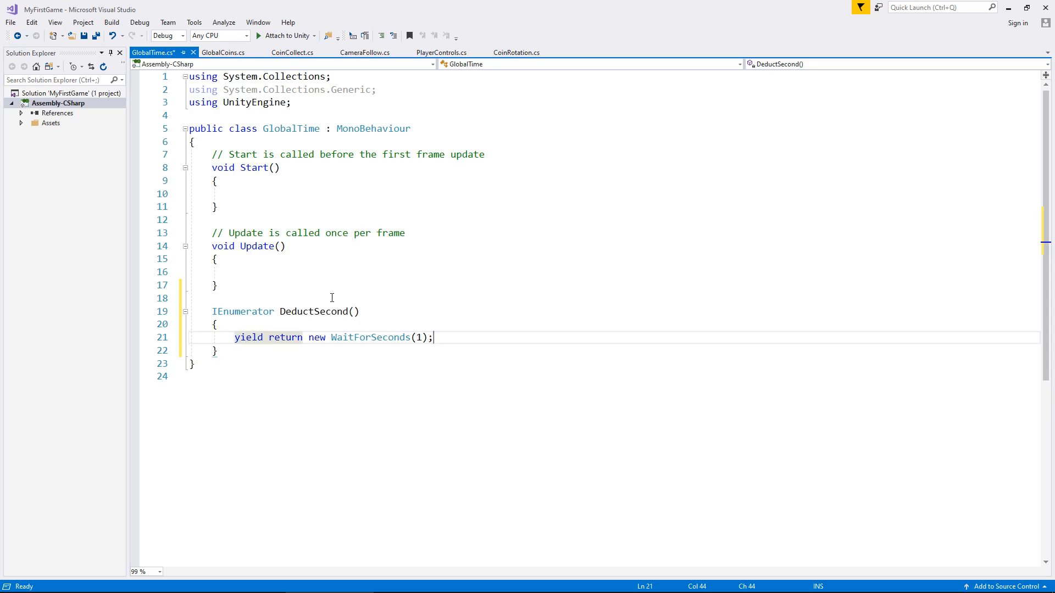
mouse_move(338, 272)
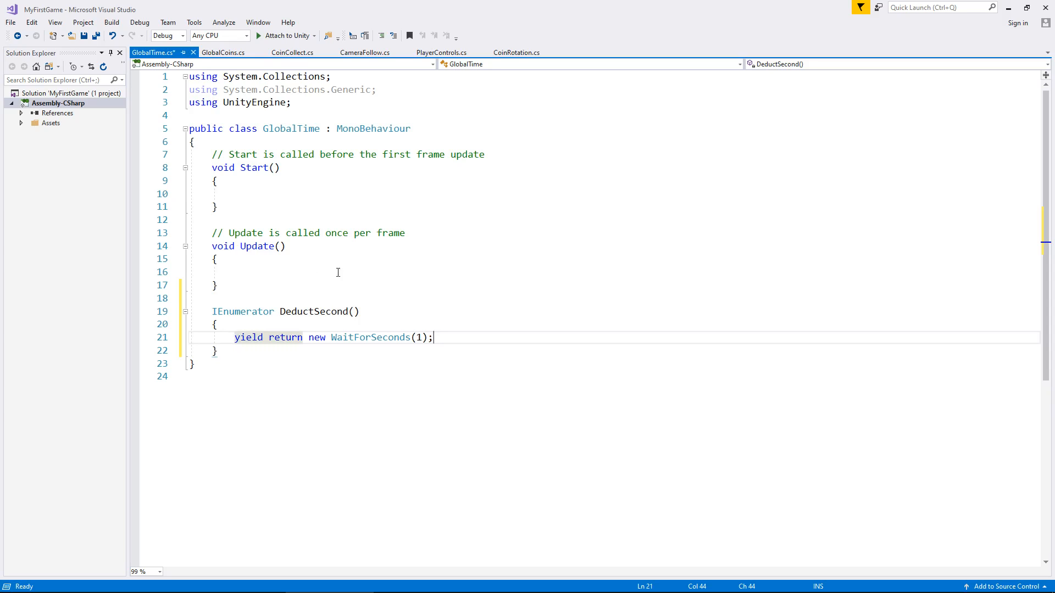
mouse_move(223, 53)
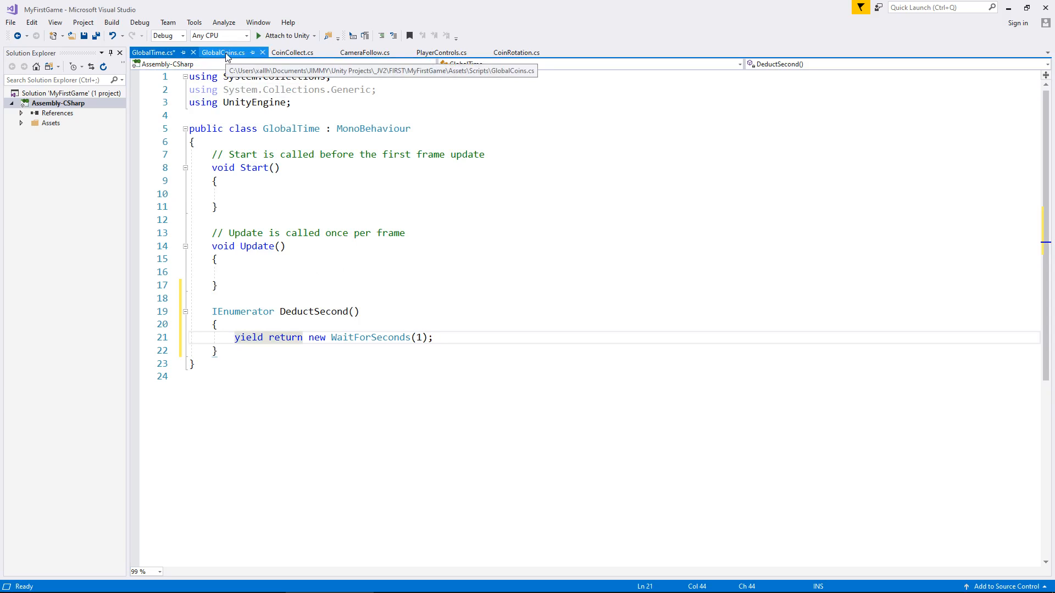
click(222, 53)
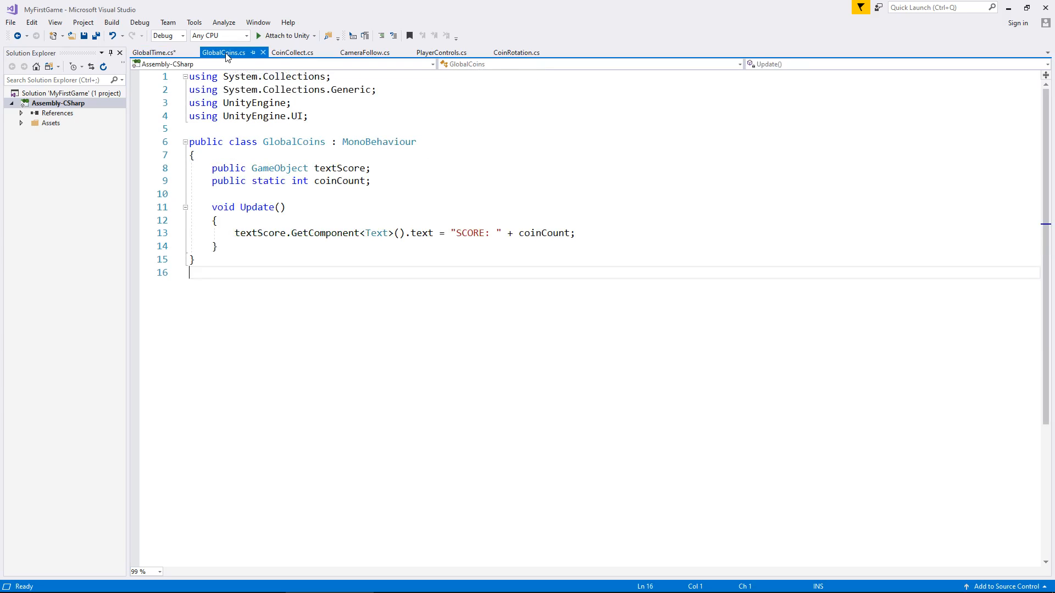
click(293, 52)
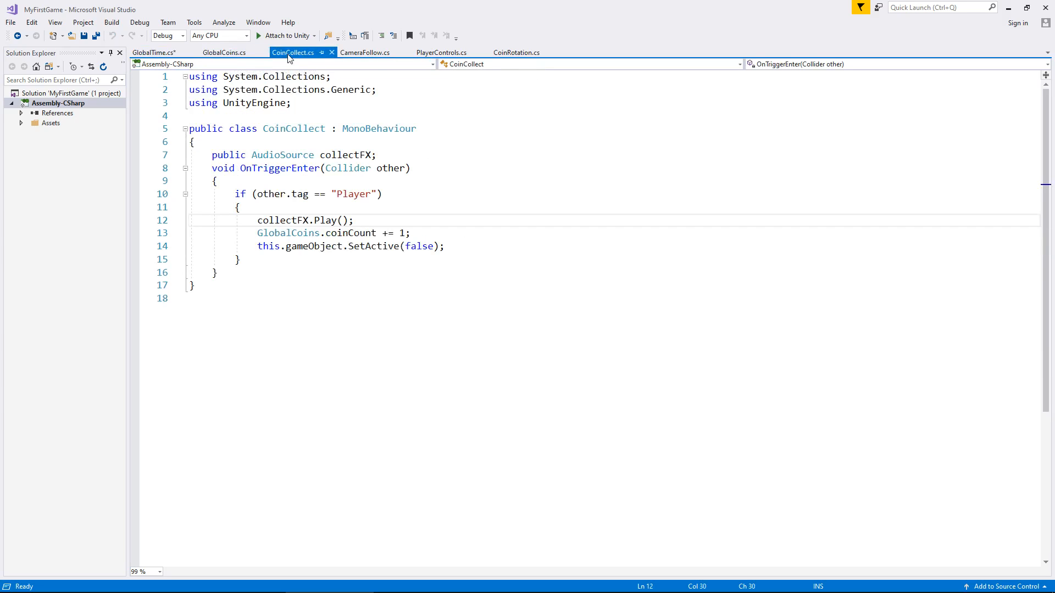
click(365, 53)
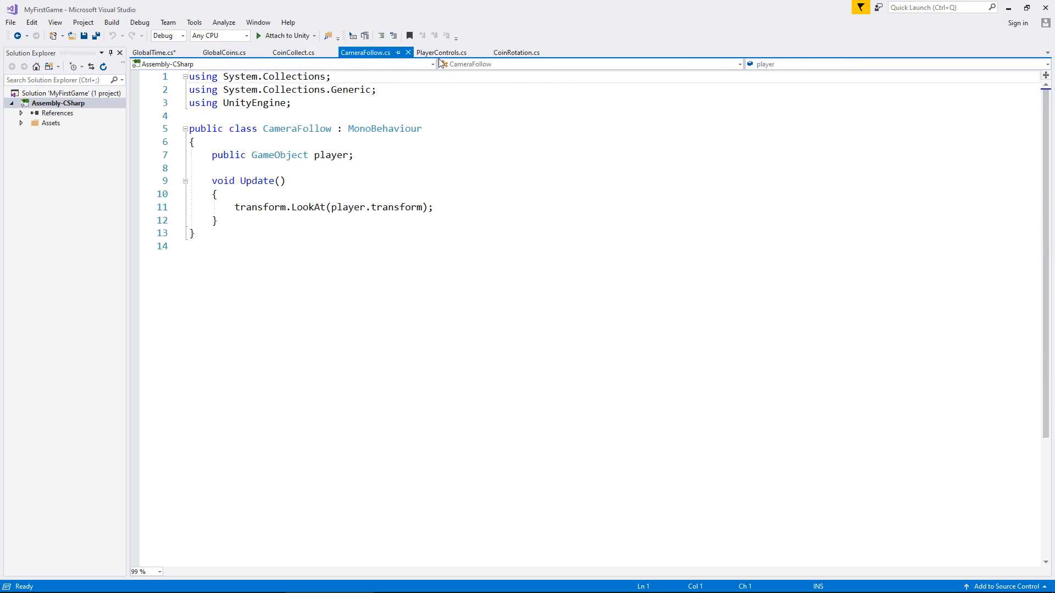
click(441, 52)
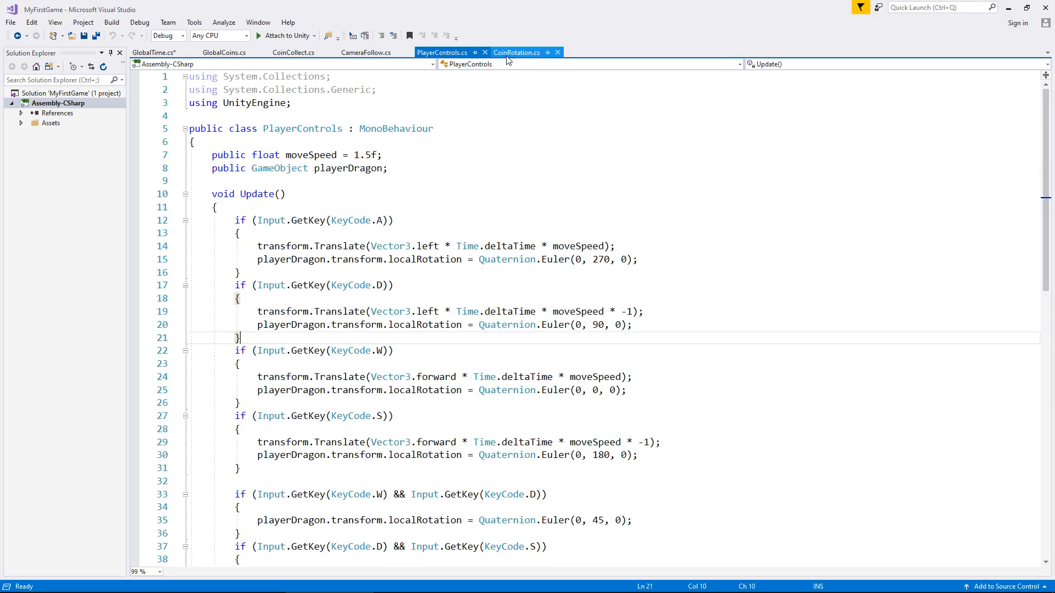
click(516, 52)
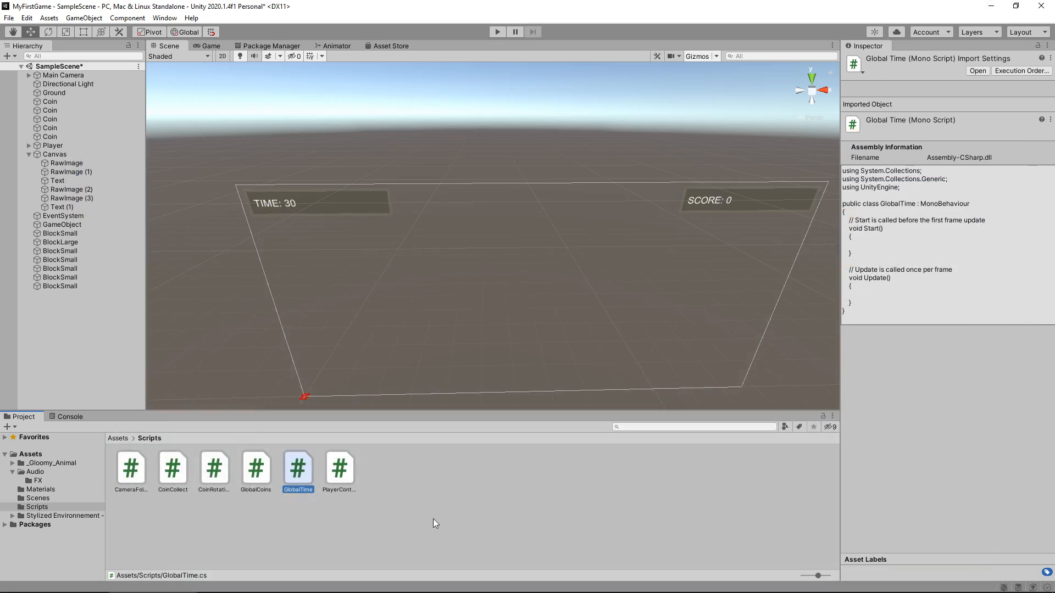
mouse_move(455, 496)
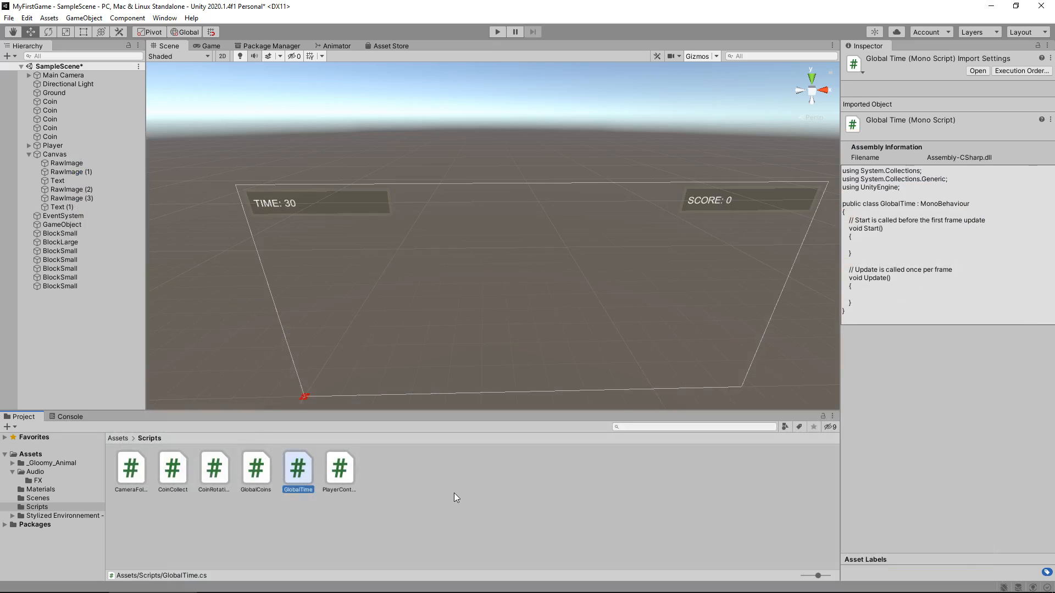
mouse_move(337, 479)
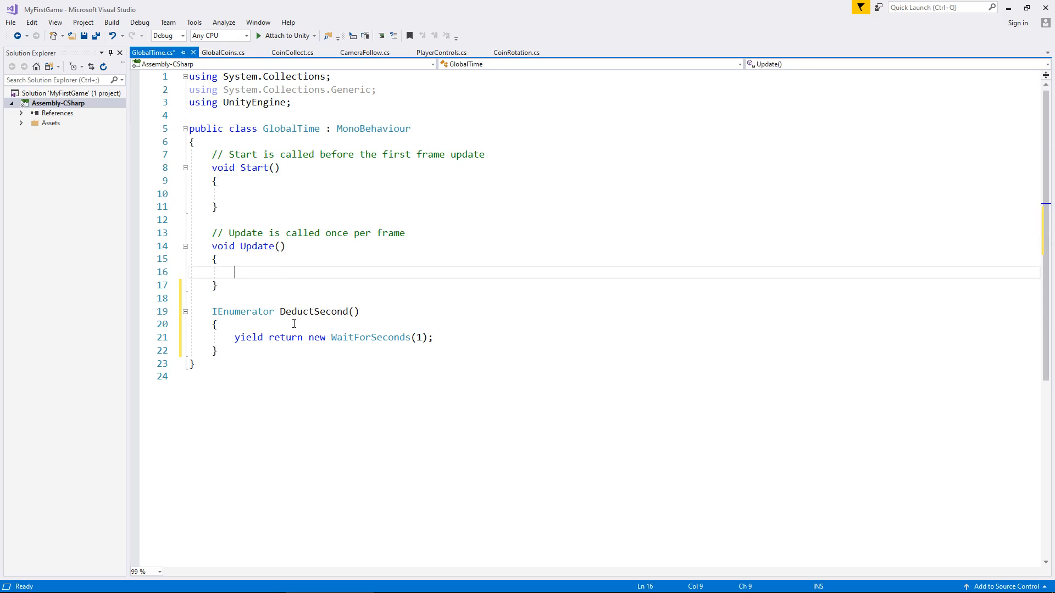
click(295, 323)
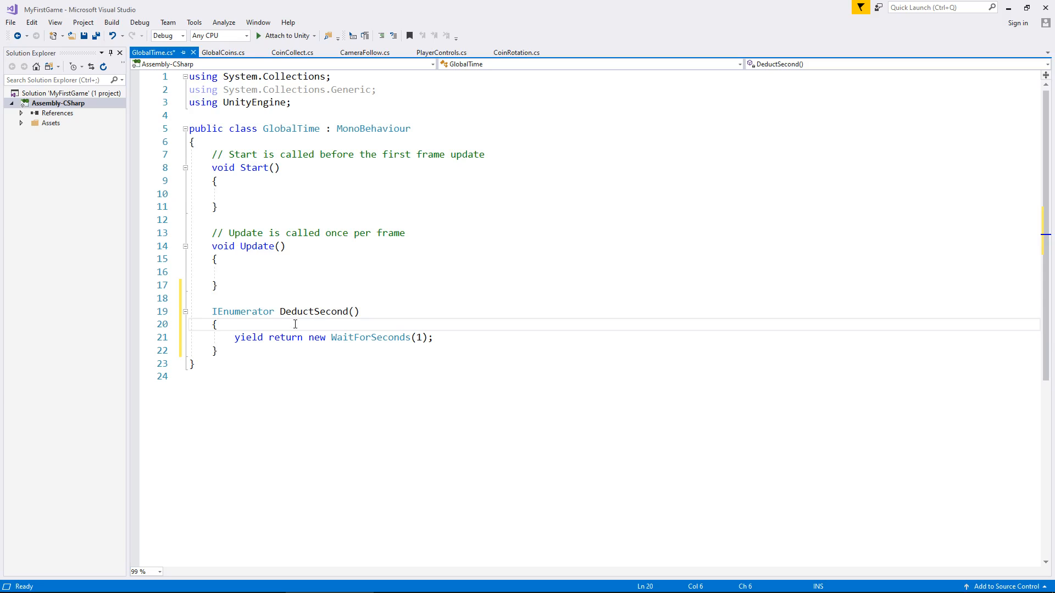
mouse_move(242, 311)
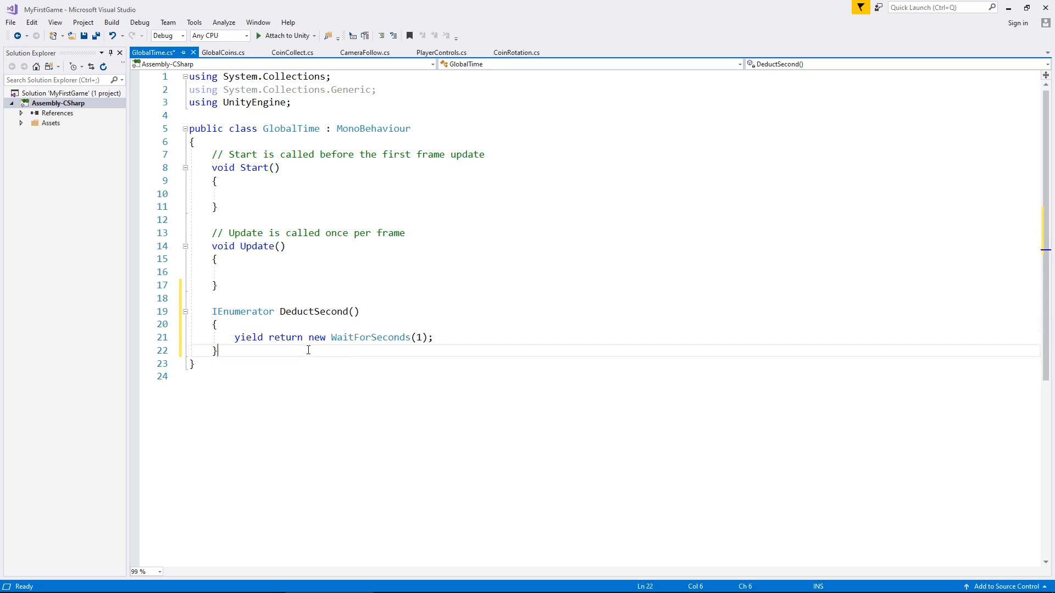
mouse_move(301, 353)
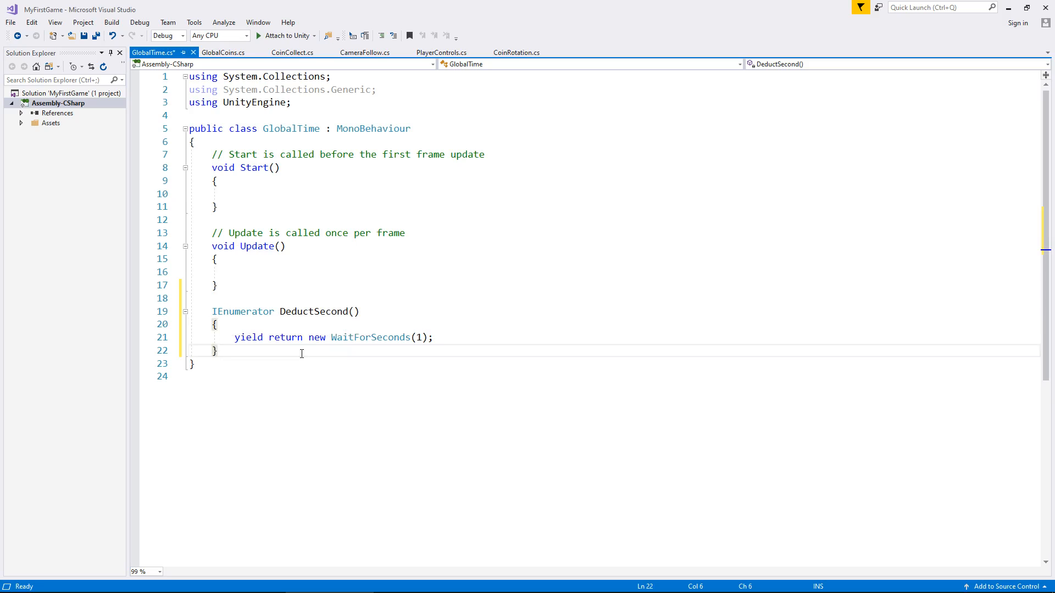
mouse_move(358, 351)
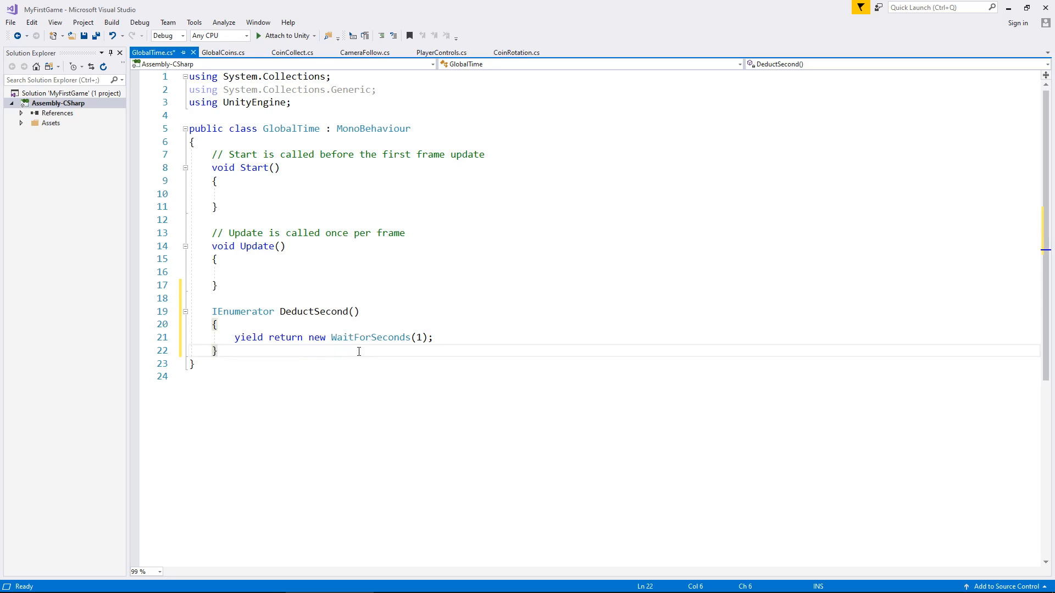
mouse_move(466, 346)
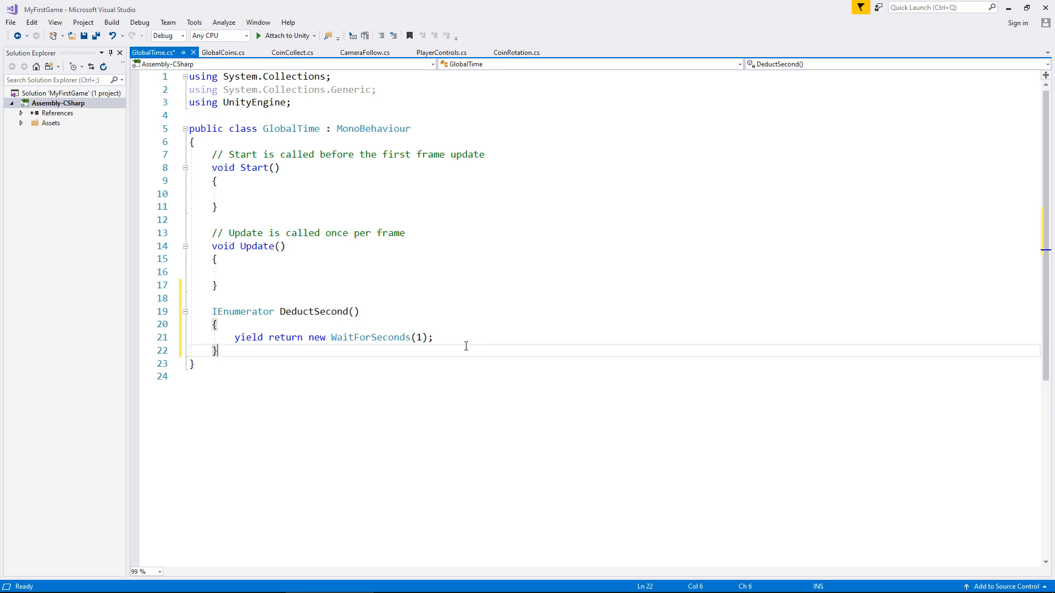
mouse_move(393, 242)
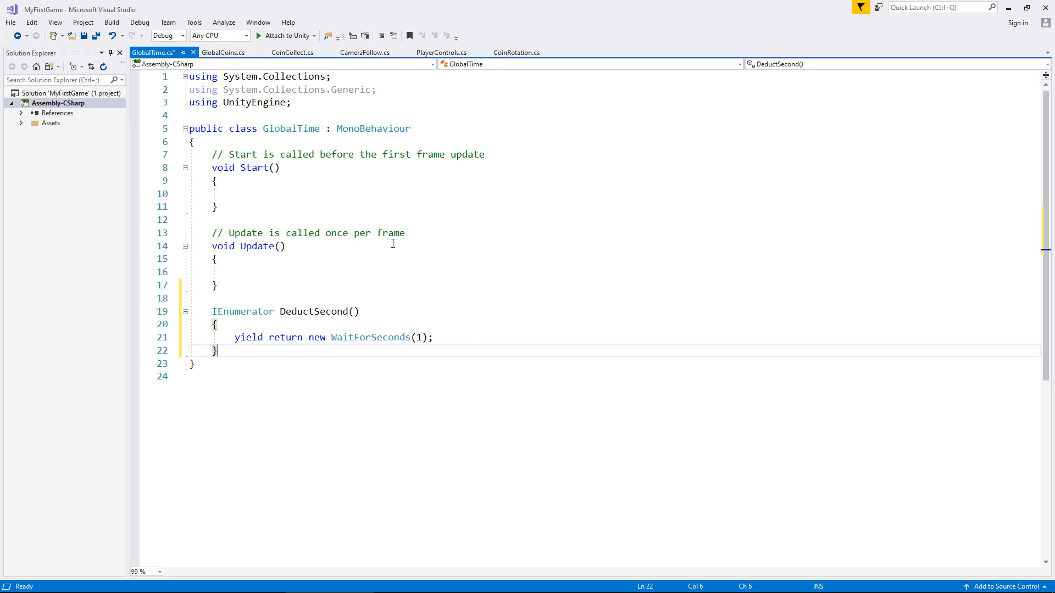
mouse_move(438, 202)
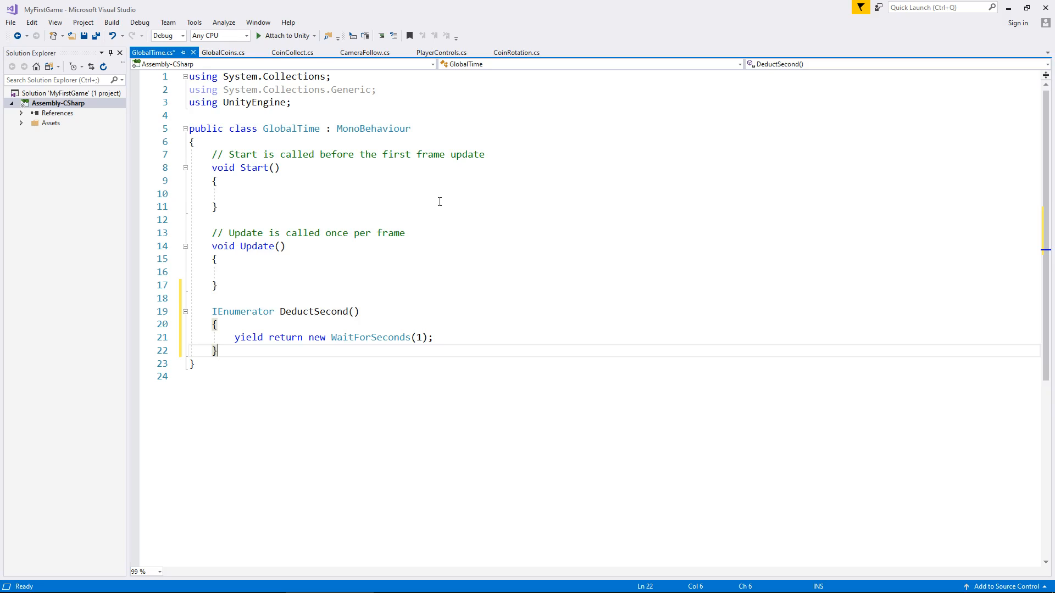
click(235, 193)
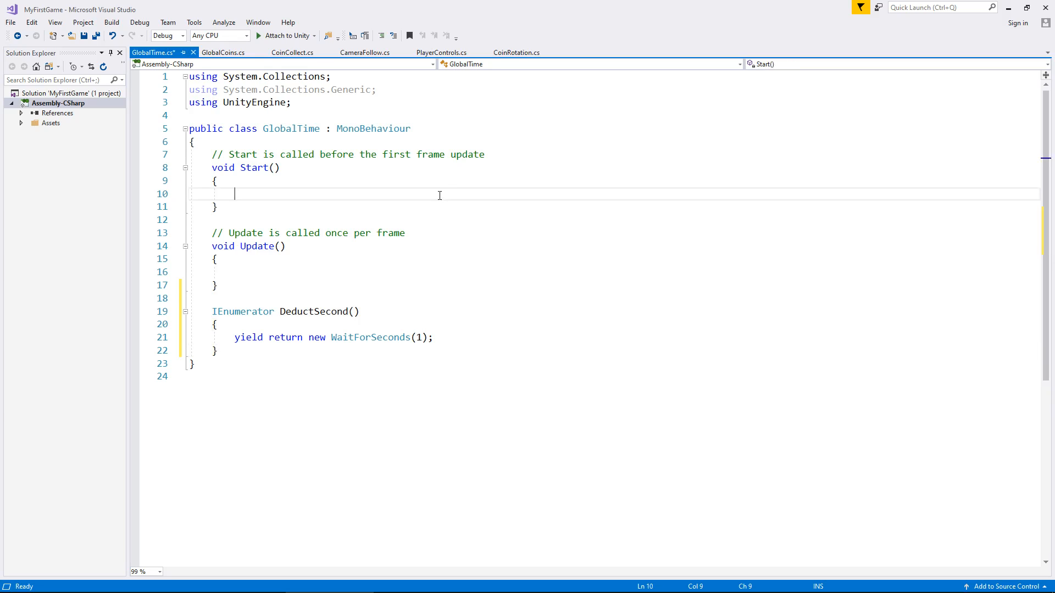
Write StartCoroutine(DeductSecond()); inside Start()
text(StartCoroutine()
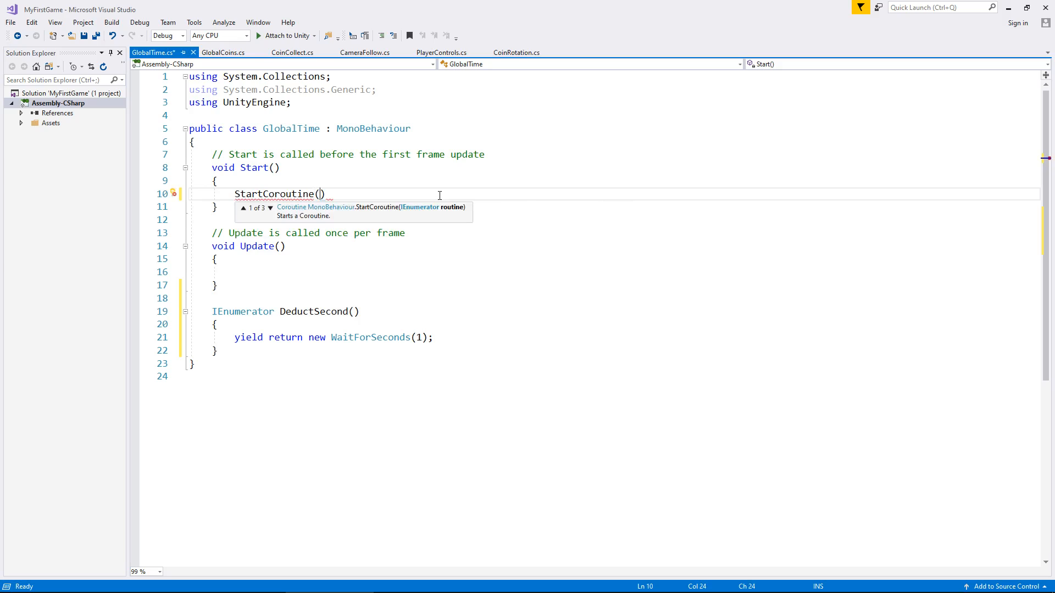
text(DeductSecond()
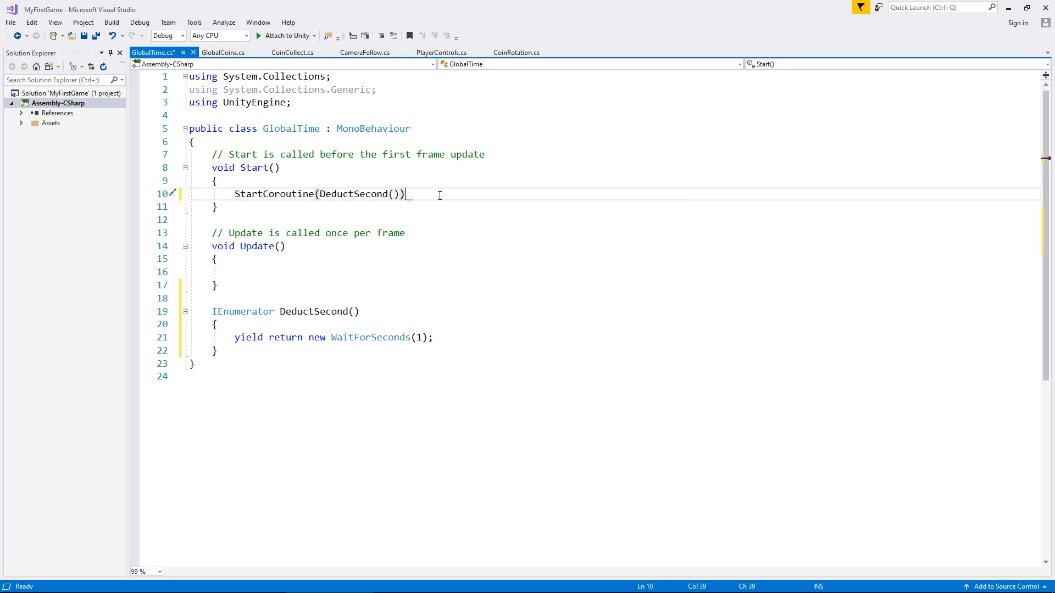
text(;)
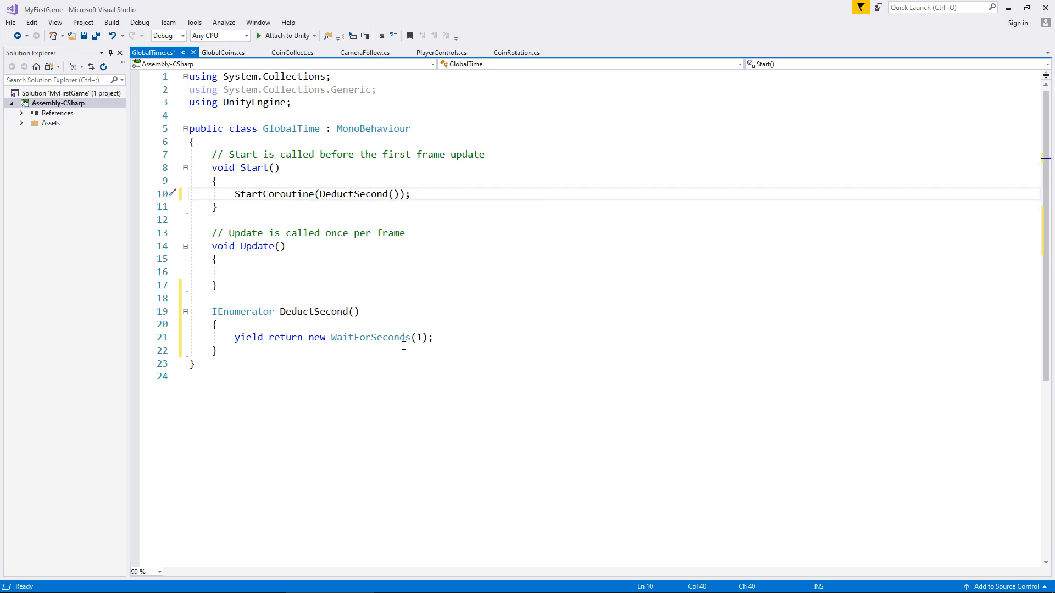
mouse_move(444, 331)
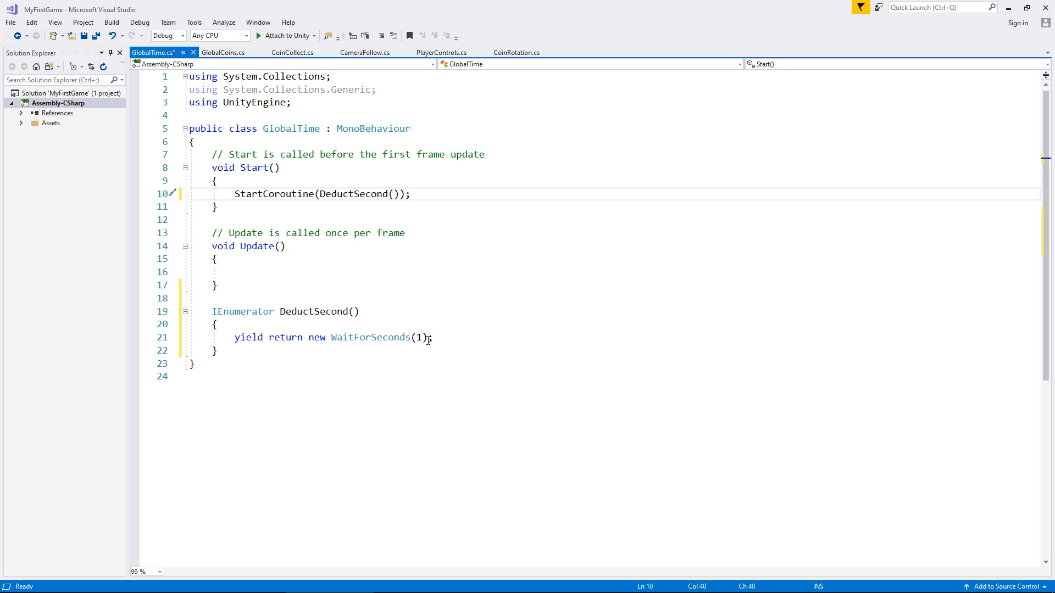
mouse_move(475, 336)
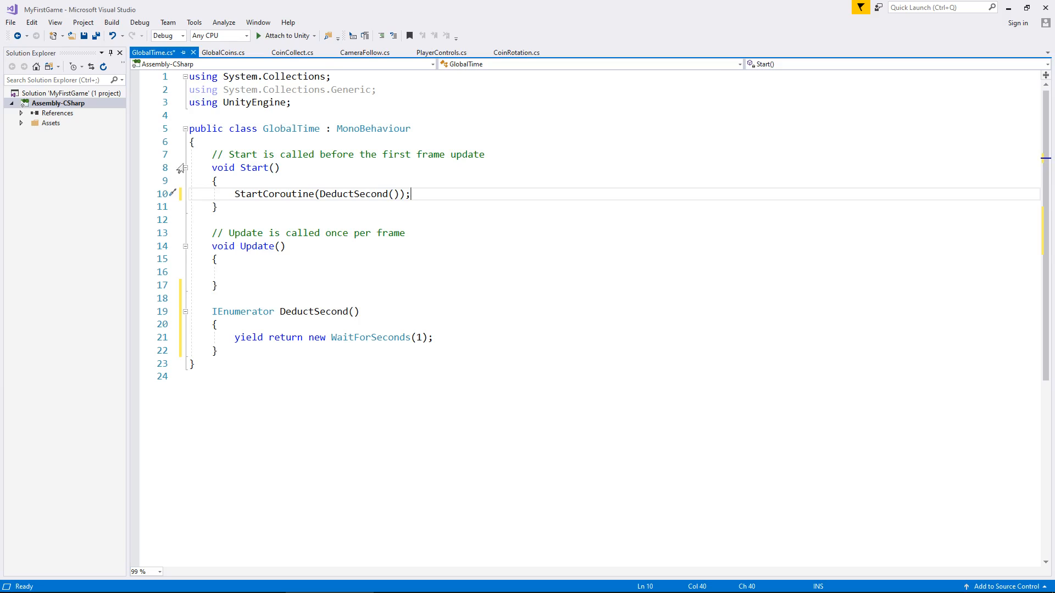
Add the using UnityEngine.UI; directive at the top of GlobalTime
text(using UnityEngine.)
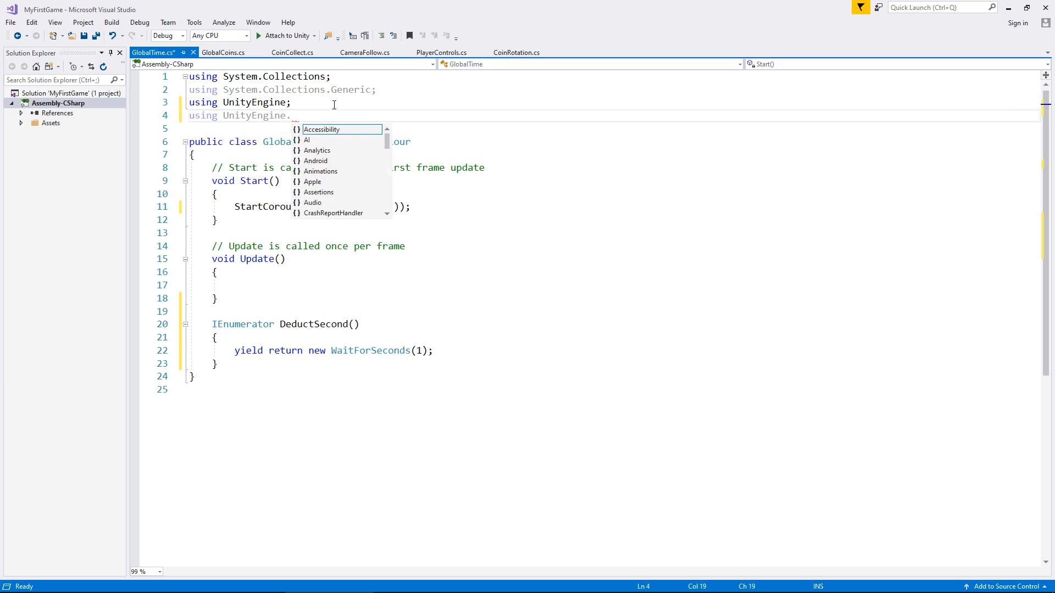
text(UI;)
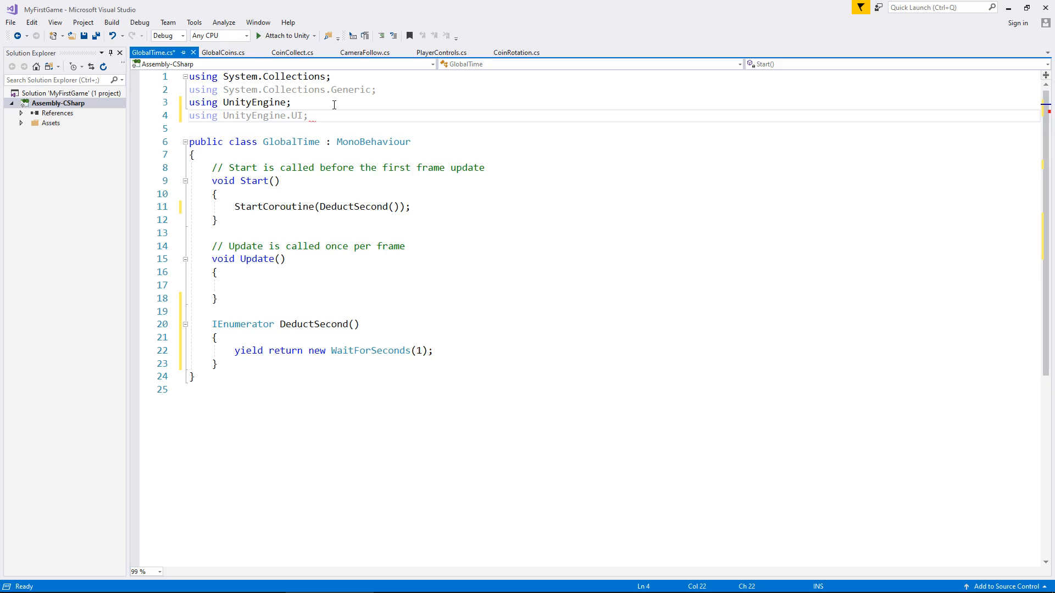
mouse_move(499, 173)
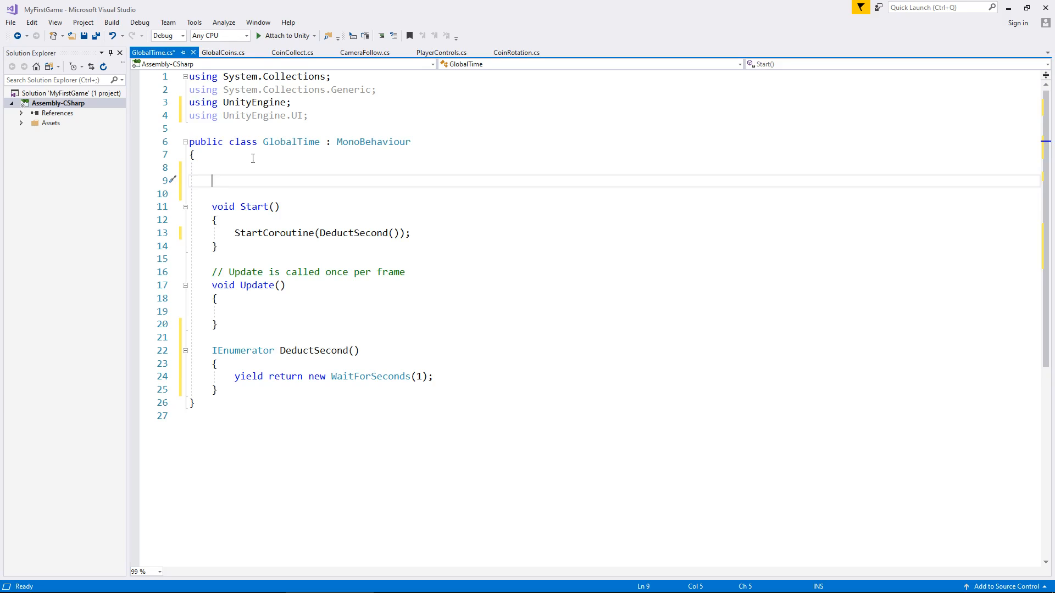
Declare public GameObject timeDisplay; and public int seconds; fields
text(public GameObjec)
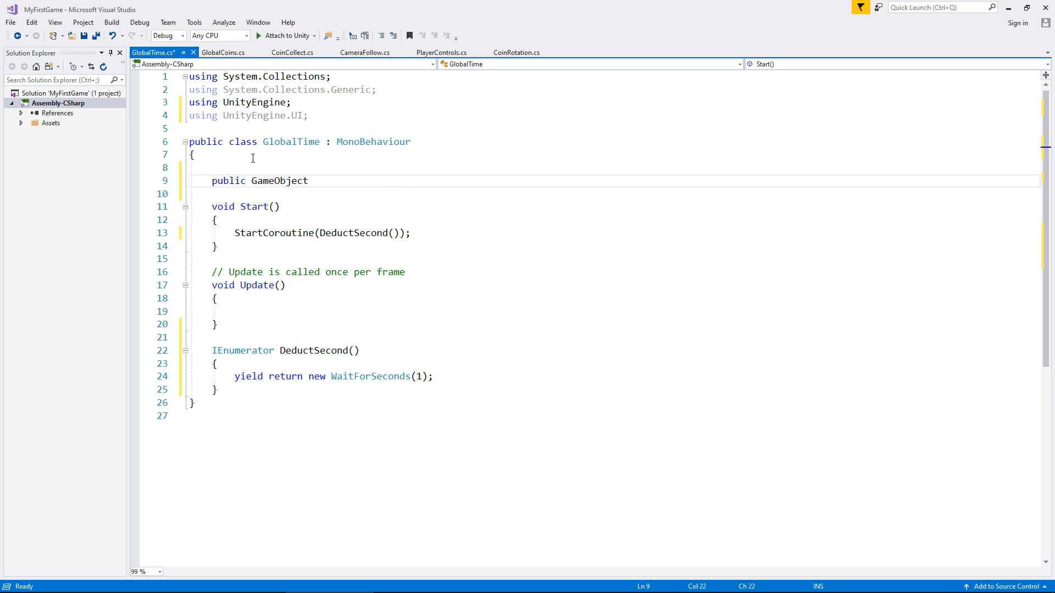
text(time)
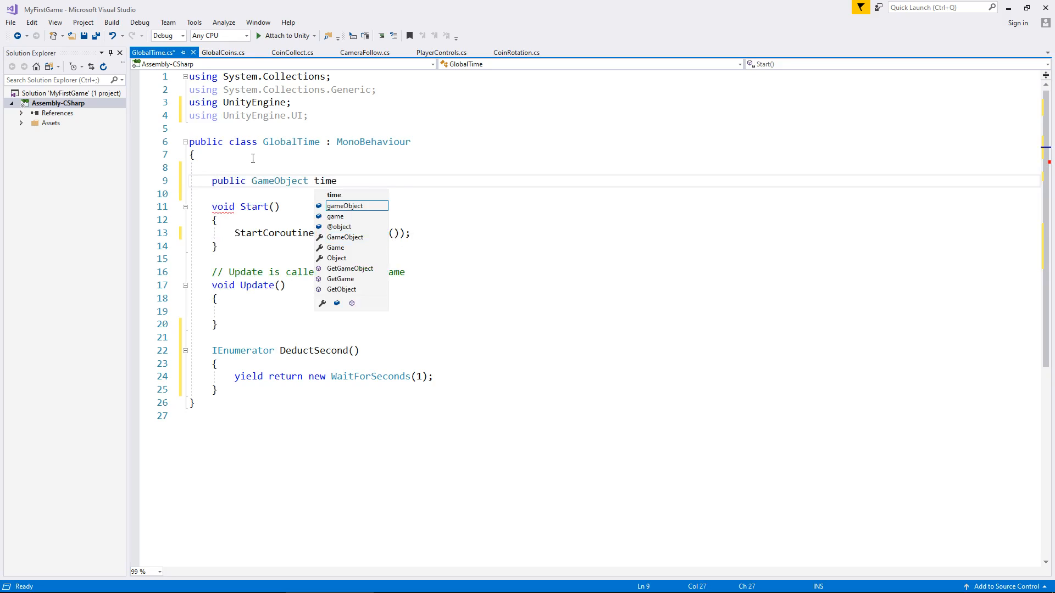
right_click(325, 181)
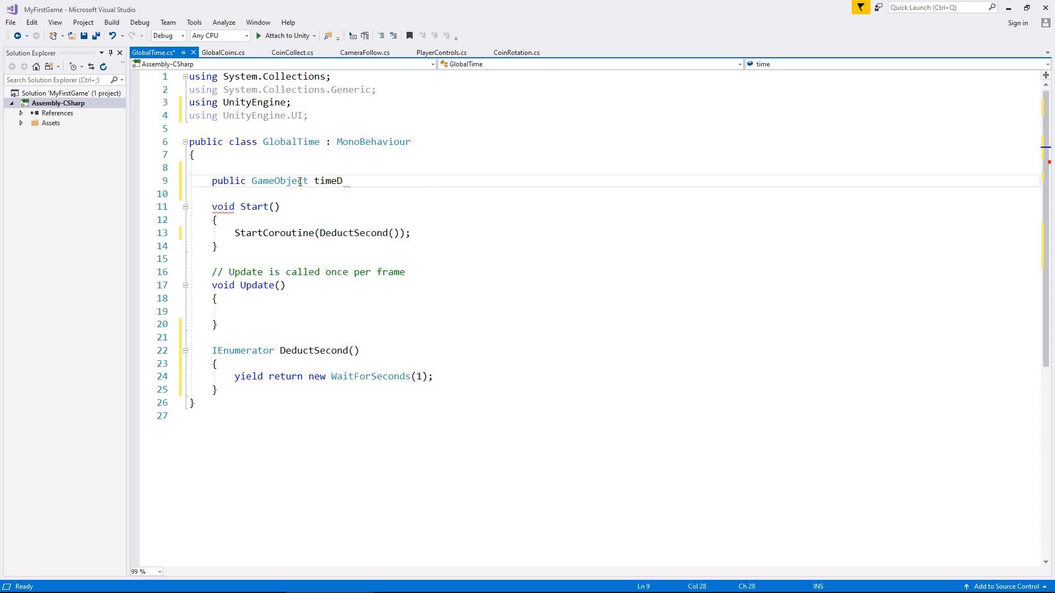
text(isplay;)
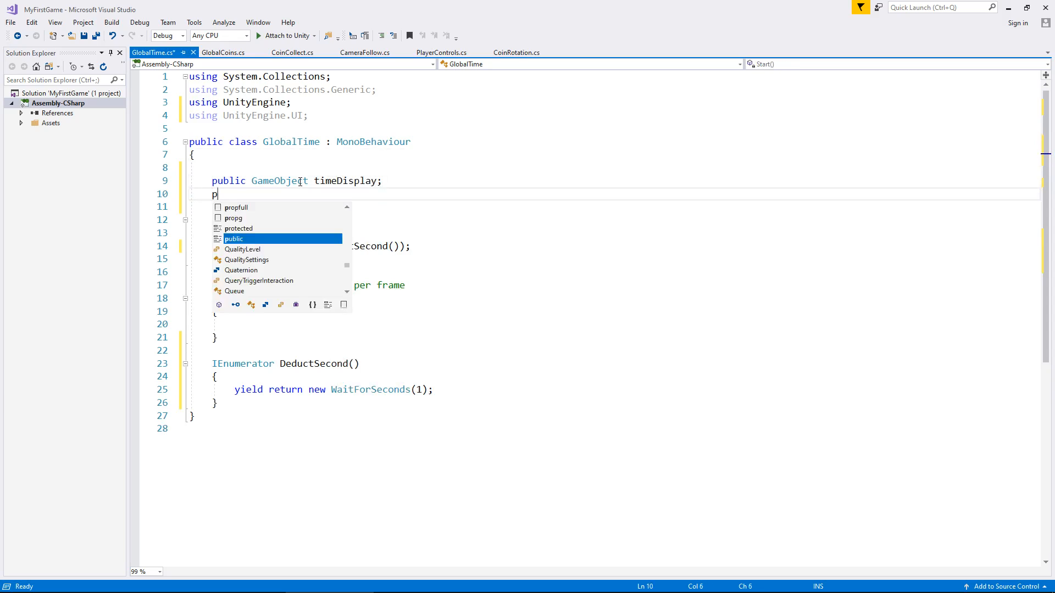
text(ublic int)
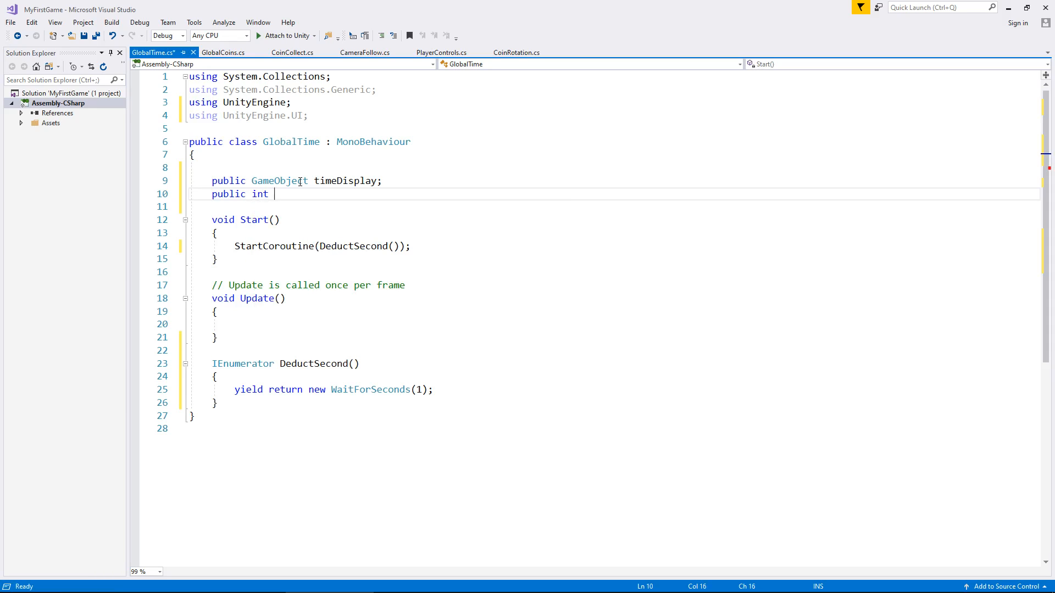
text(seconds;)
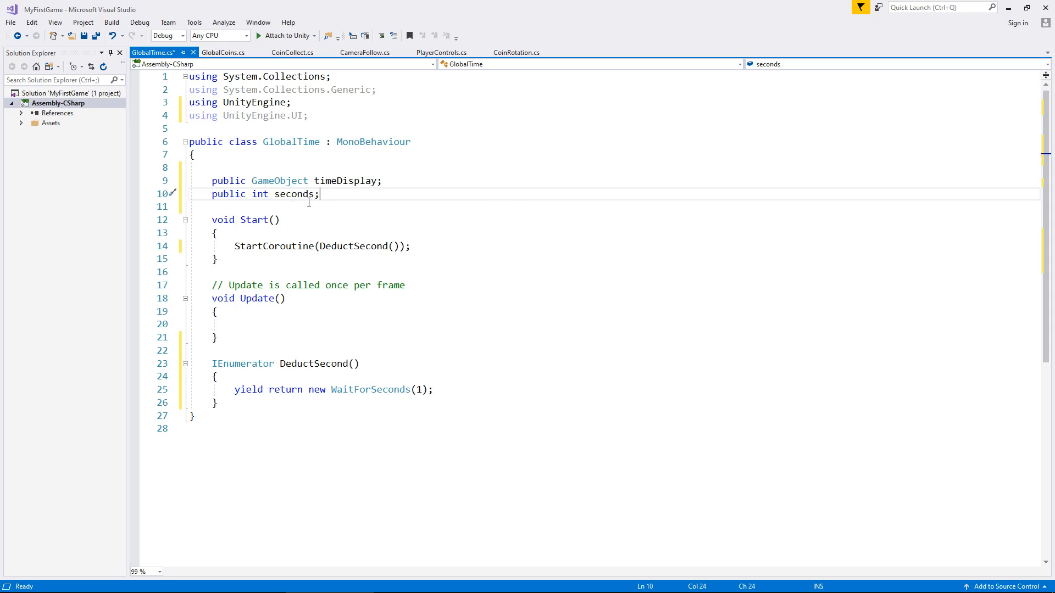
mouse_move(318, 344)
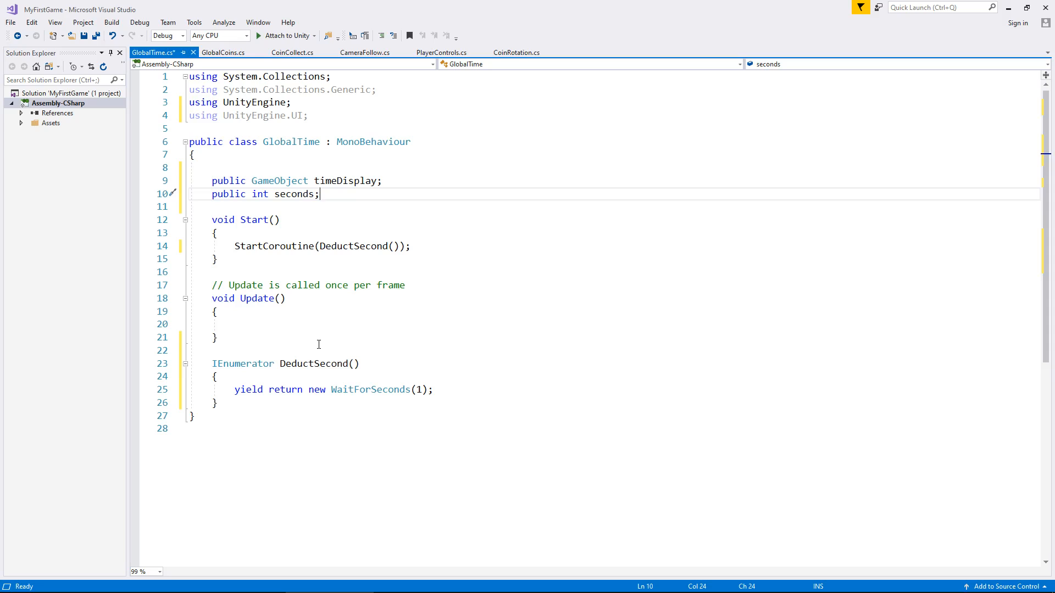
mouse_move(449, 389)
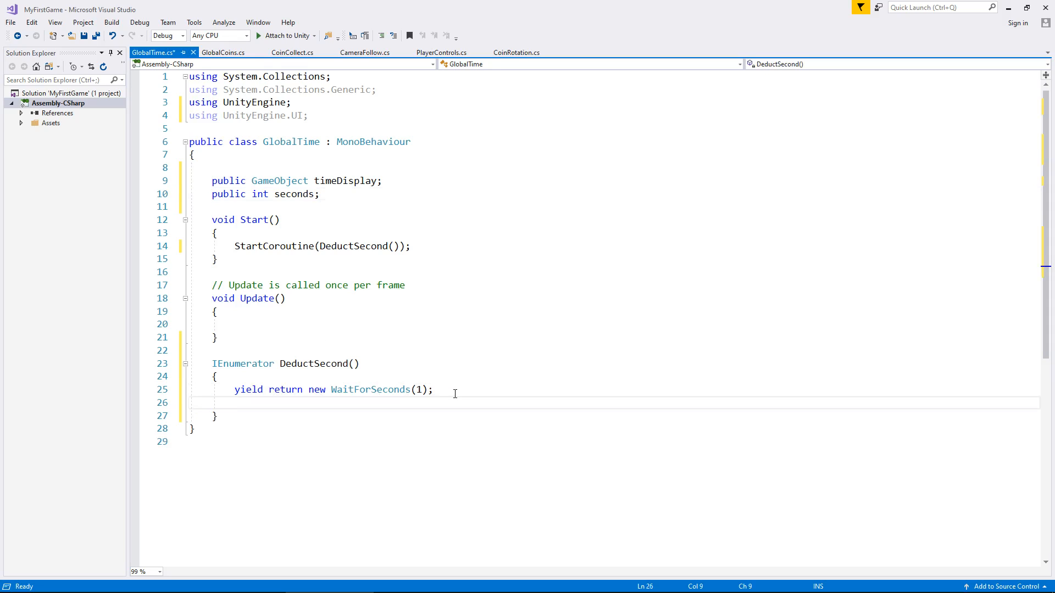
Add seconds -= 1; after the wait and initialise seconds to 30
text(se)
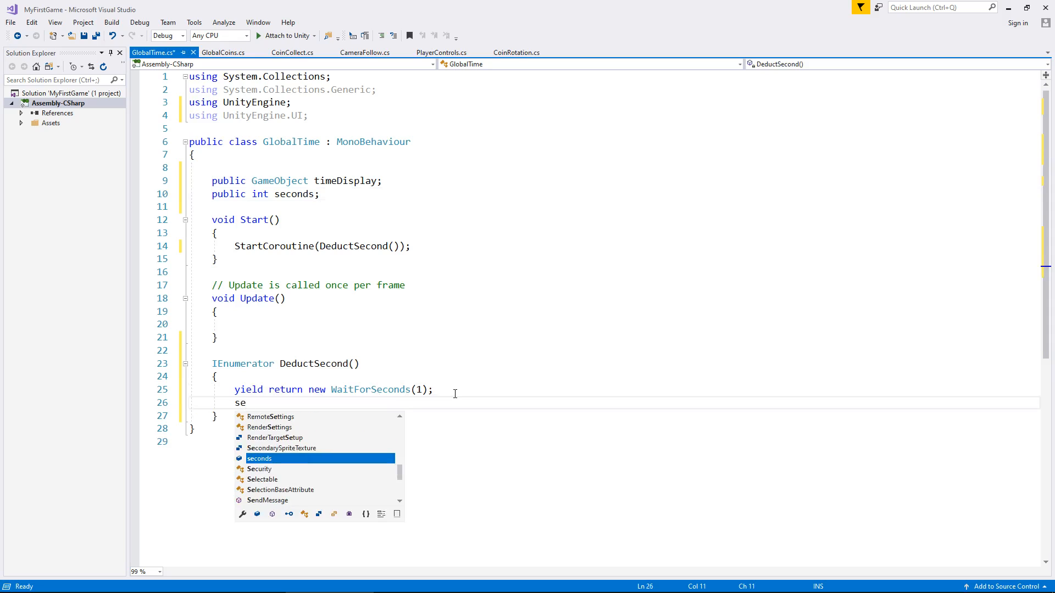
text(onds -)
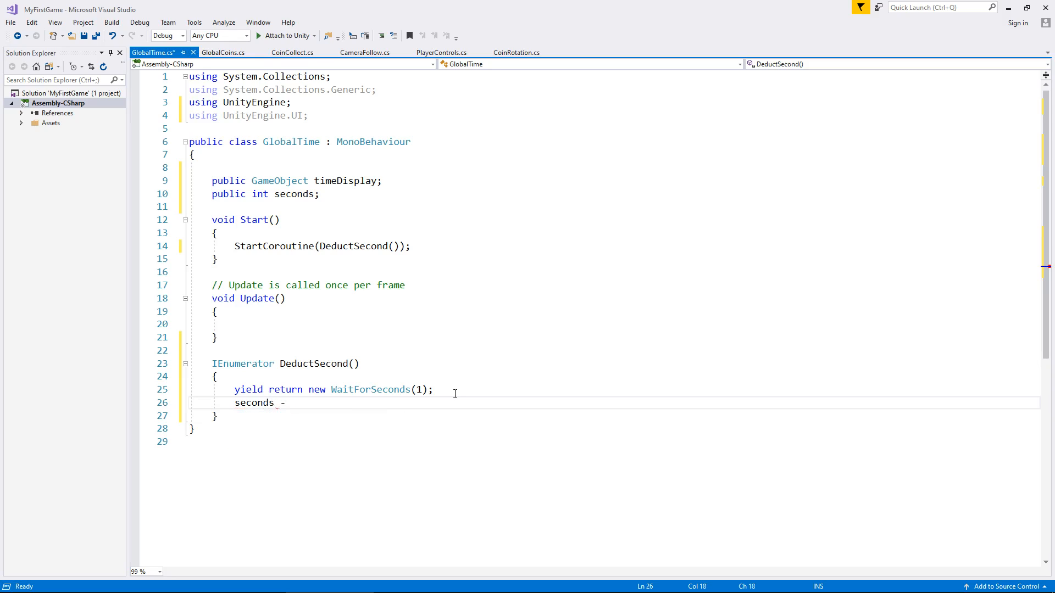
text(= 1)
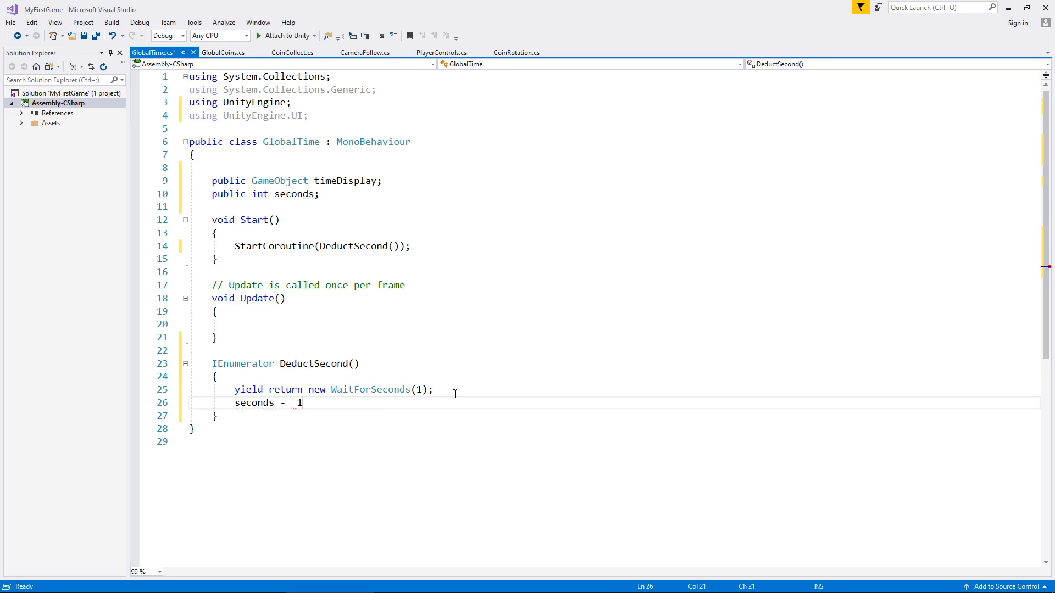
text(;)
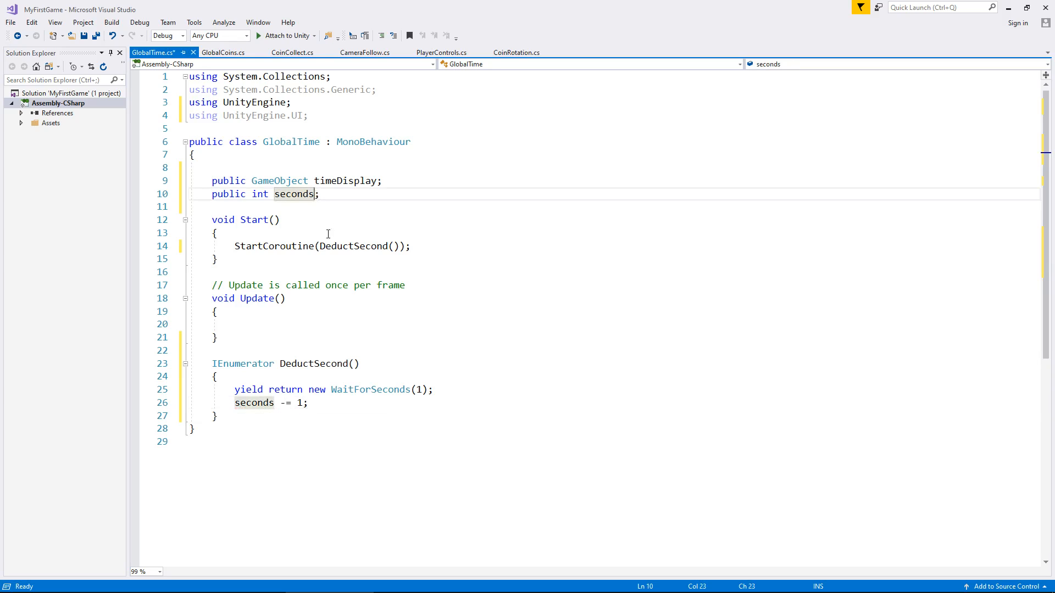
text(=)
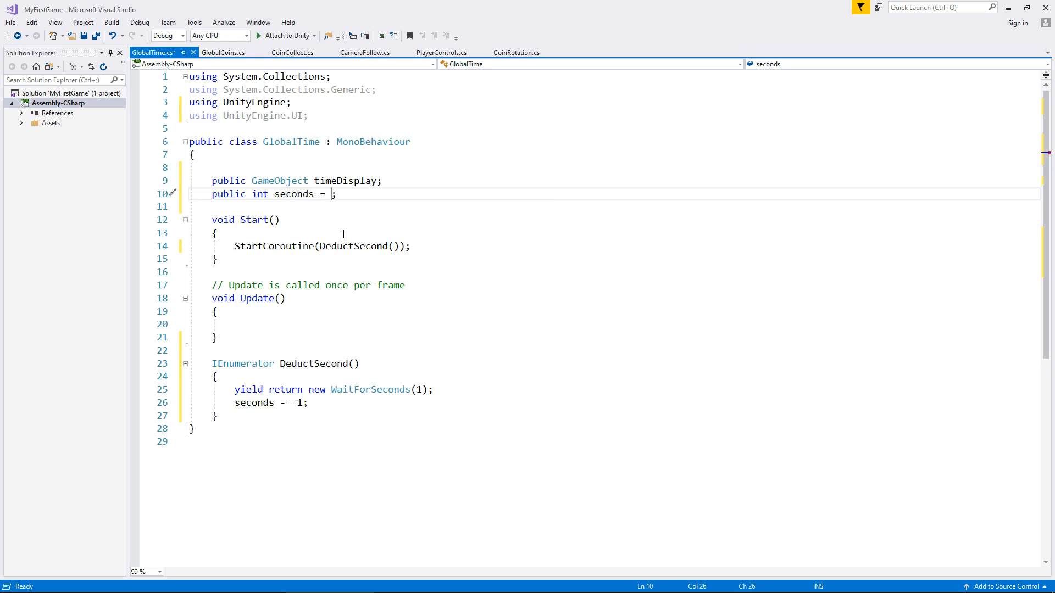
text(30)
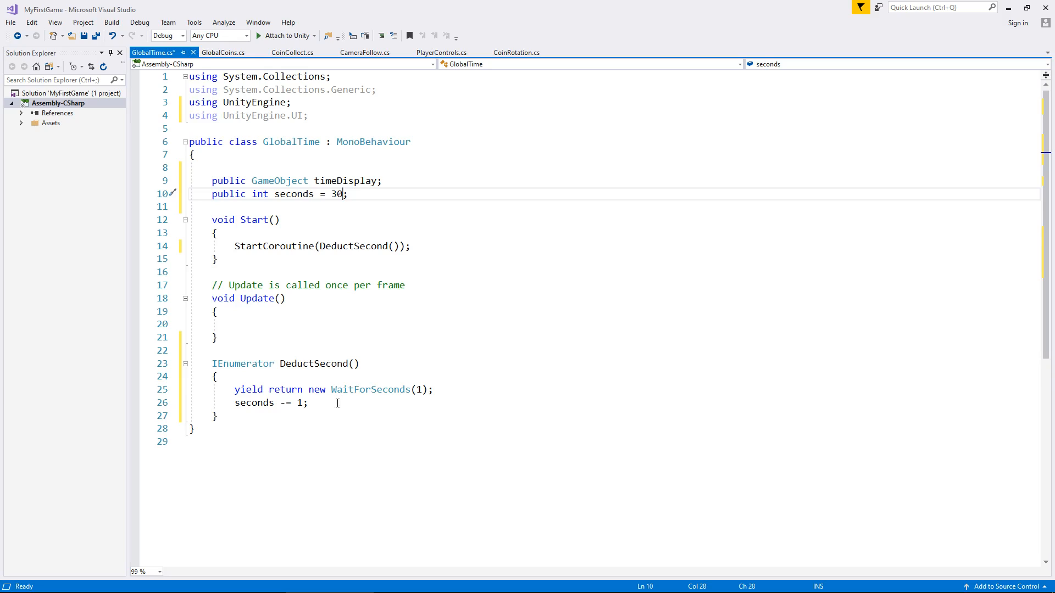
mouse_move(367, 398)
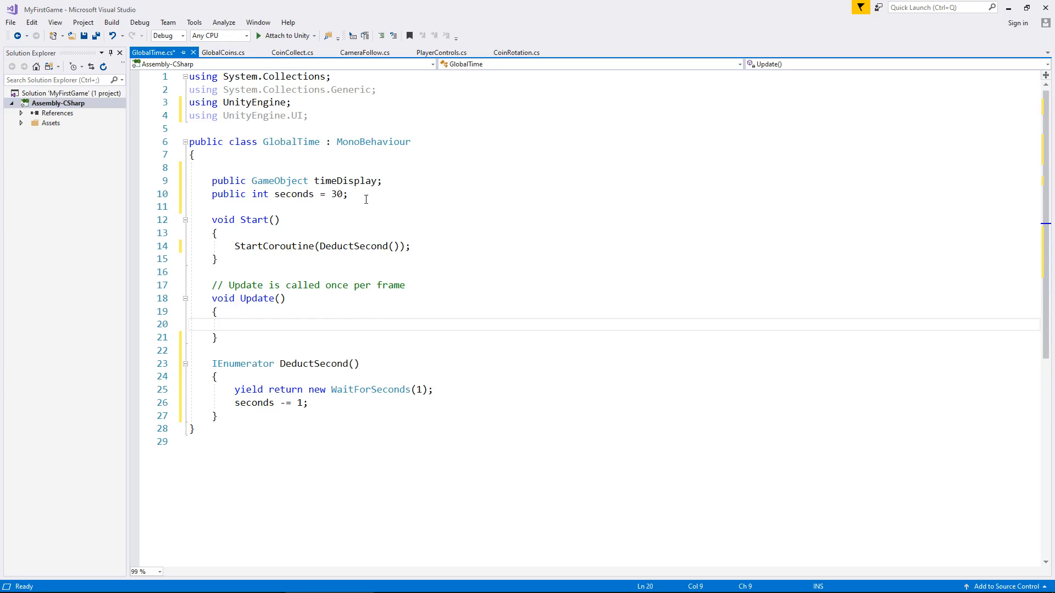
Declare public bool deductingTime; below the seconds field
text(pu)
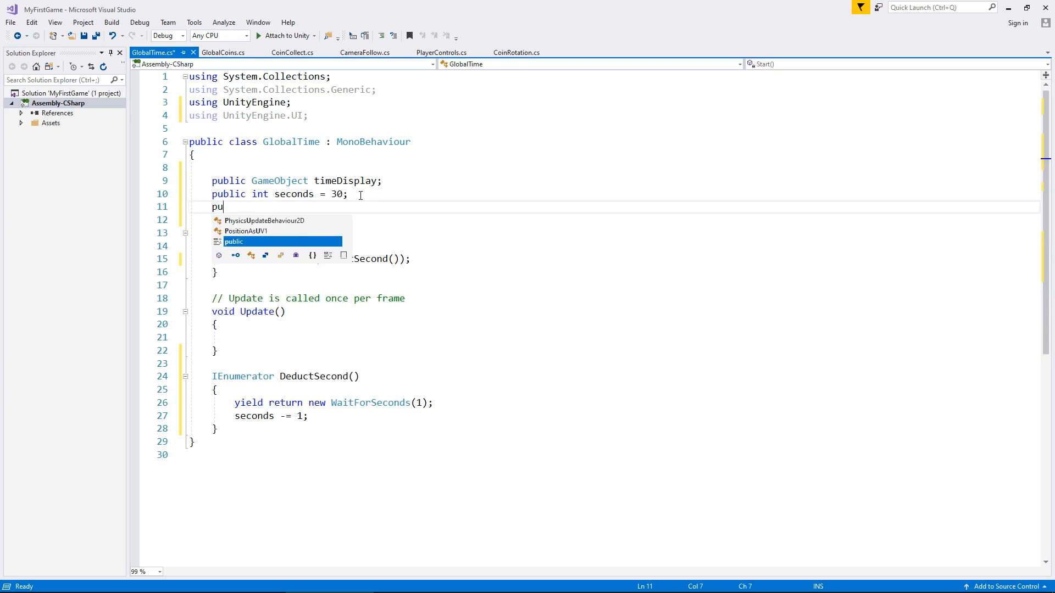
text(blic bool)
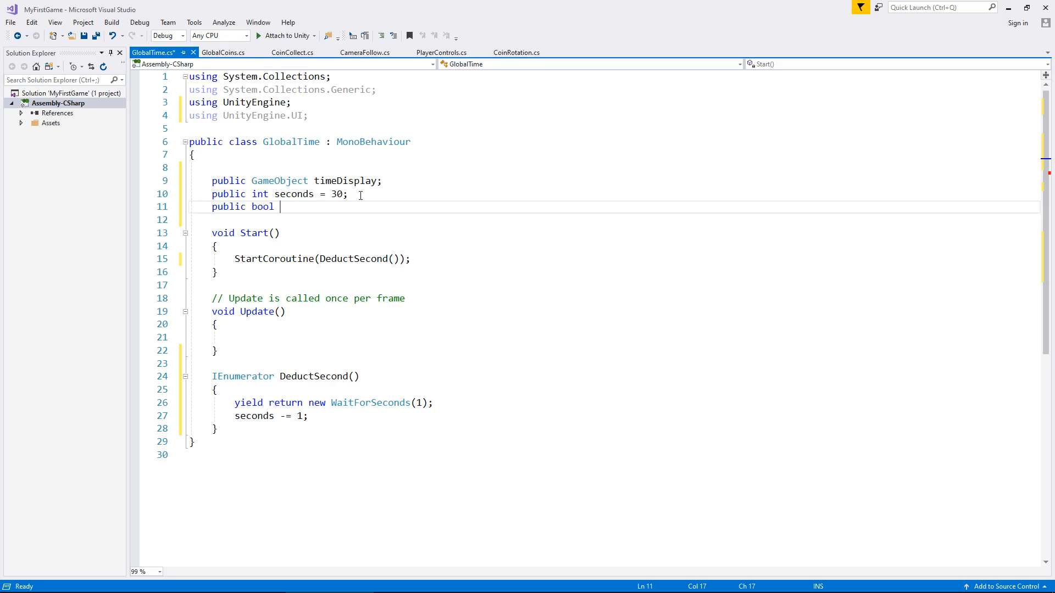
text(d)
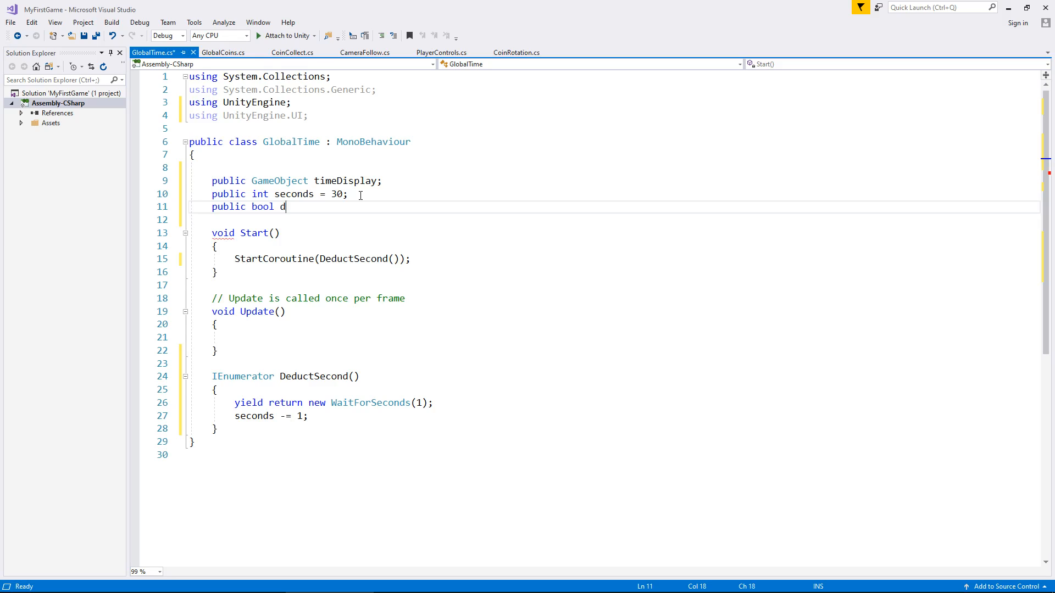
text(educting)
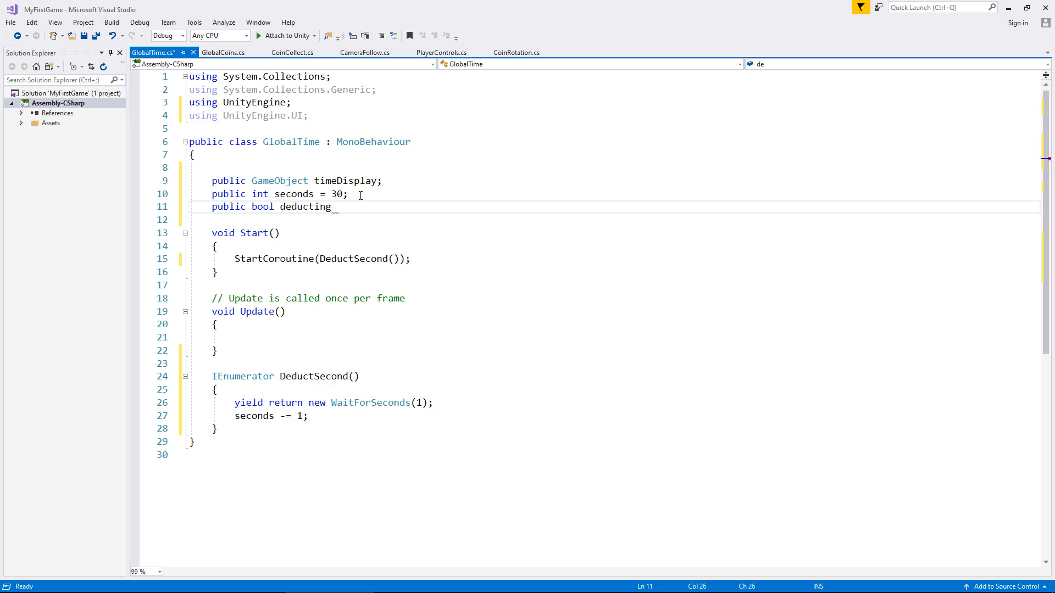
text(Time)
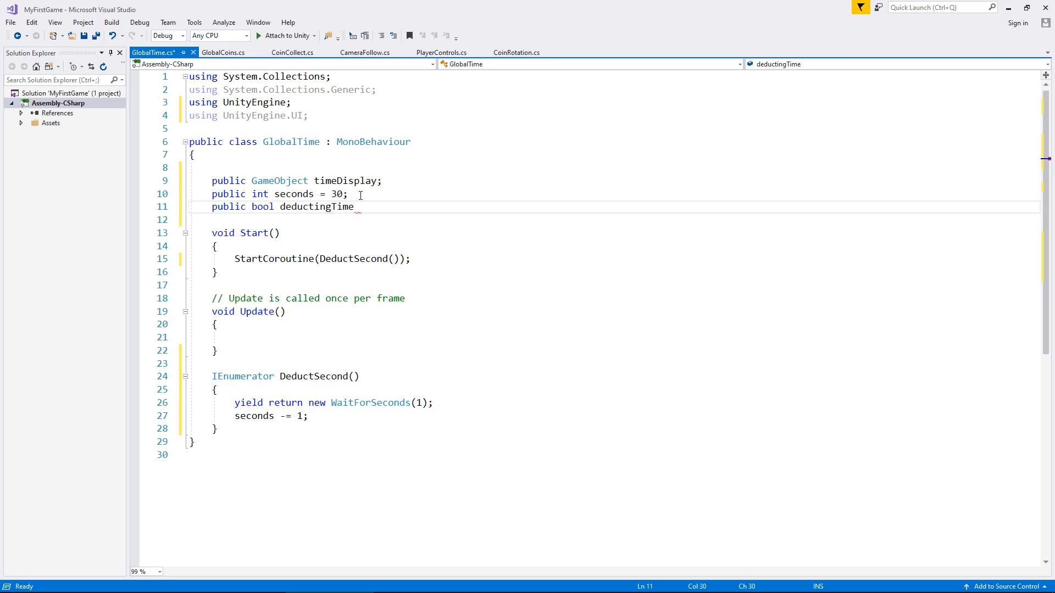
text(;)
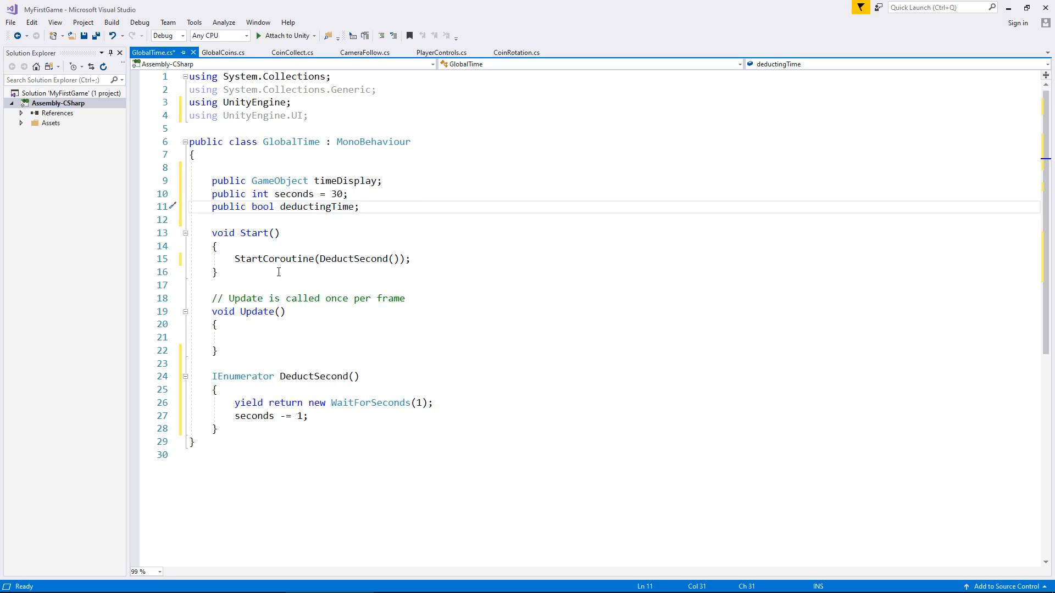
mouse_move(314, 376)
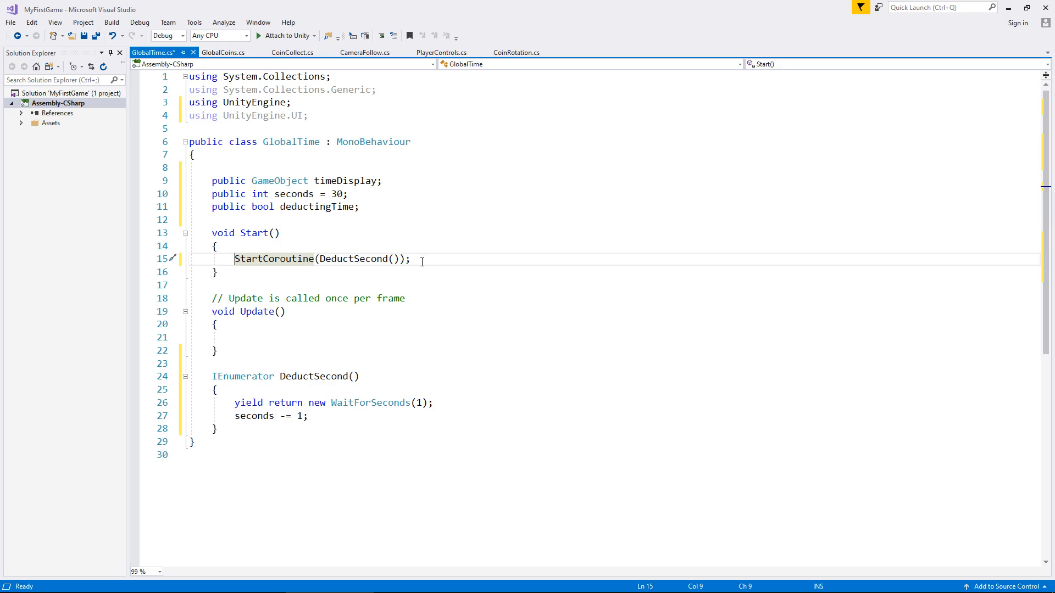
mouse_move(414, 299)
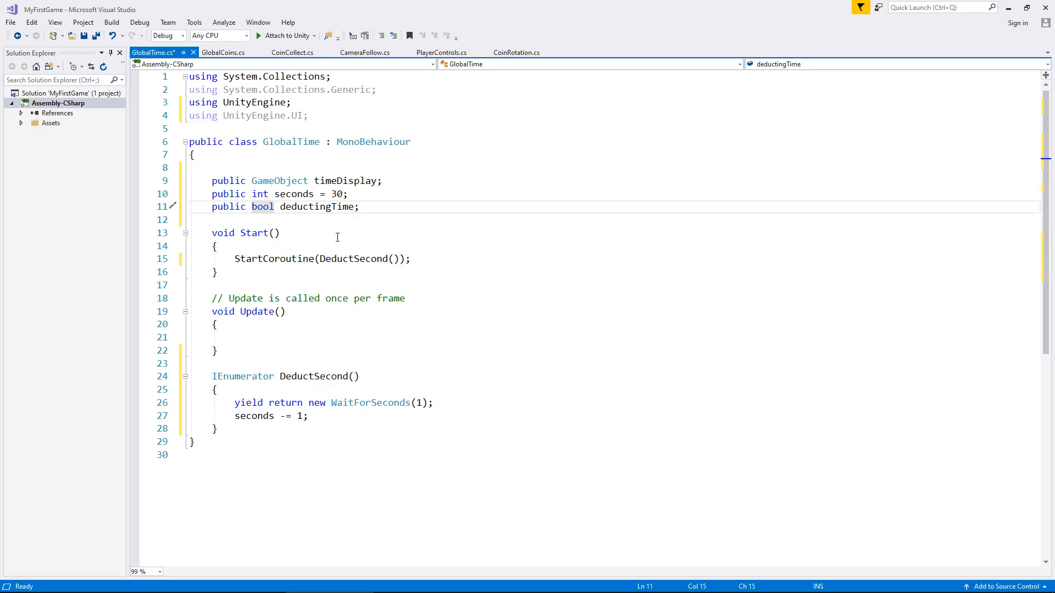
mouse_move(411, 258)
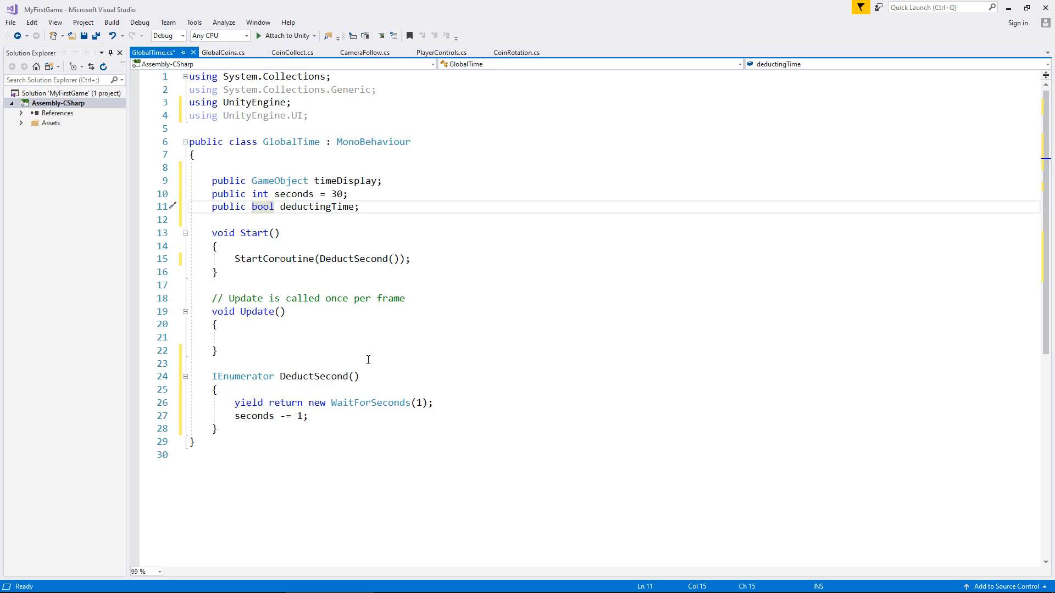
mouse_move(344, 358)
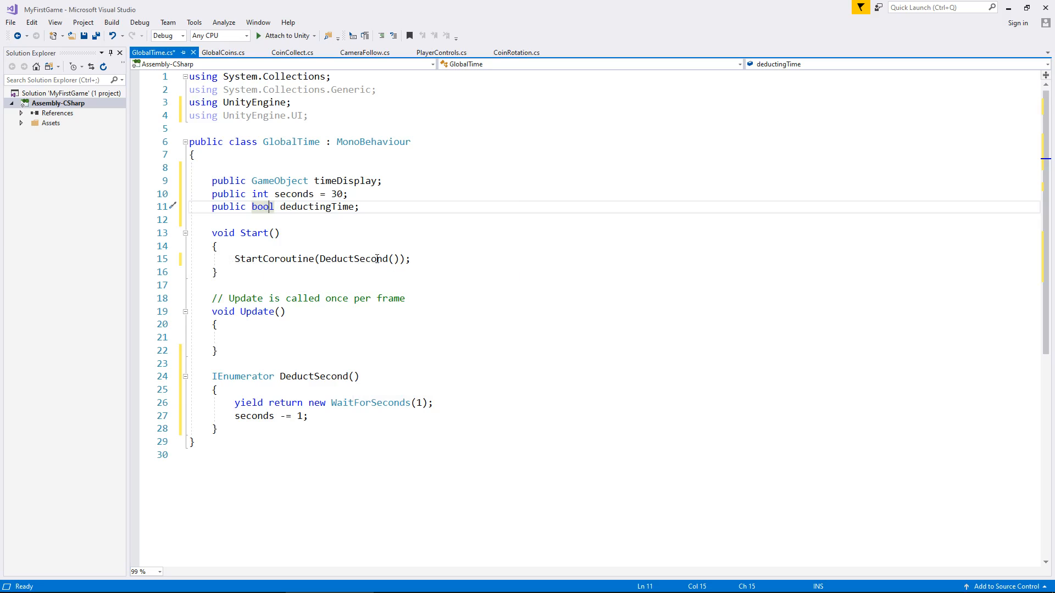
mouse_move(254, 233)
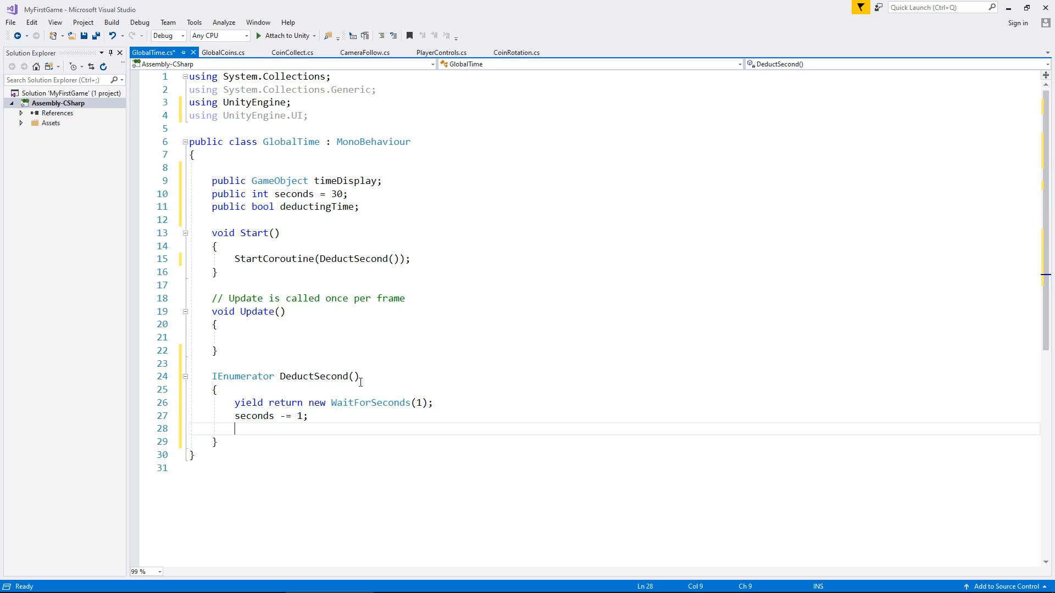
Write timeDisplay.GetComponent<Text>().text = "SCORE: " + seconds; in DeductSecond
text(timeDisplay.)
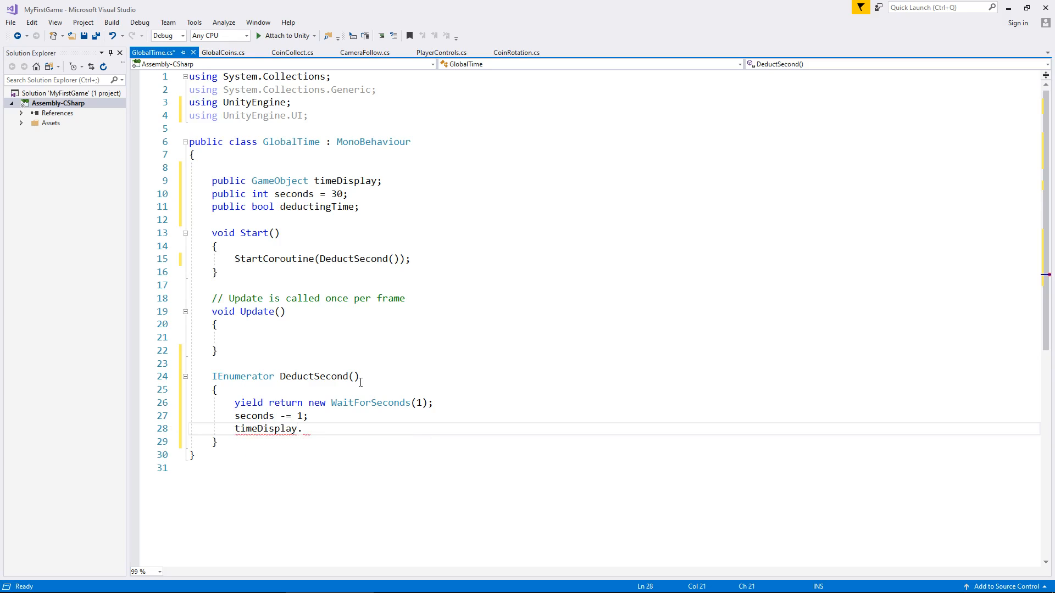
text(GetComponent<>)
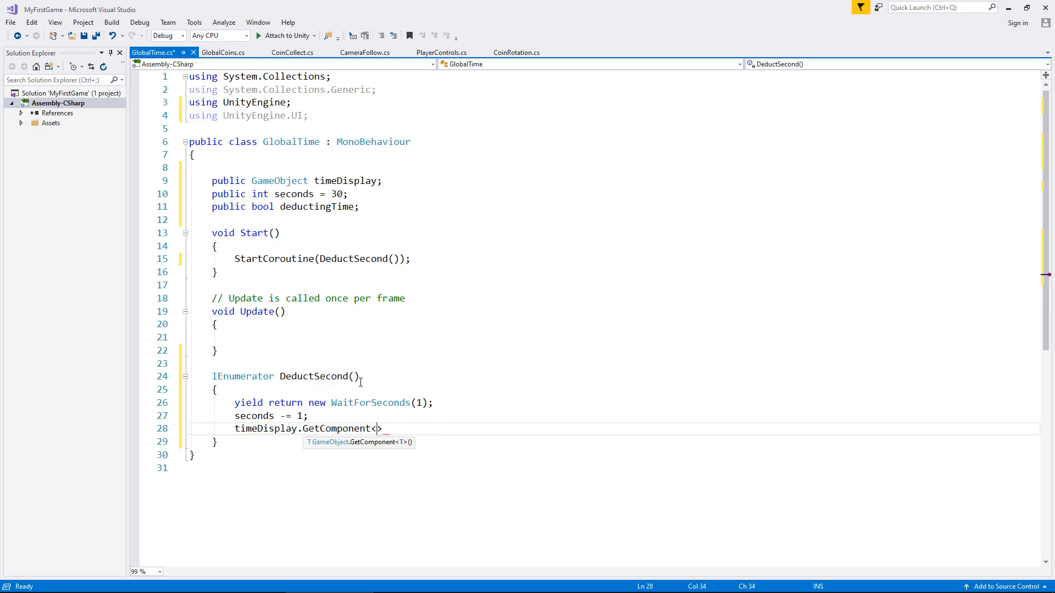
text(Text)
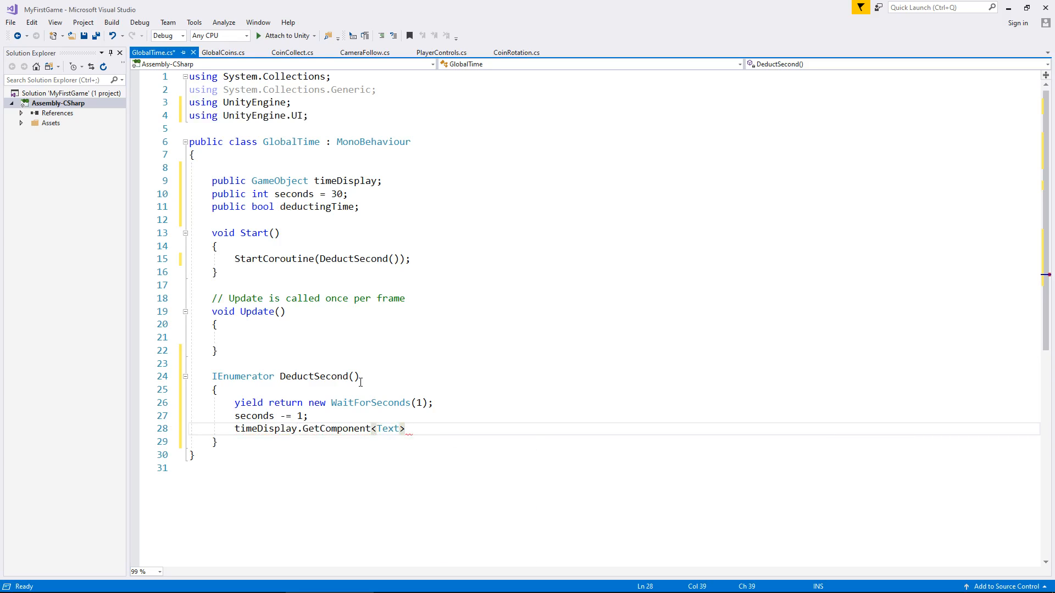
text(())
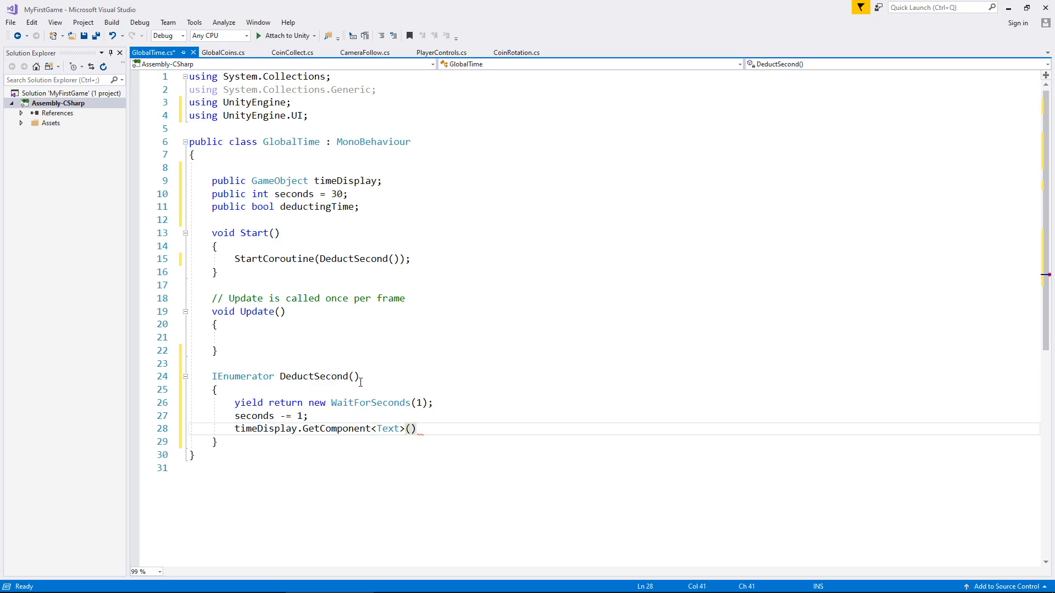
text(.text =)
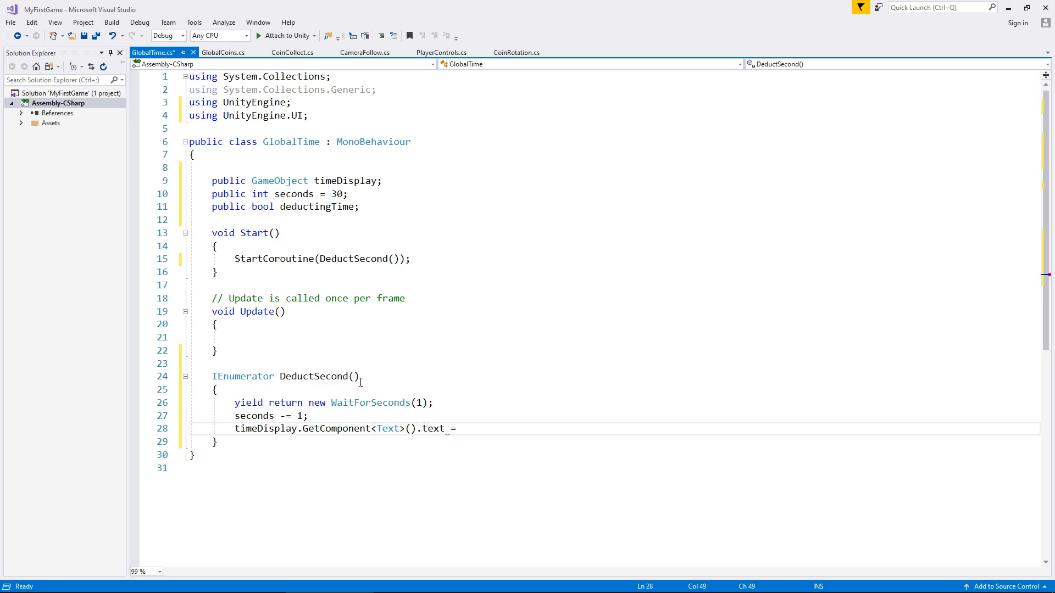
text("")
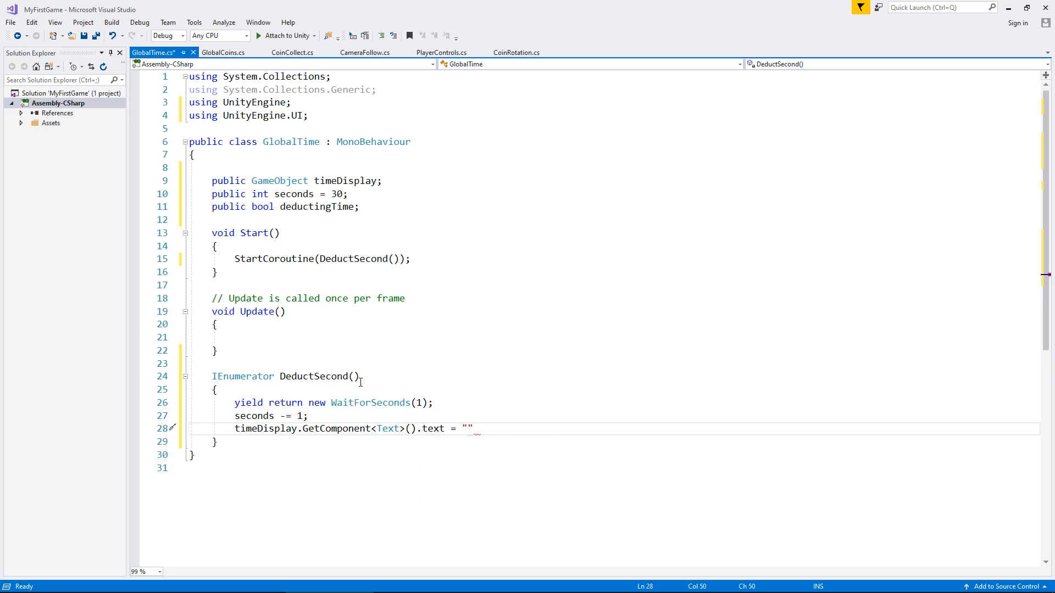
text(SCORE:)
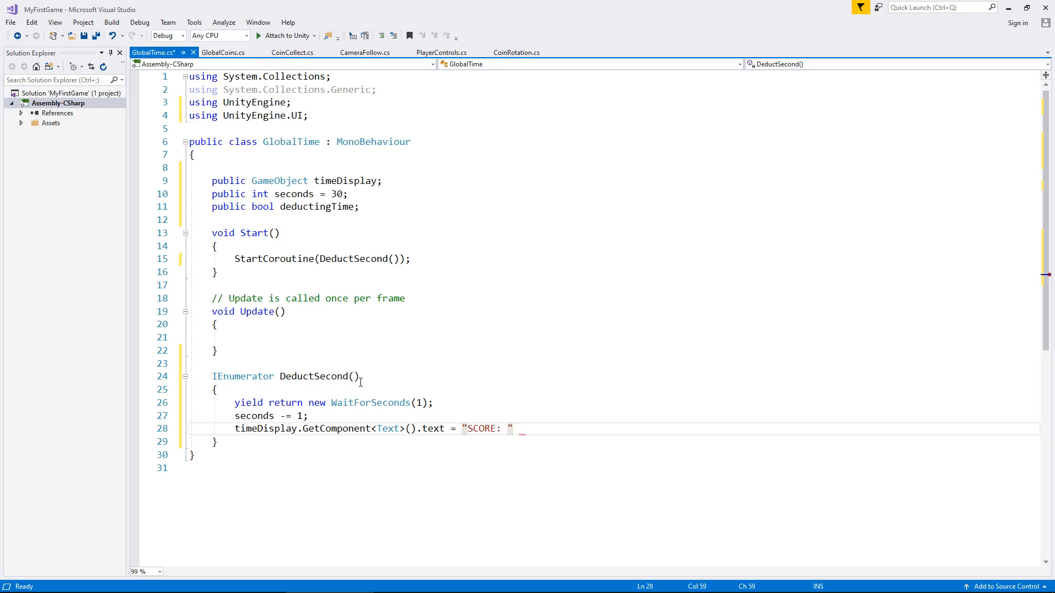
text(+)
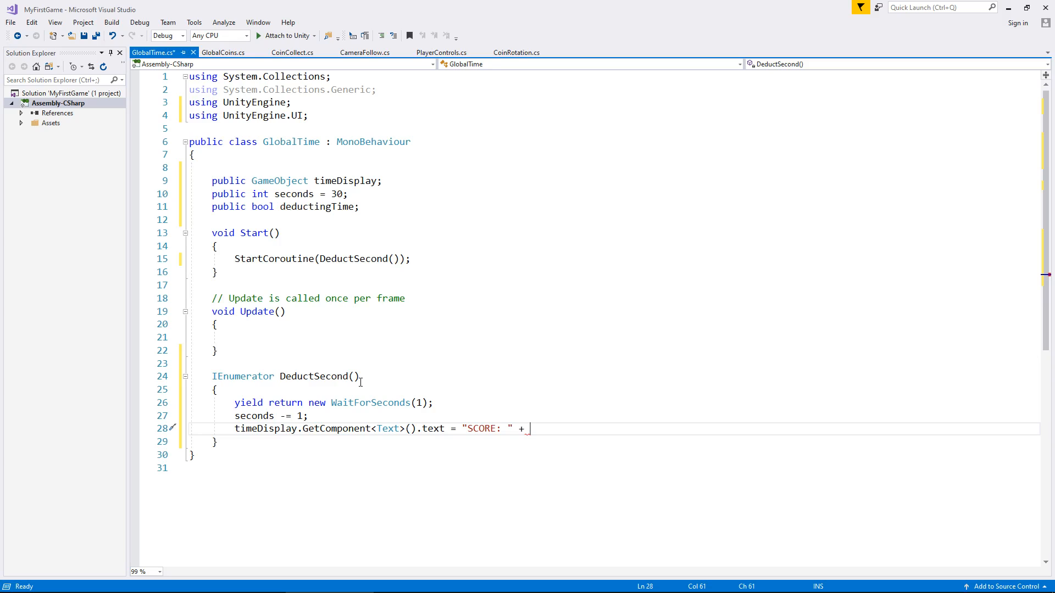
text(seconds;)
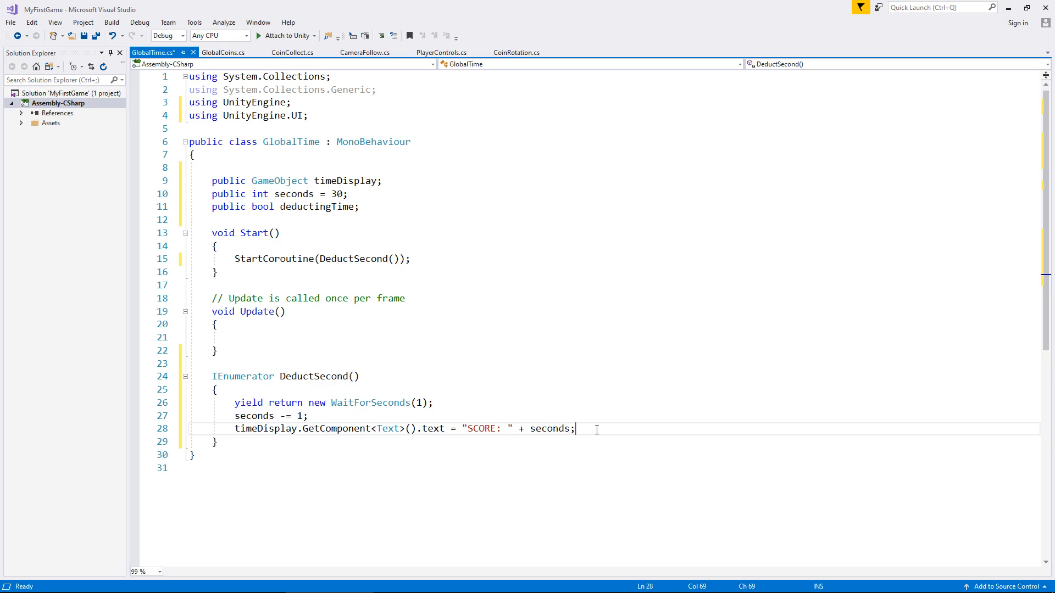
End DeductSecond with deductingTime = false; and move into the empty Update body
key(enter)
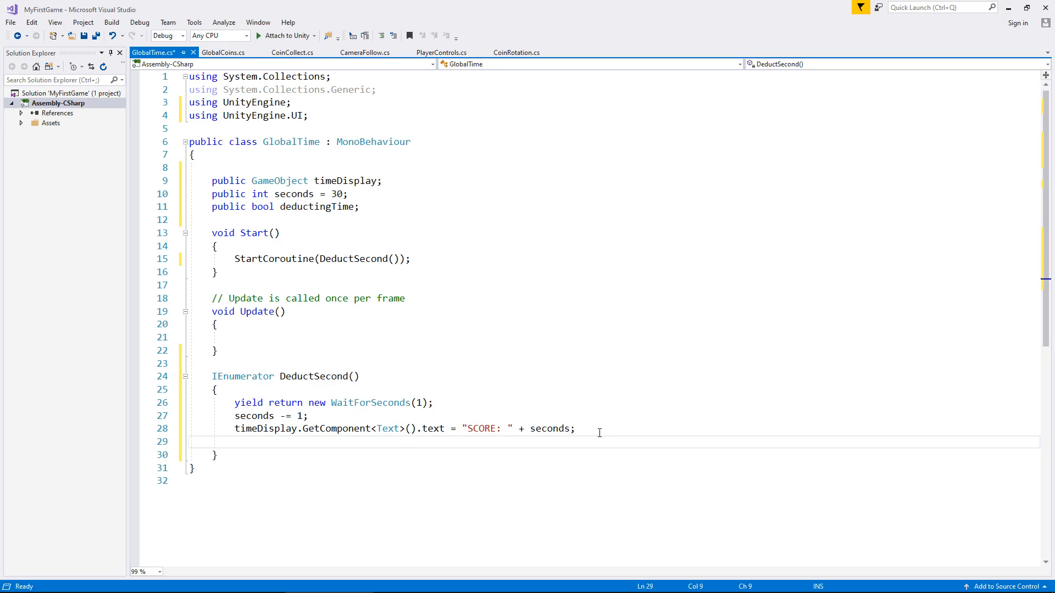
text(deductingTime)
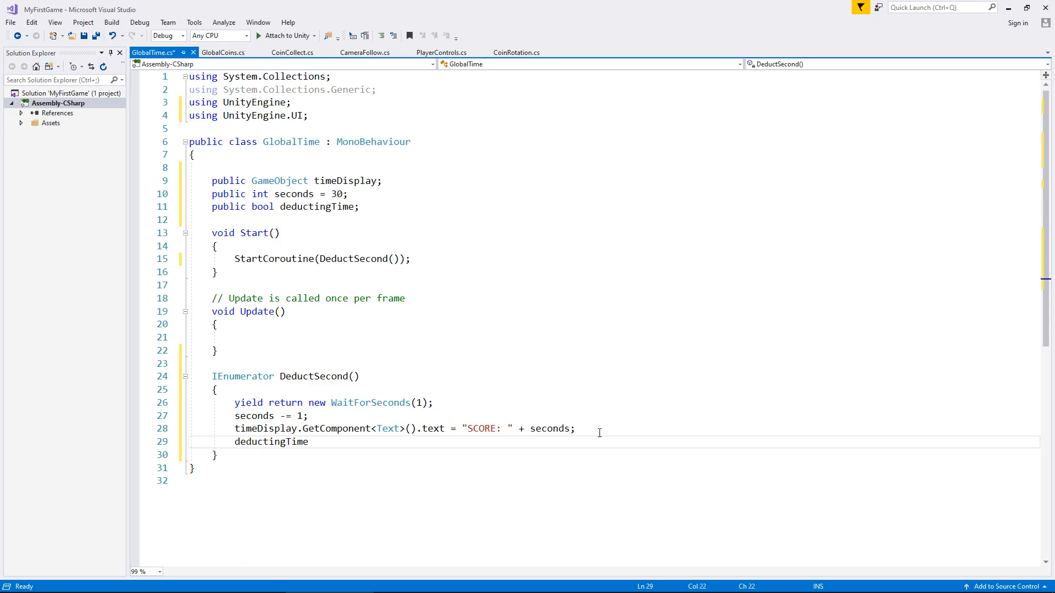
text(= false)
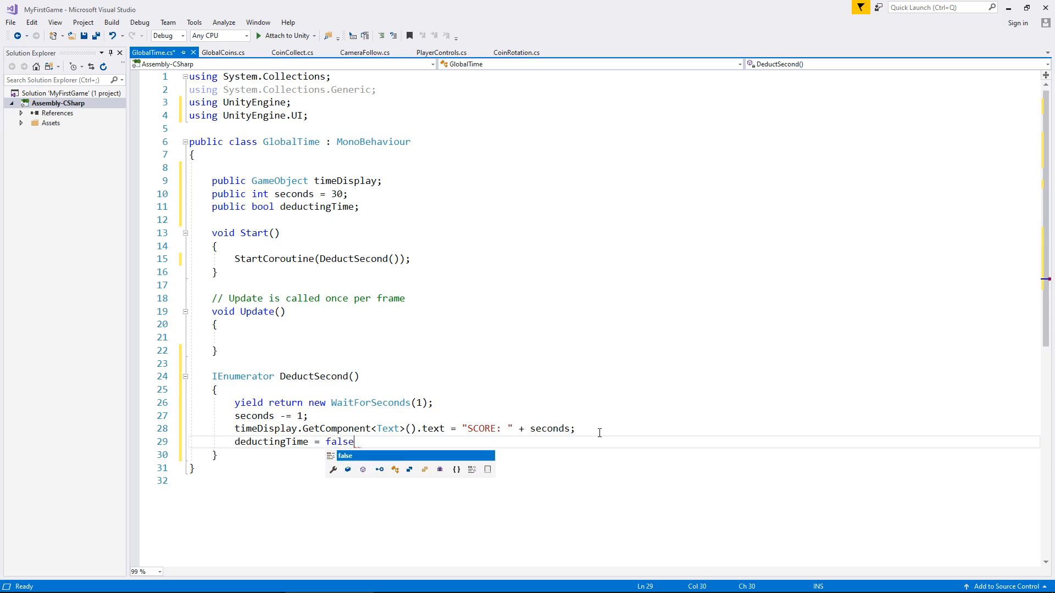
text(;)
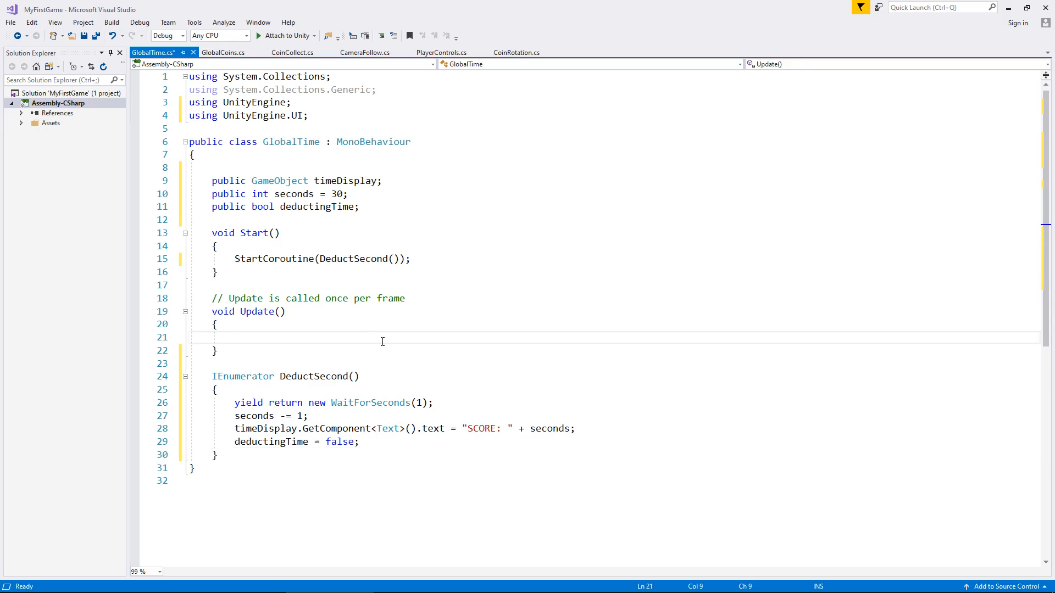
click(235, 337)
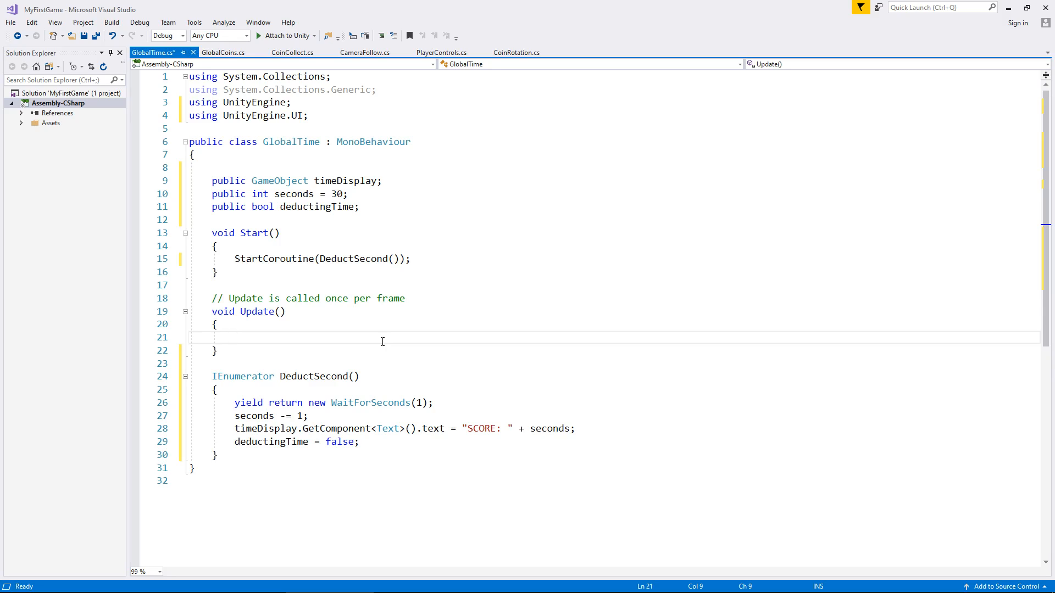
Add if (deductingTime == false) in Update that sets deductingTime = true;
click(234, 337)
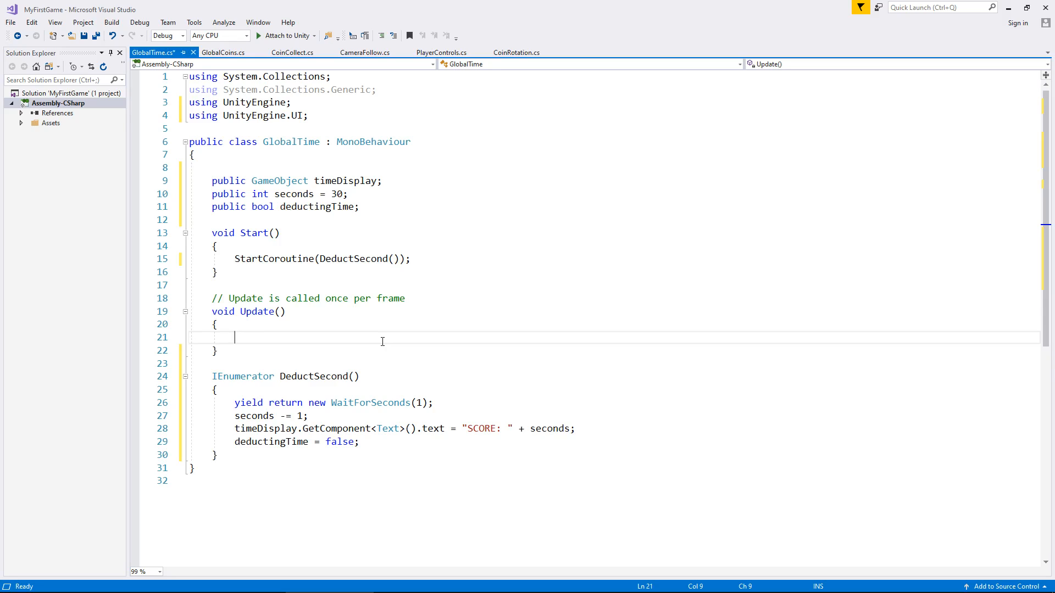
text(i)
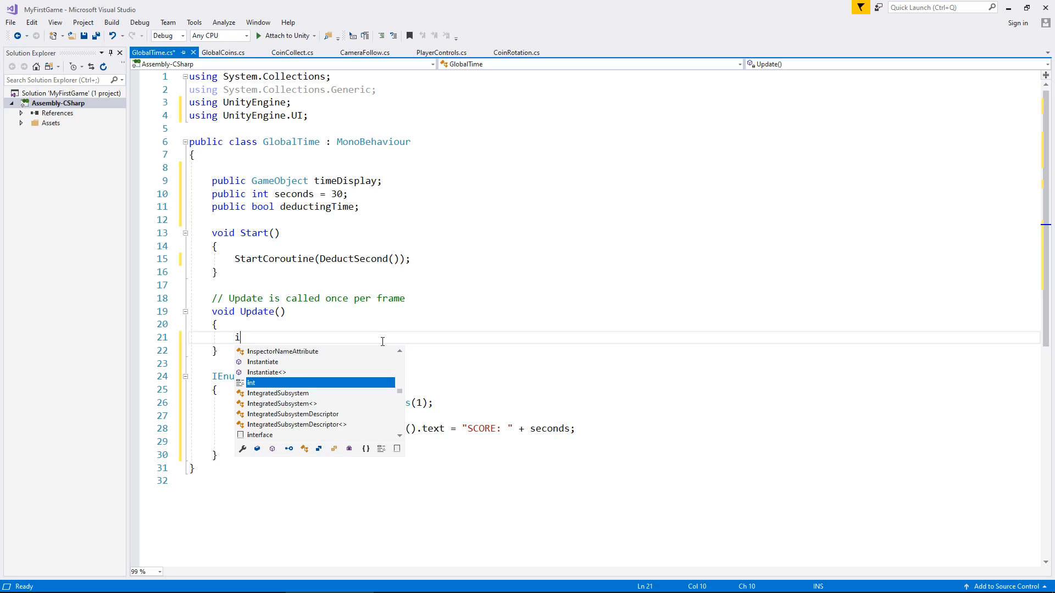
text(f ())
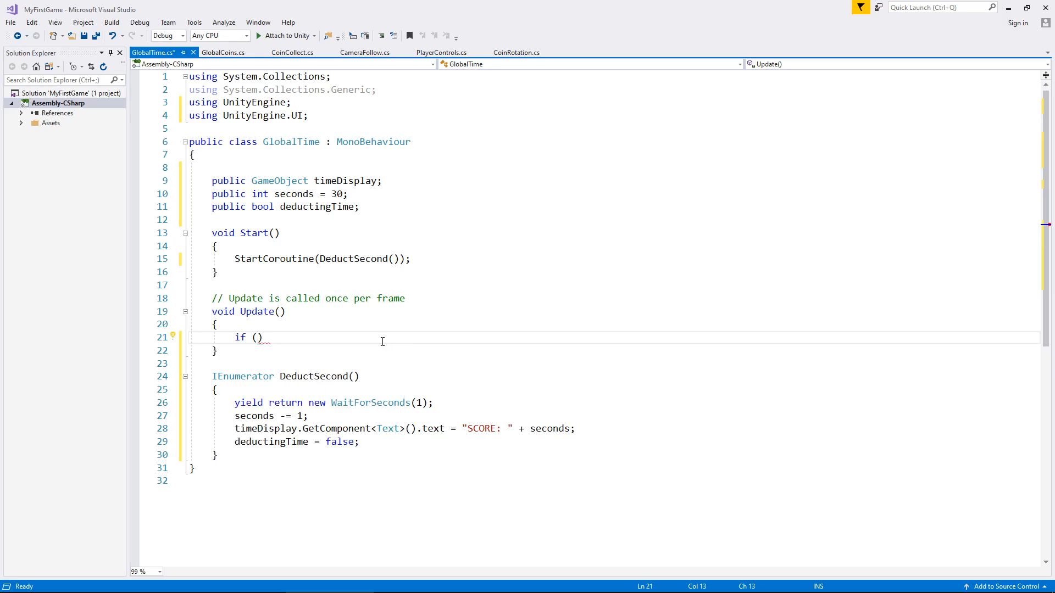
text(deductingTime ==)
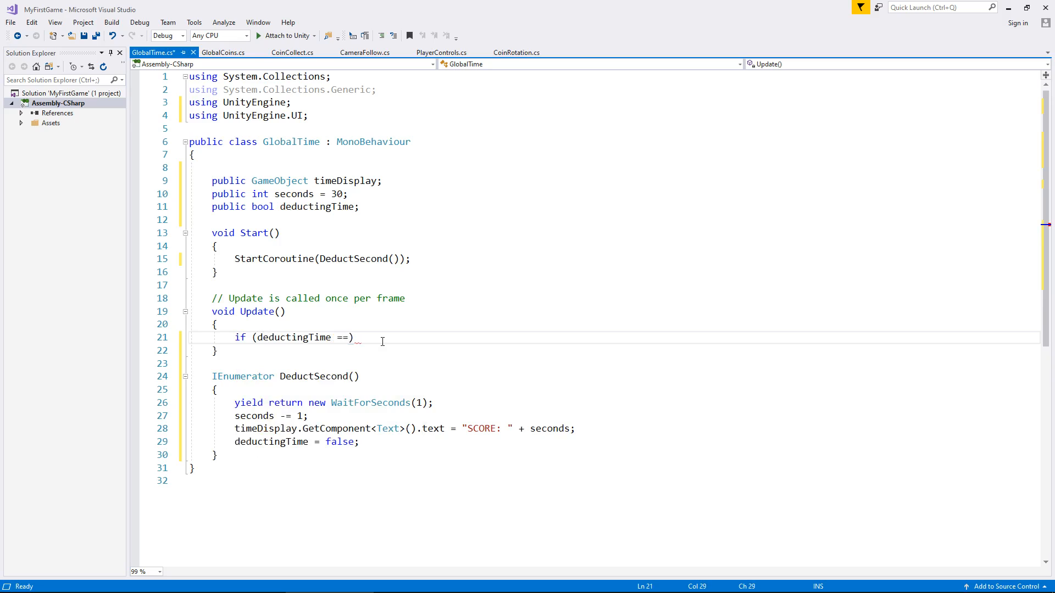
text(false)
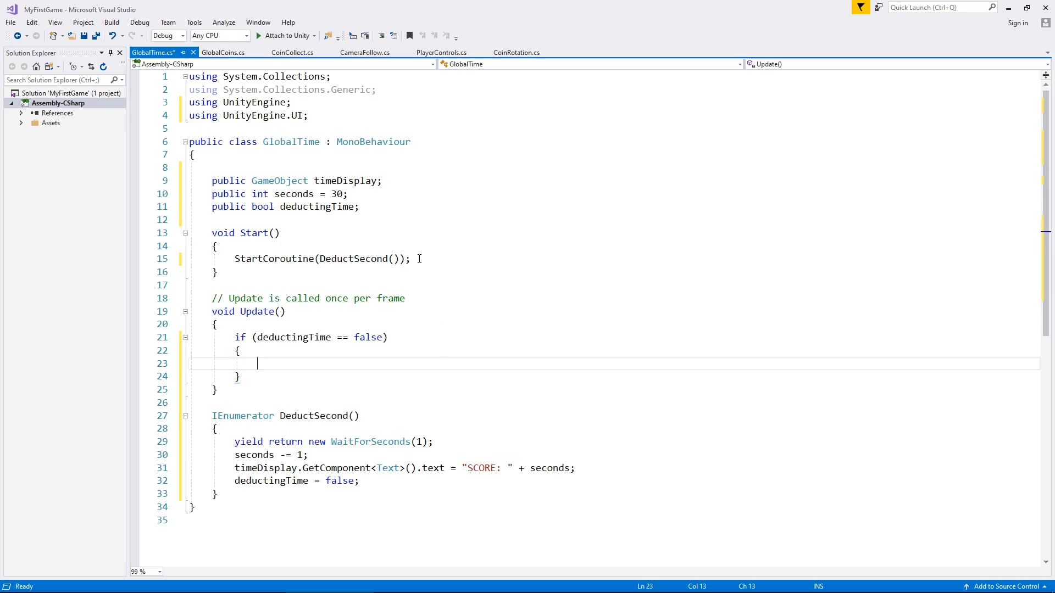
text(deductingTime)
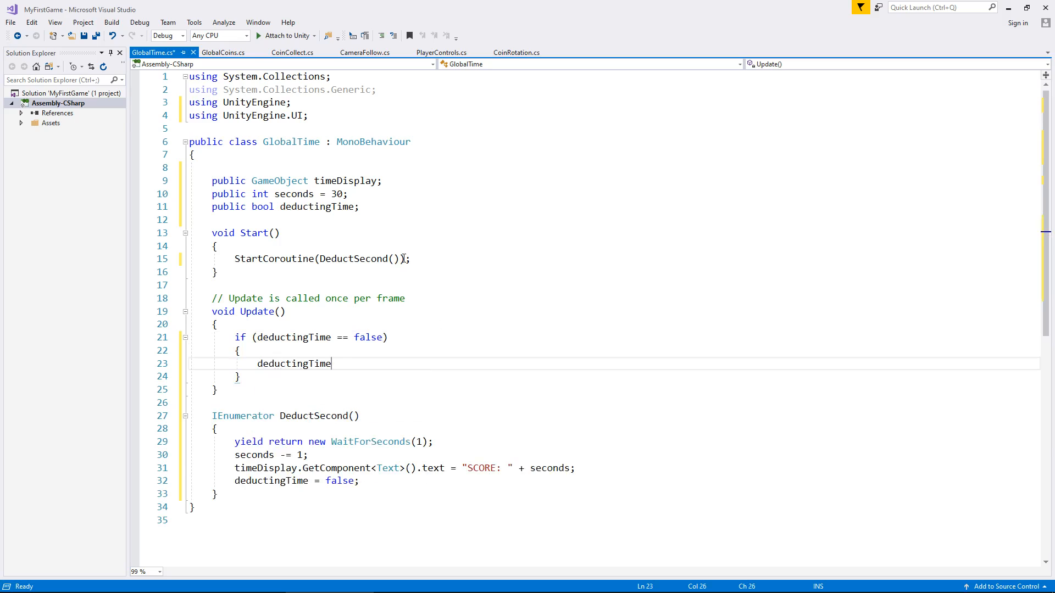
text(= true;)
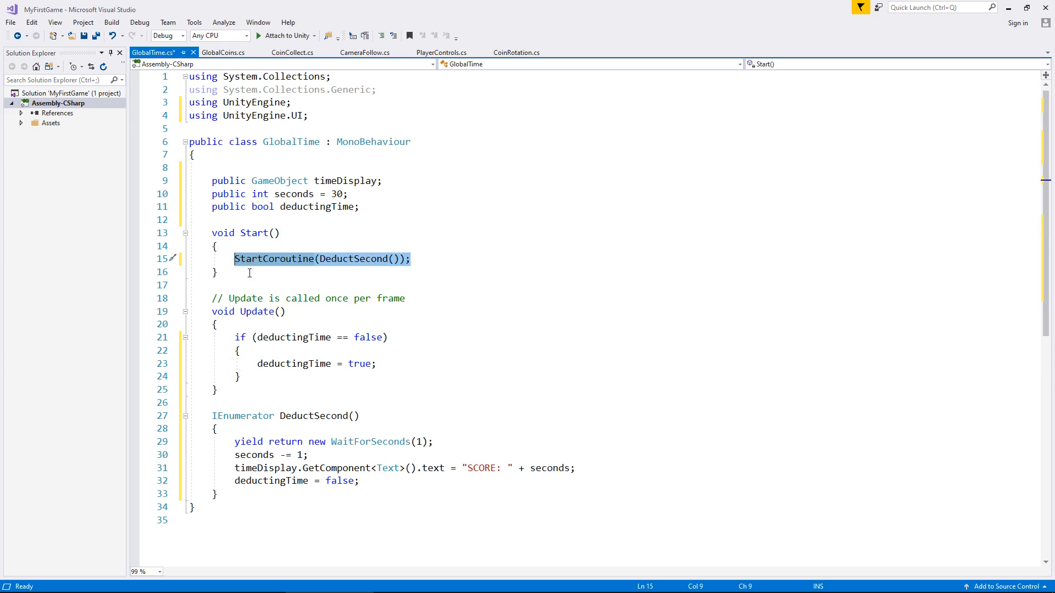
mouse_move(350, 364)
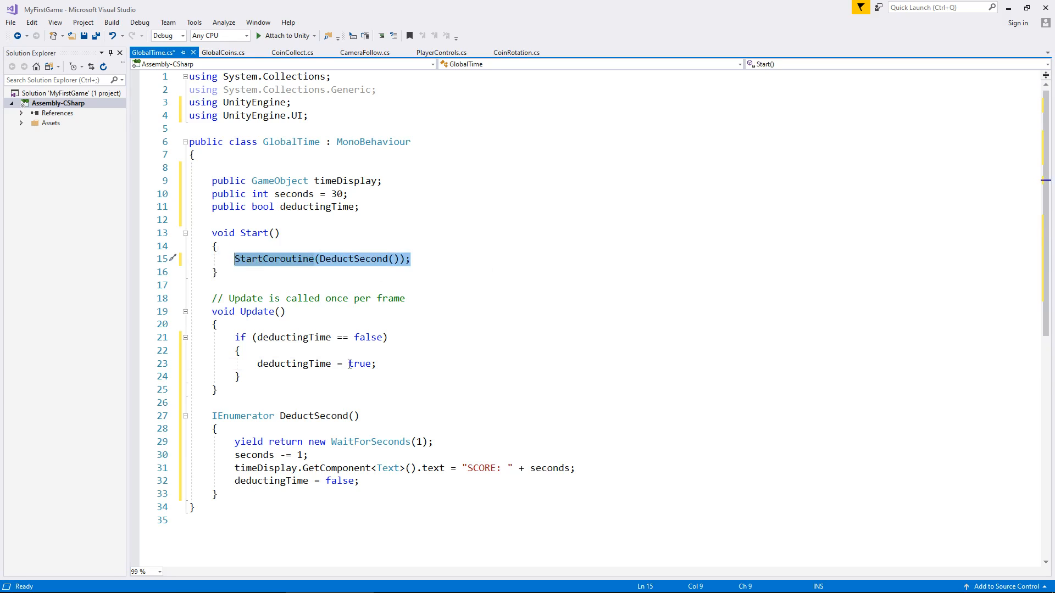
Start the DeductSecond coroutine inside that if block with StartCoroutine(DeductSecond());
key(enter)
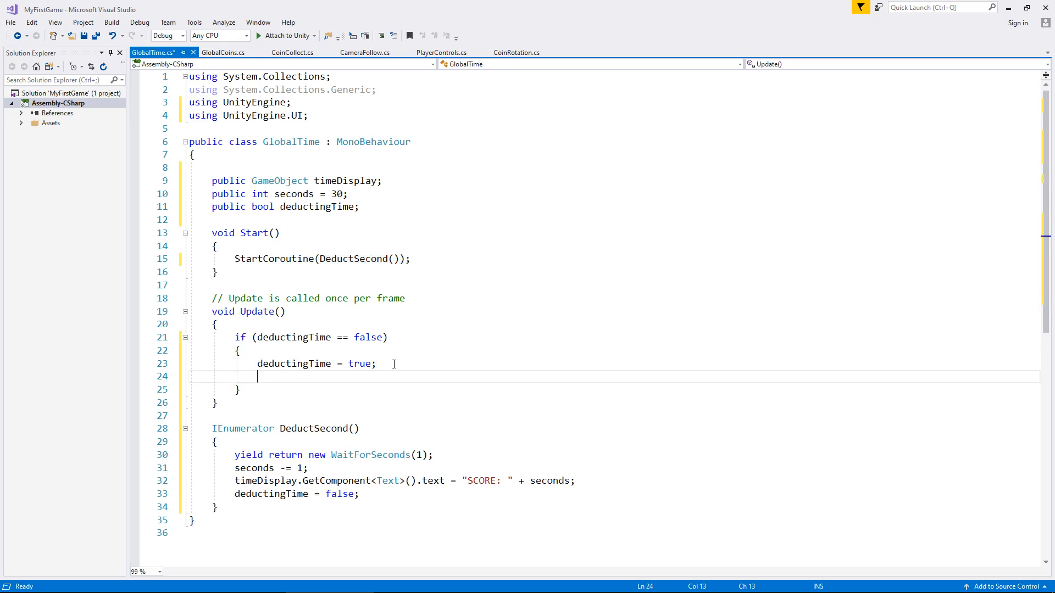
text(StartCoroutine(DeductSecond());)
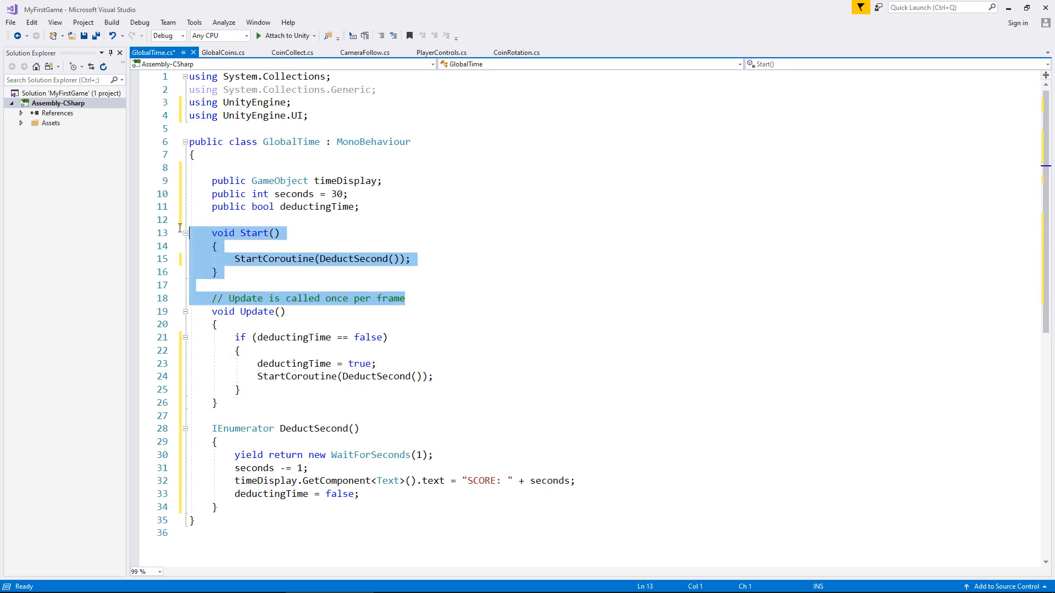
Delete the Start method and its comment, leaving the coroutine launched from Update, and save GlobalTime.cs
key(Delete)
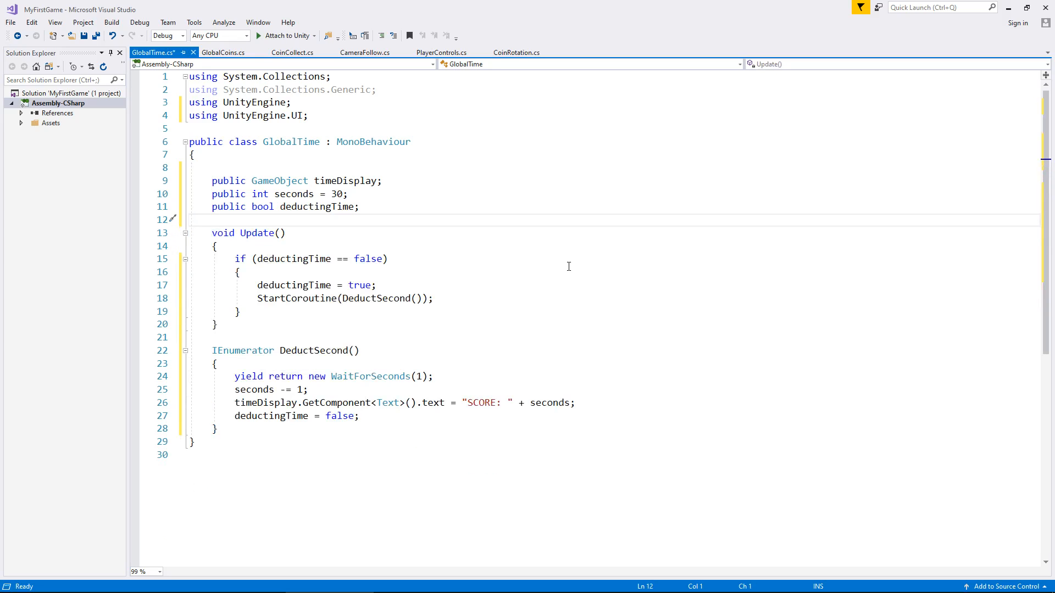
key(ctrl+s)
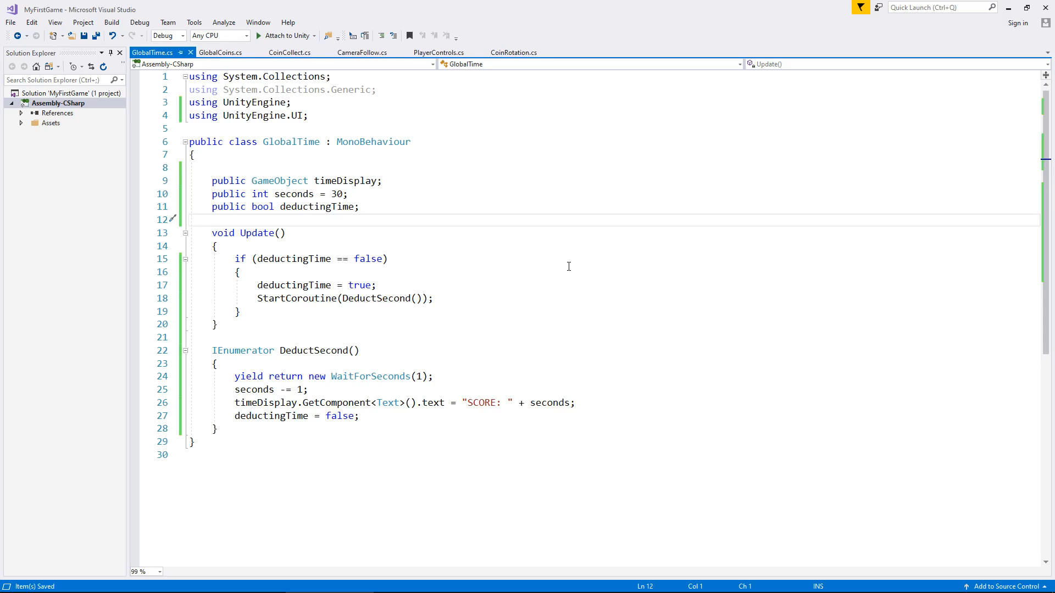
mouse_move(436, 251)
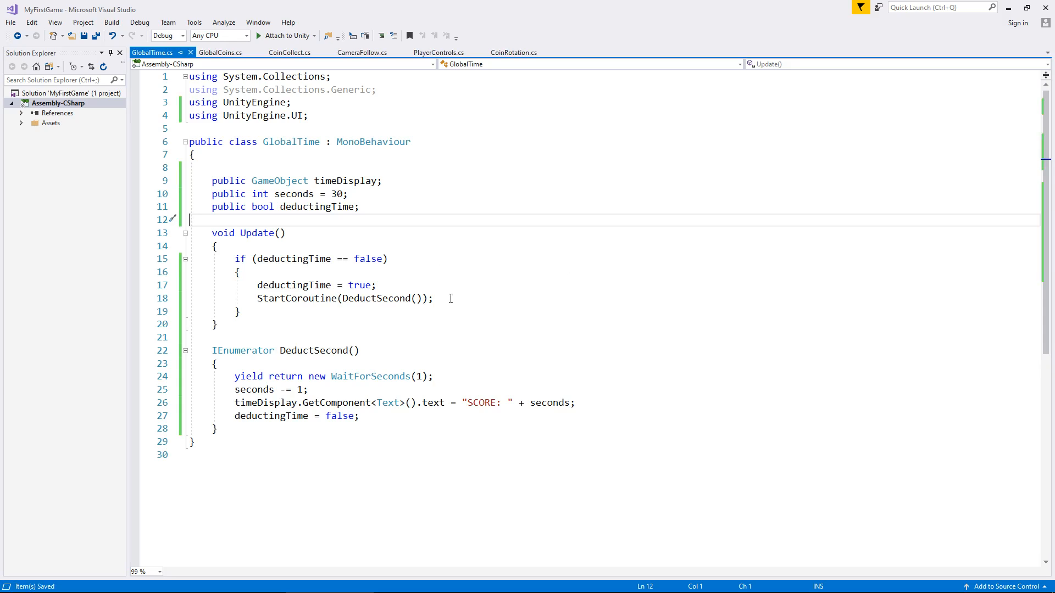
mouse_move(340, 334)
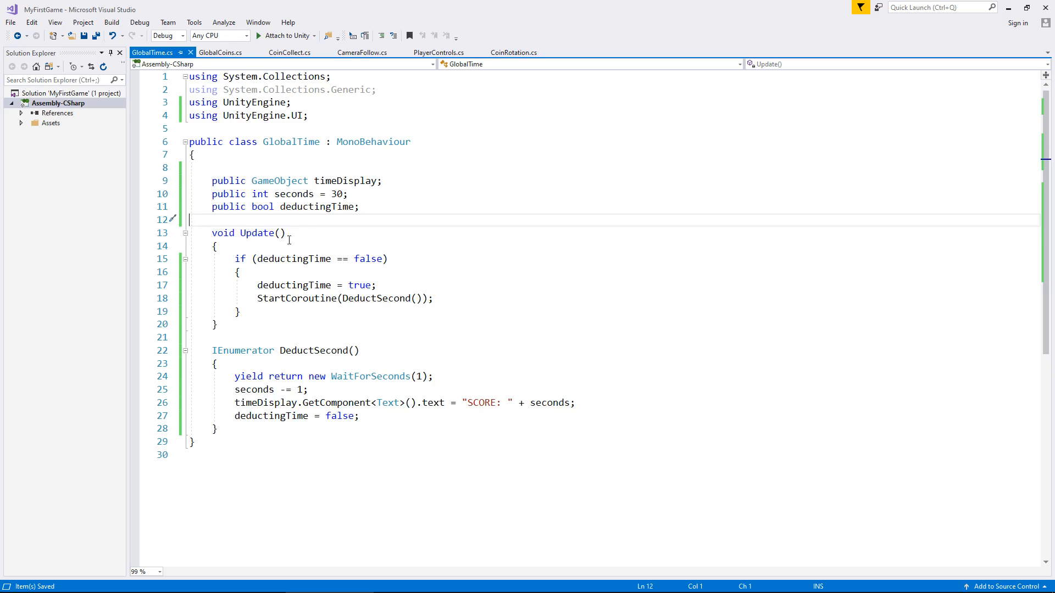
mouse_move(349, 261)
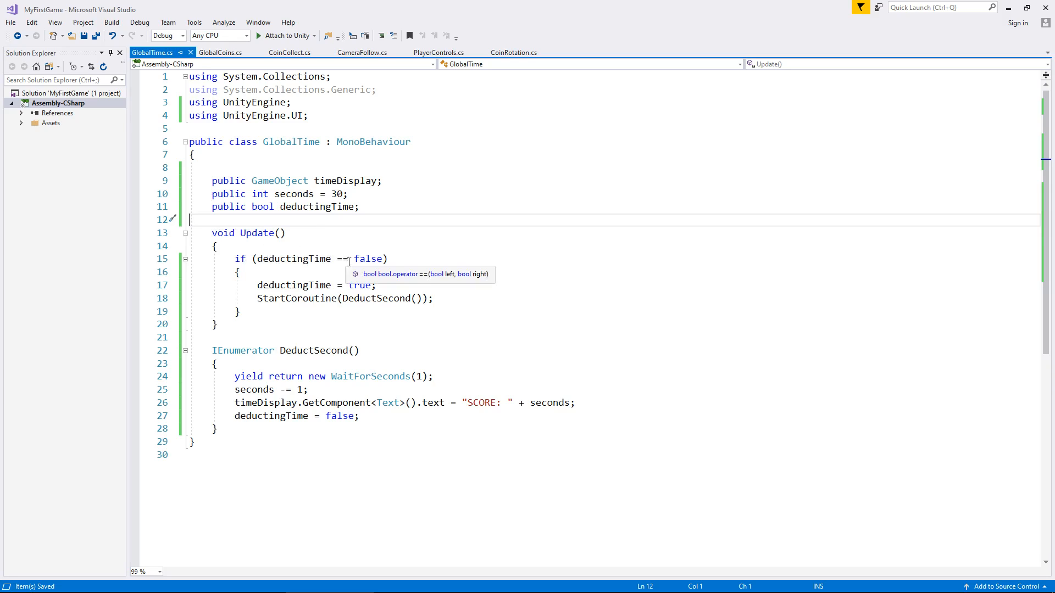
mouse_move(356, 245)
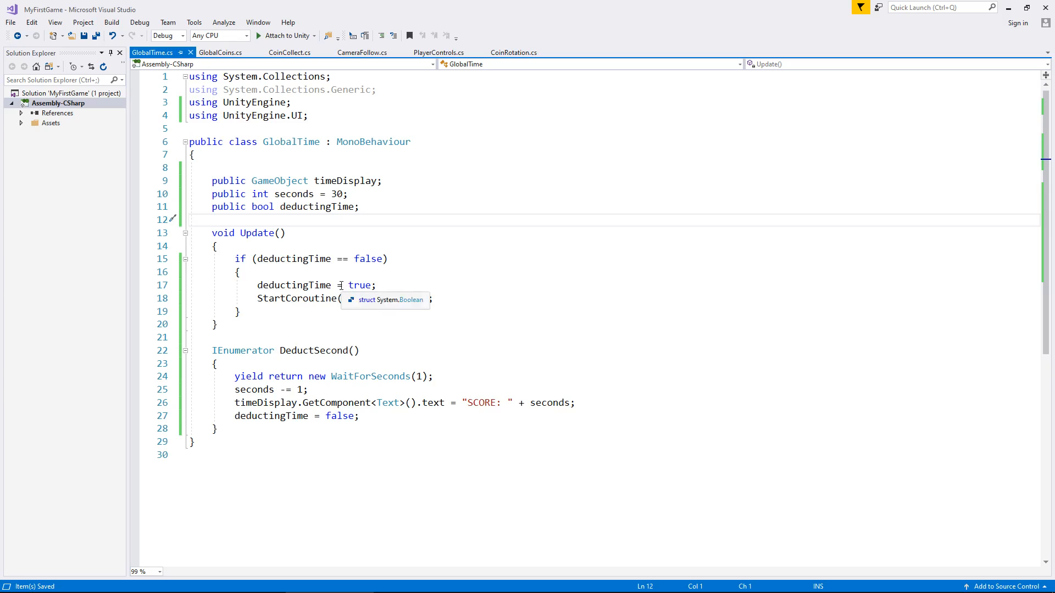
text(DeductSecond());)
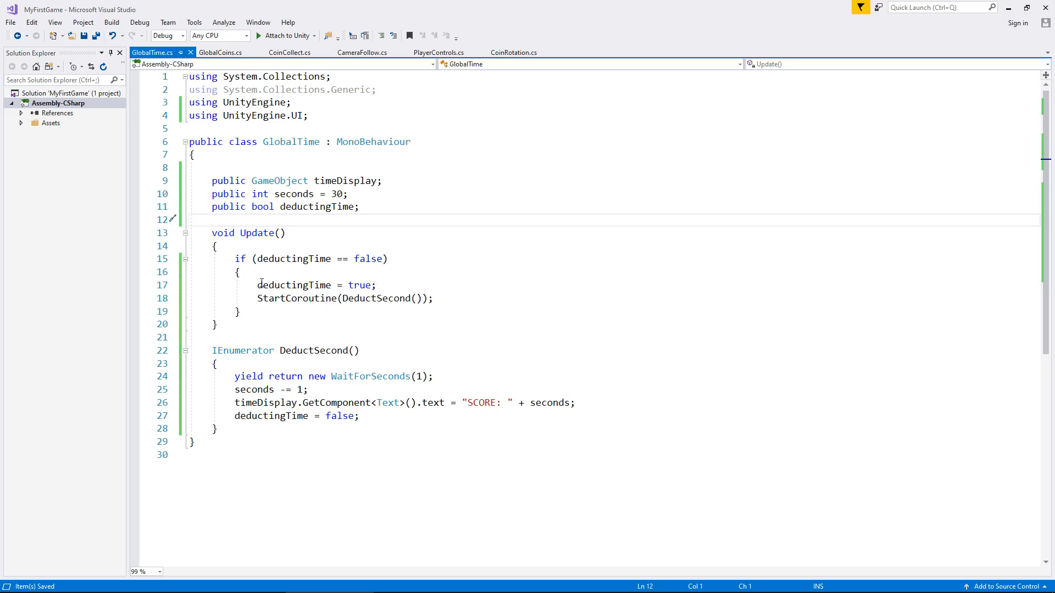
mouse_move(369, 258)
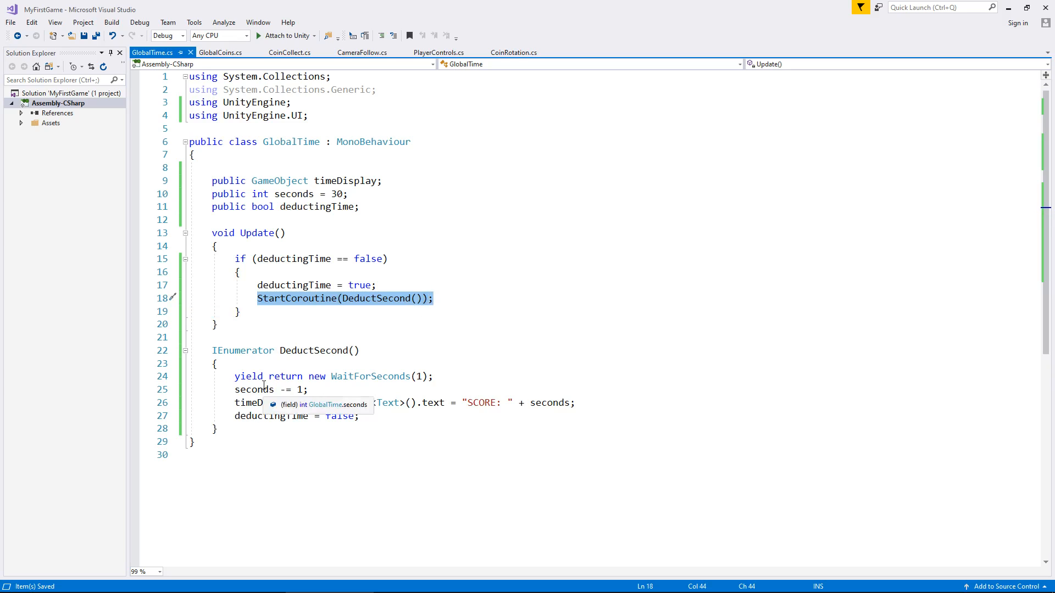
click(333, 376)
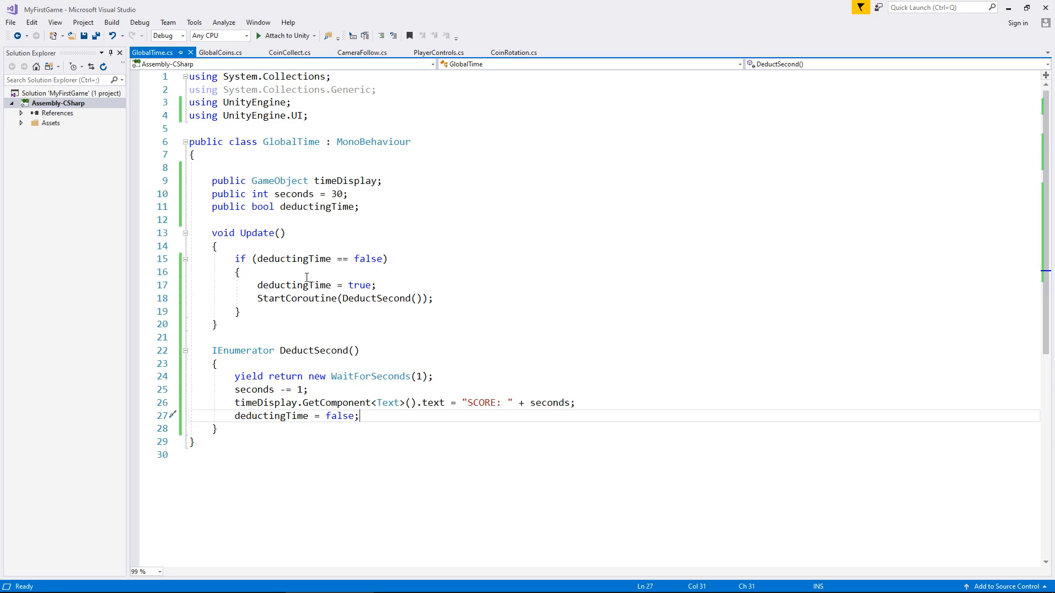
mouse_move(963, 34)
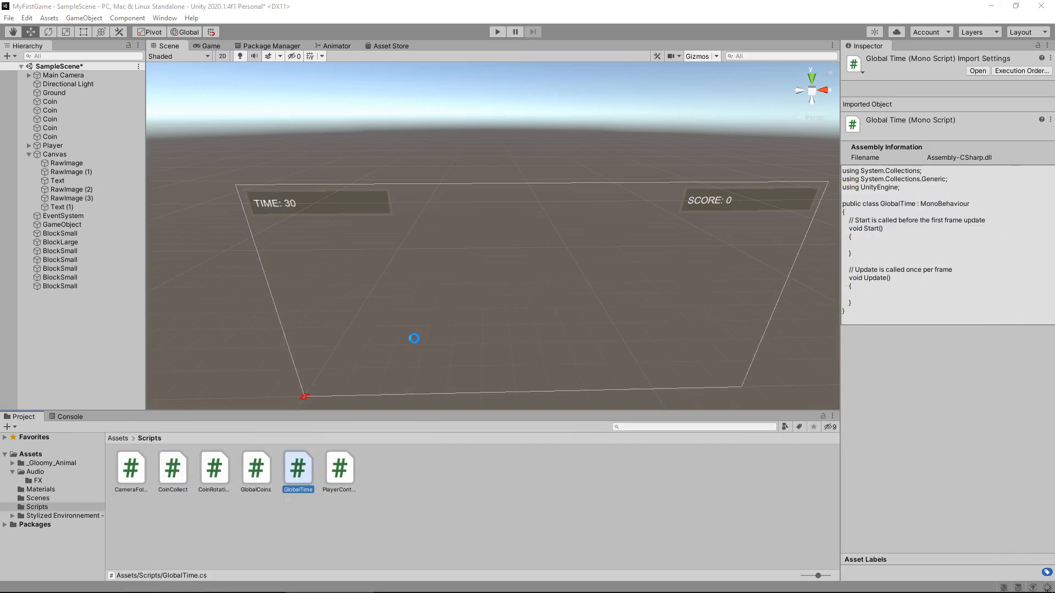
mouse_move(447, 466)
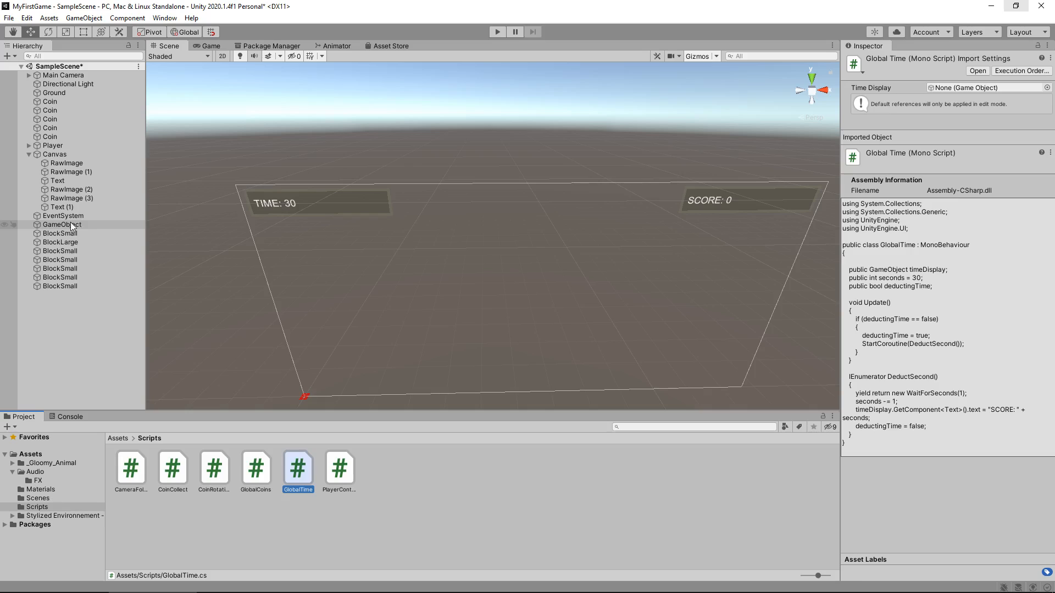
Select the scene's GameObject and begin renaming it to Globals
click(61, 224)
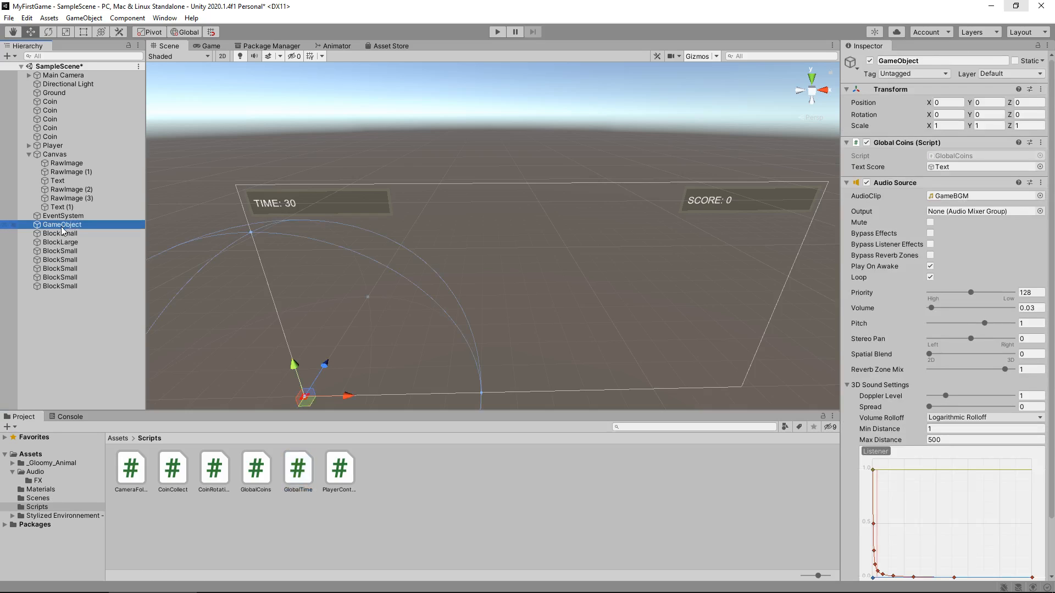
double_click(62, 224)
text(Globals)
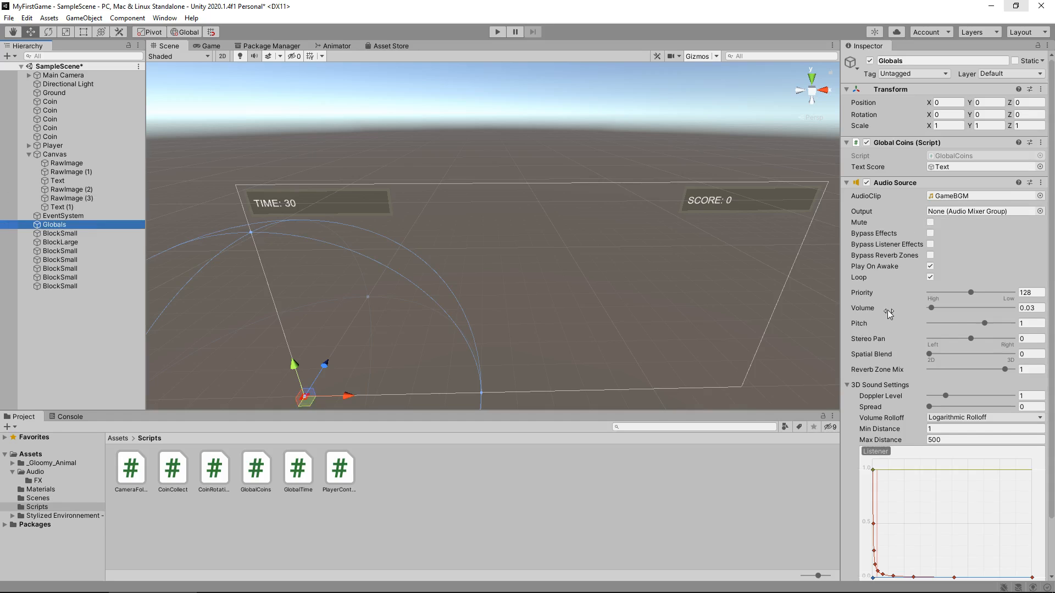
mouse_move(864, 307)
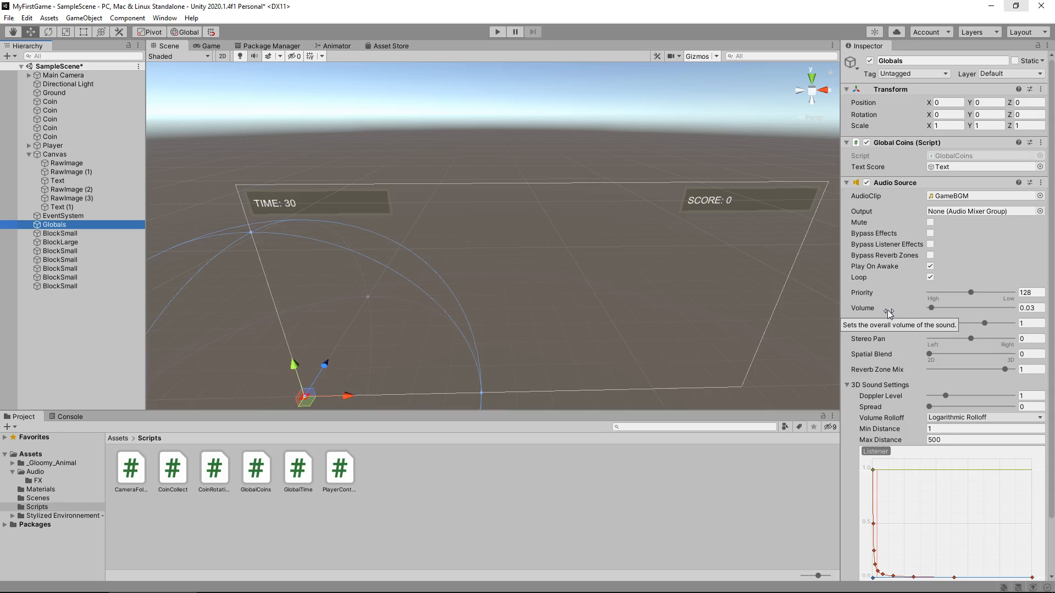
mouse_move(298, 468)
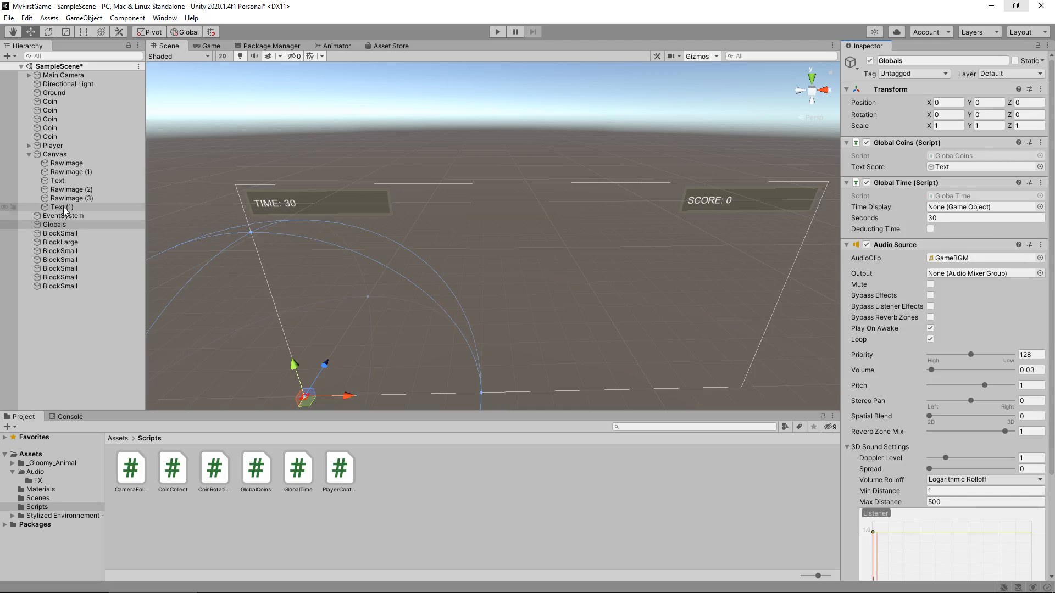
Rename the TIME text object to TimeDisplay
click(61, 208)
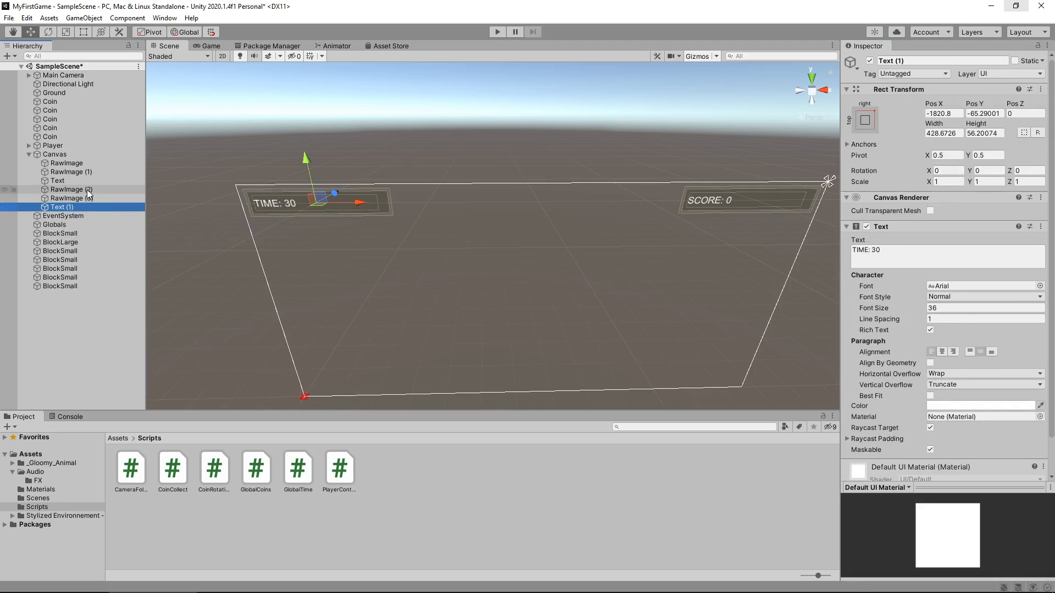
double_click(60, 208)
text(Time)
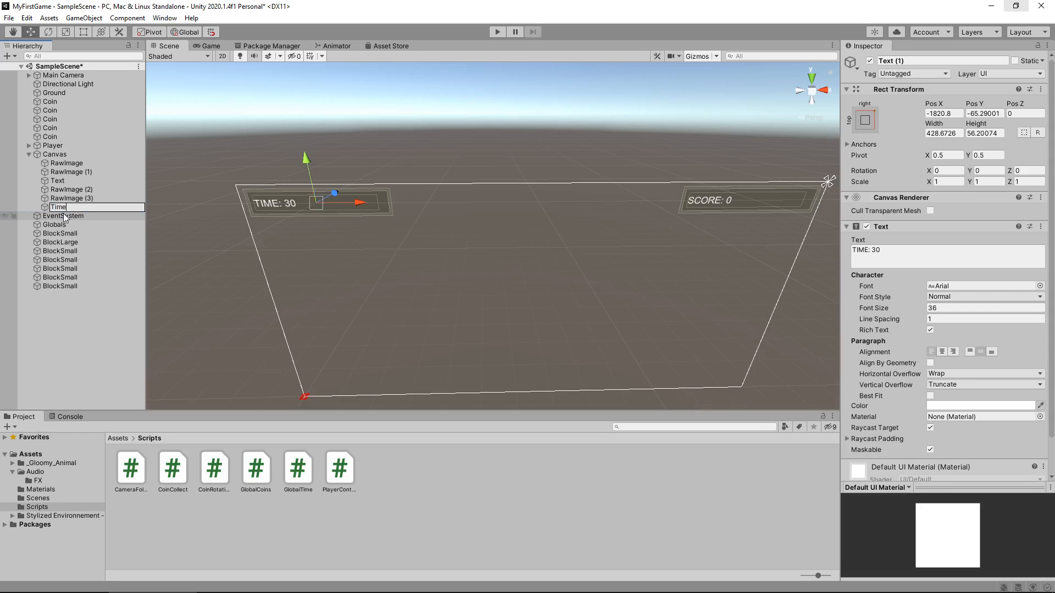
text(Display)
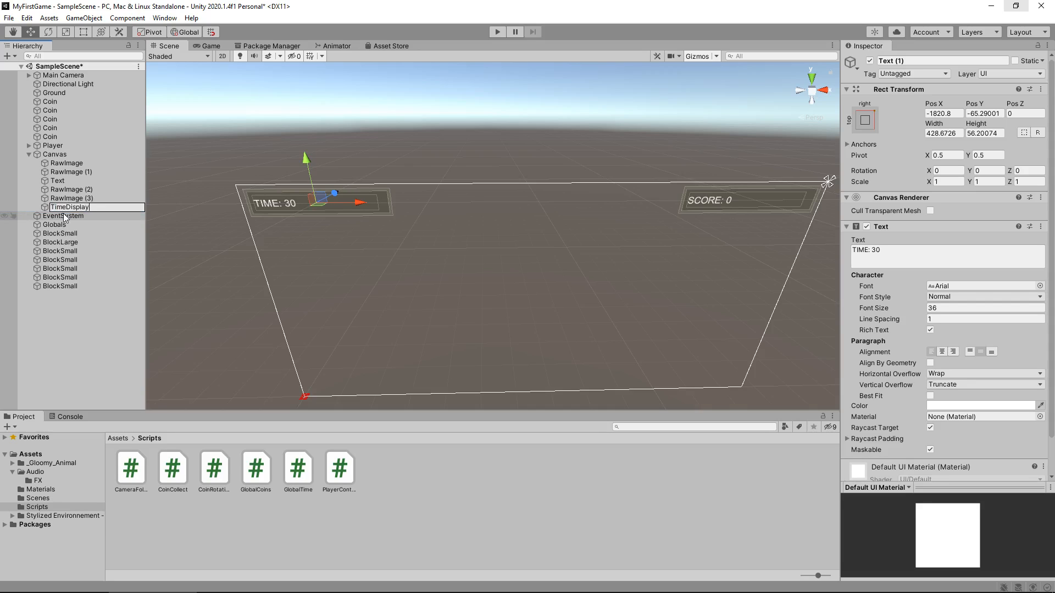
click(57, 181)
text(CoinDisplay)
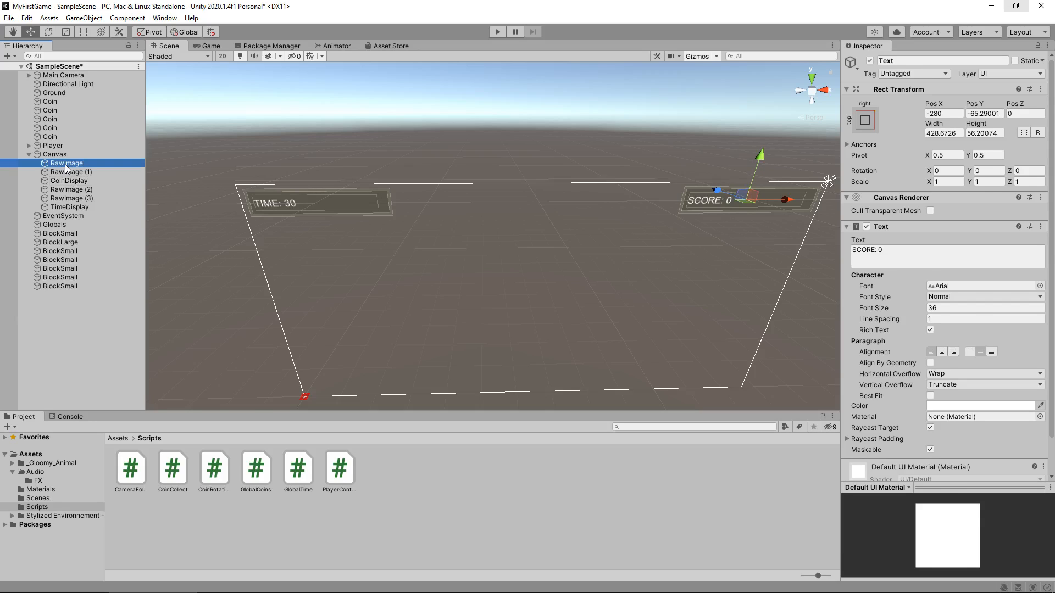
Rename the first raw images to CoinBorder and CoinBack
double_click(66, 163)
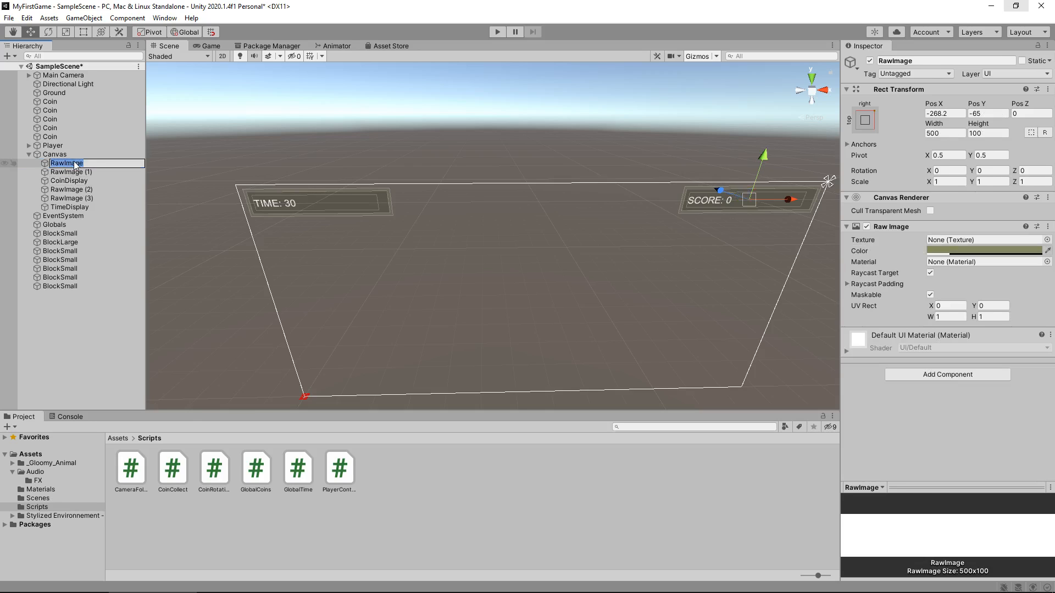
text(CoinBox)
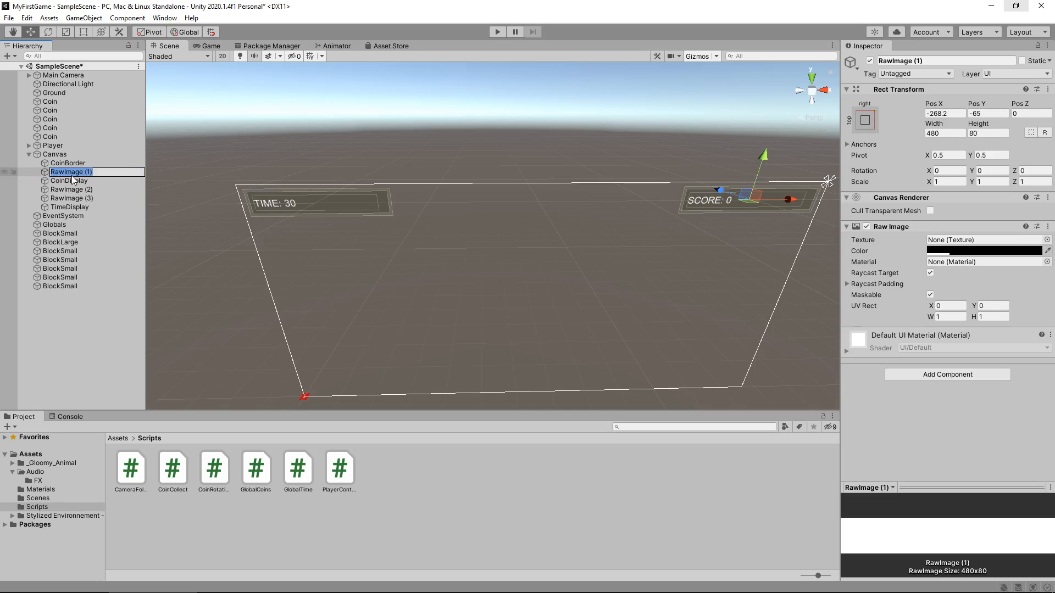
text(CoinBack)
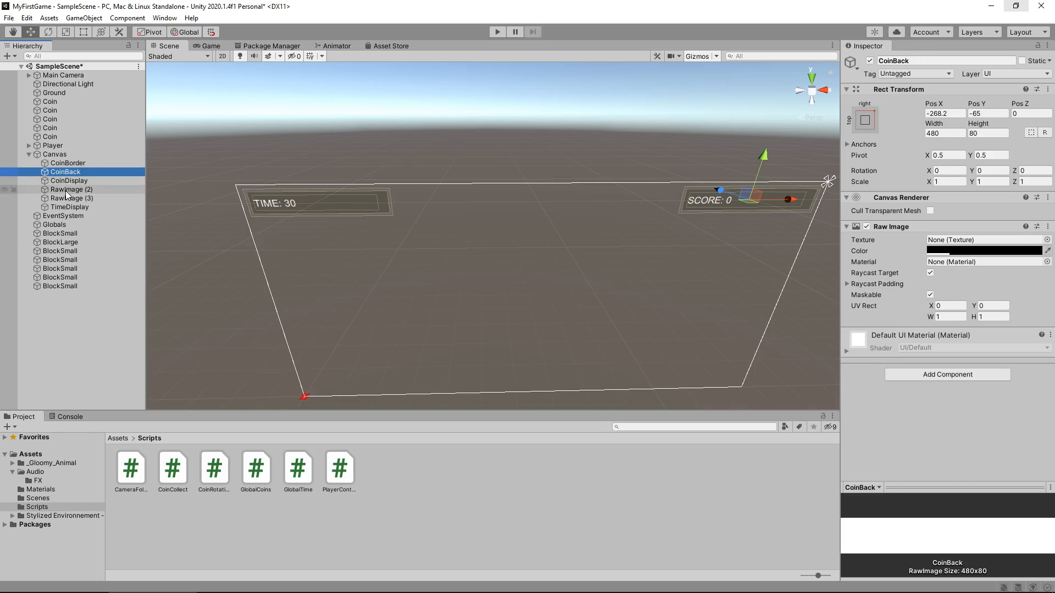
Rename the remaining raw images to TimeBorder and TimeBack, then reselect Globals
double_click(64, 189)
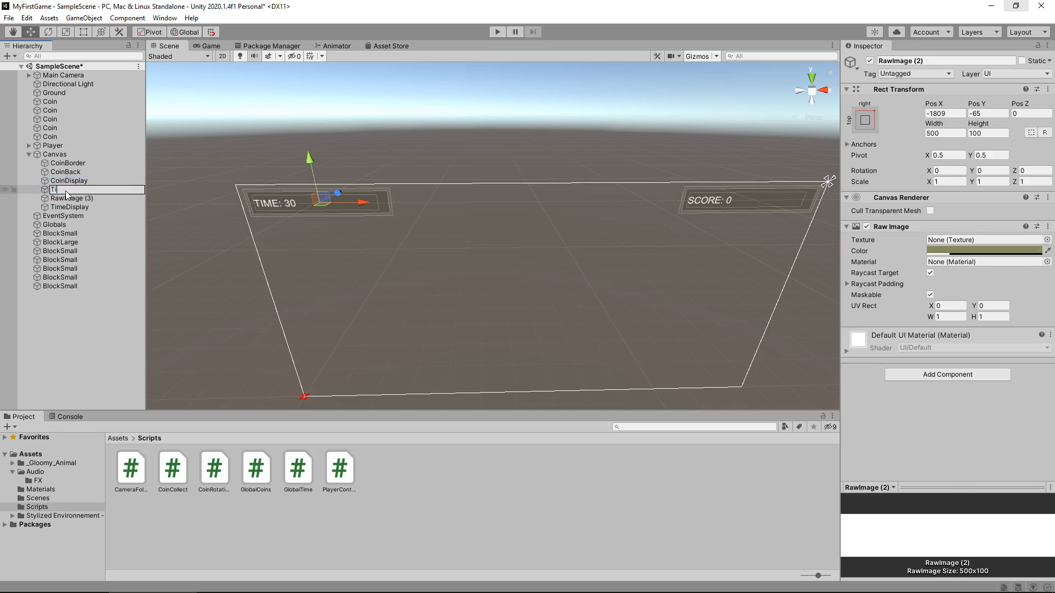
text(TimeBorder)
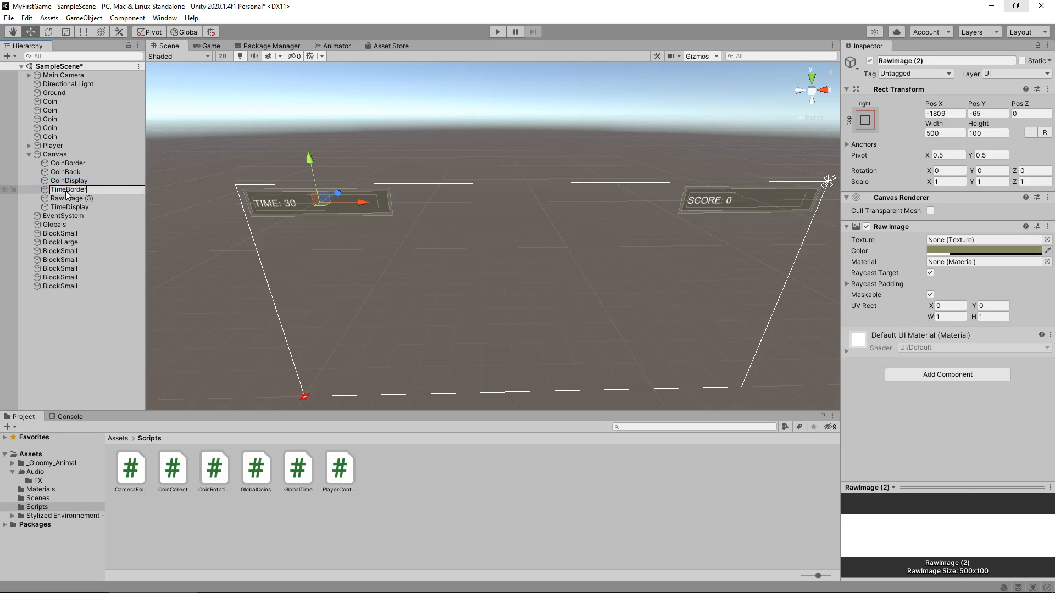
click(70, 198)
text(Time)
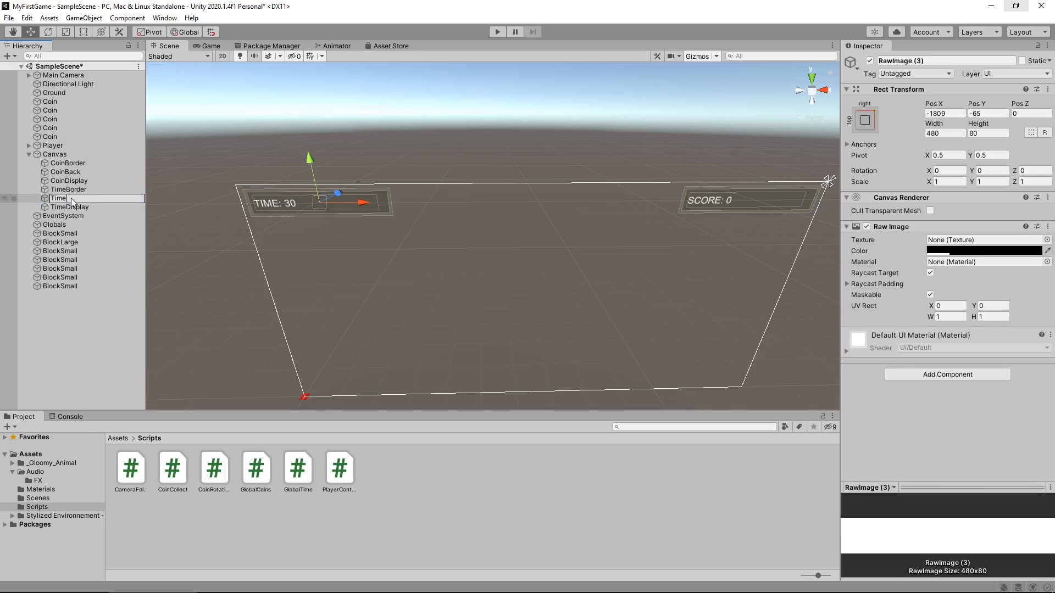
click(65, 198)
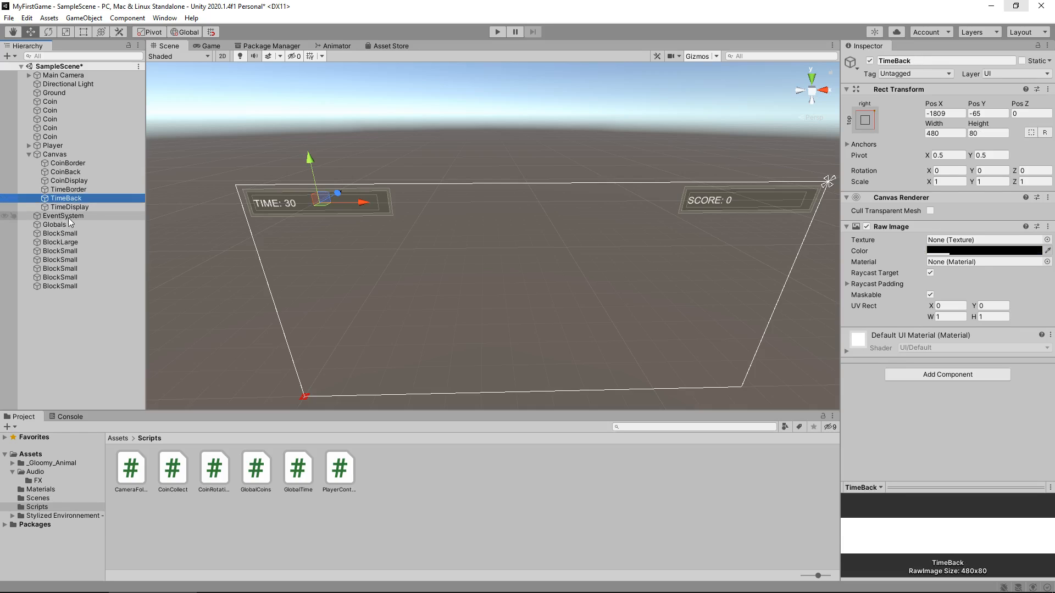
click(55, 225)
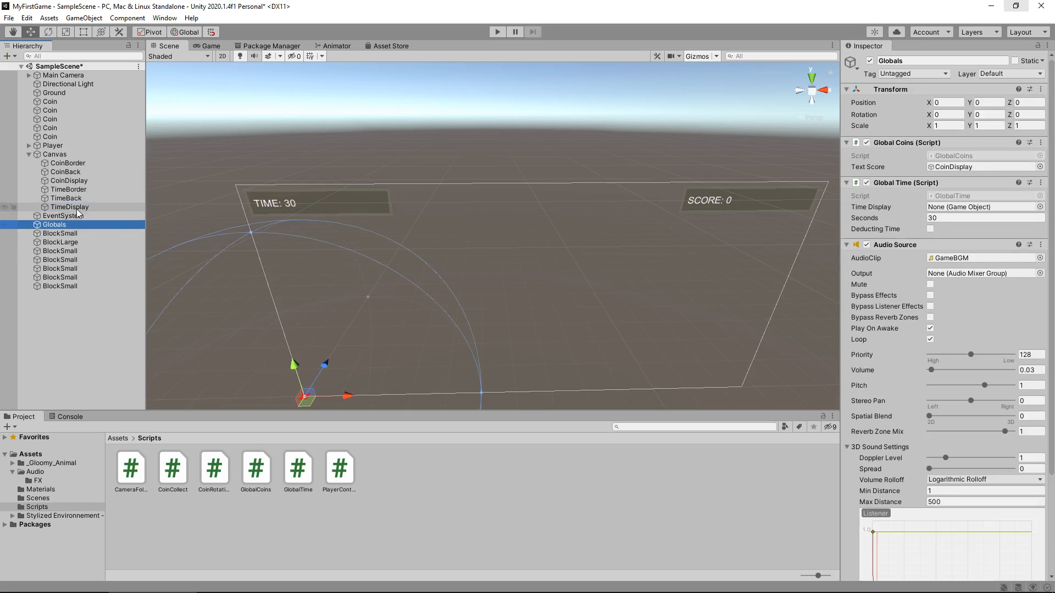
Assign TimeDisplay to the Time Display field of Globals' GlobalTime component
click(982, 207)
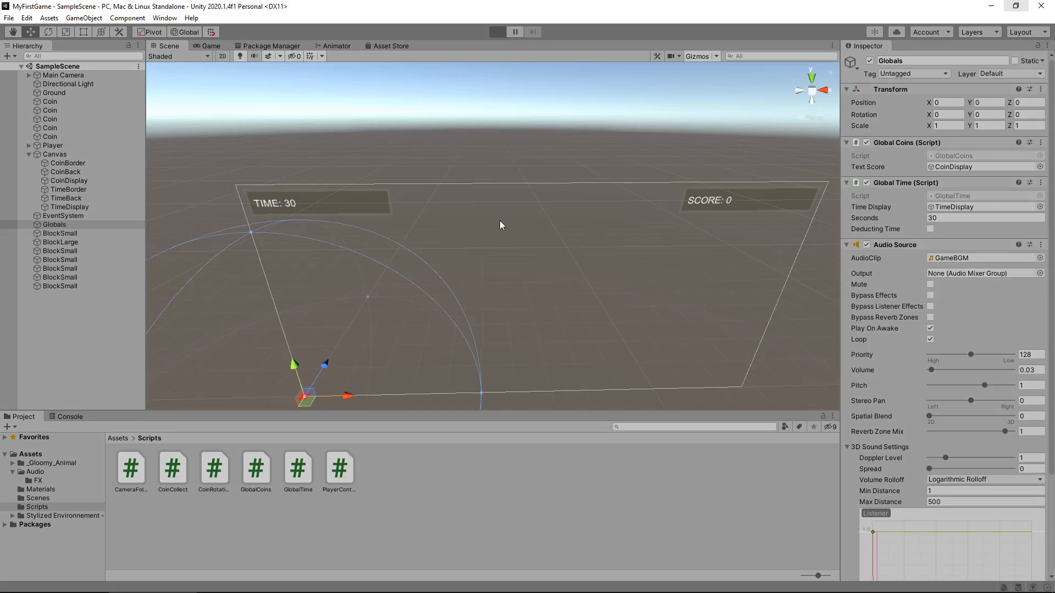
click(497, 32)
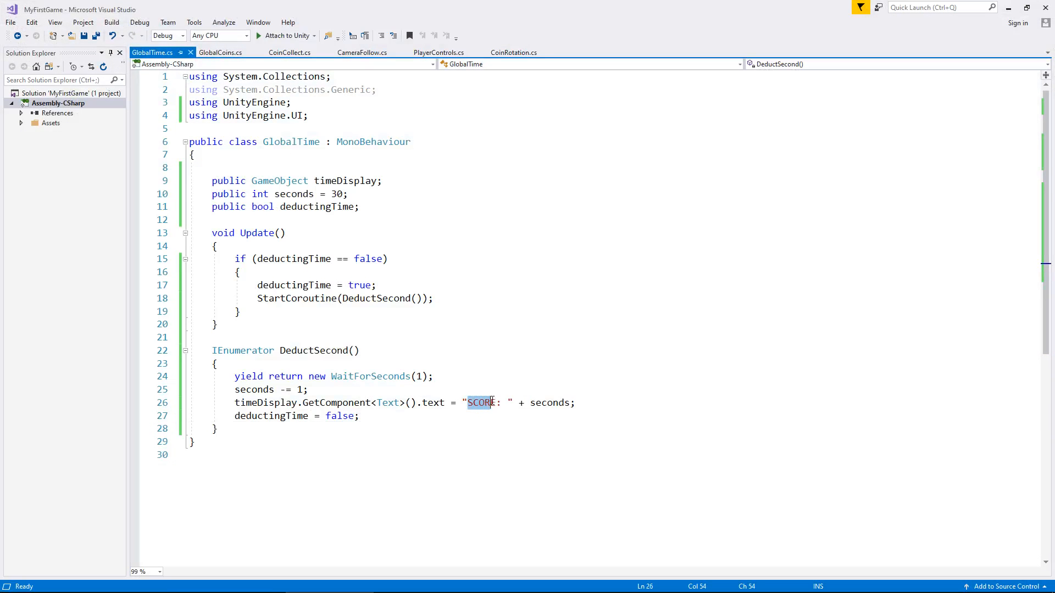
mouse_move(481, 402)
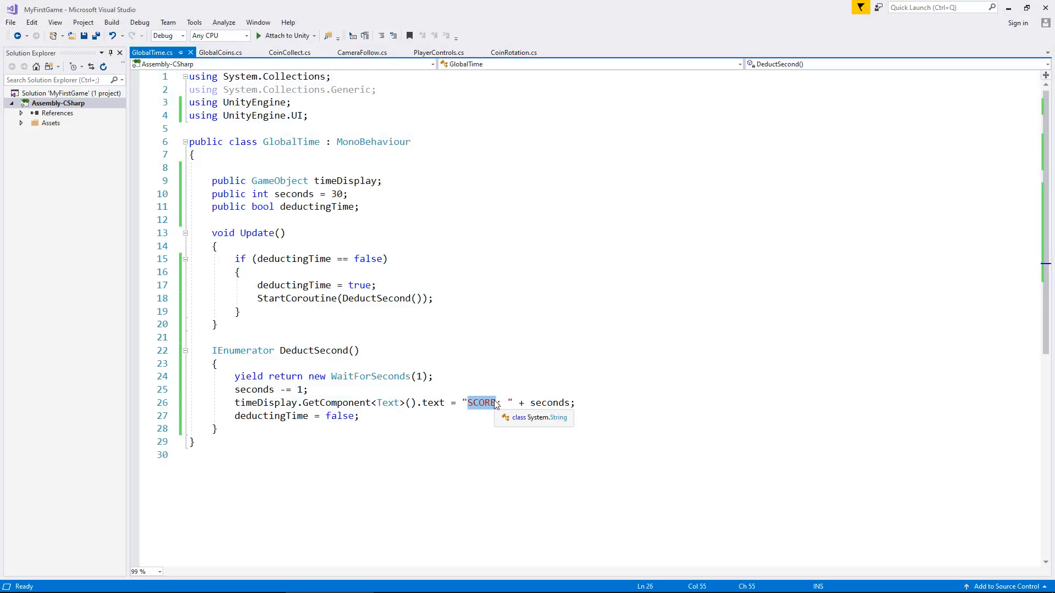
Change the countdown label from SCORE: to TIME: in DeductSecond and save the script
text(TIME)
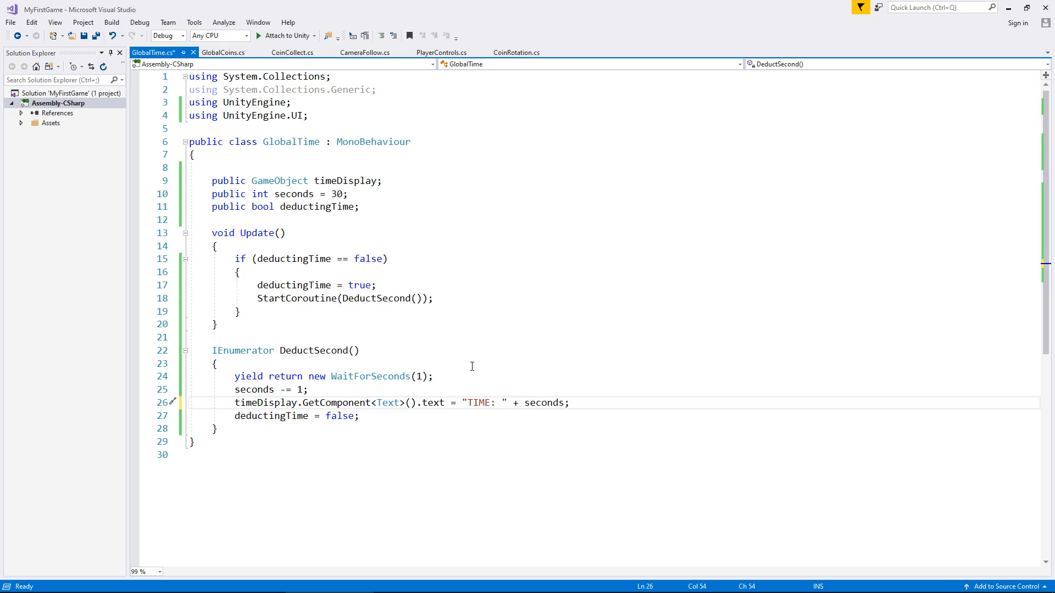
key(ctrl+s)
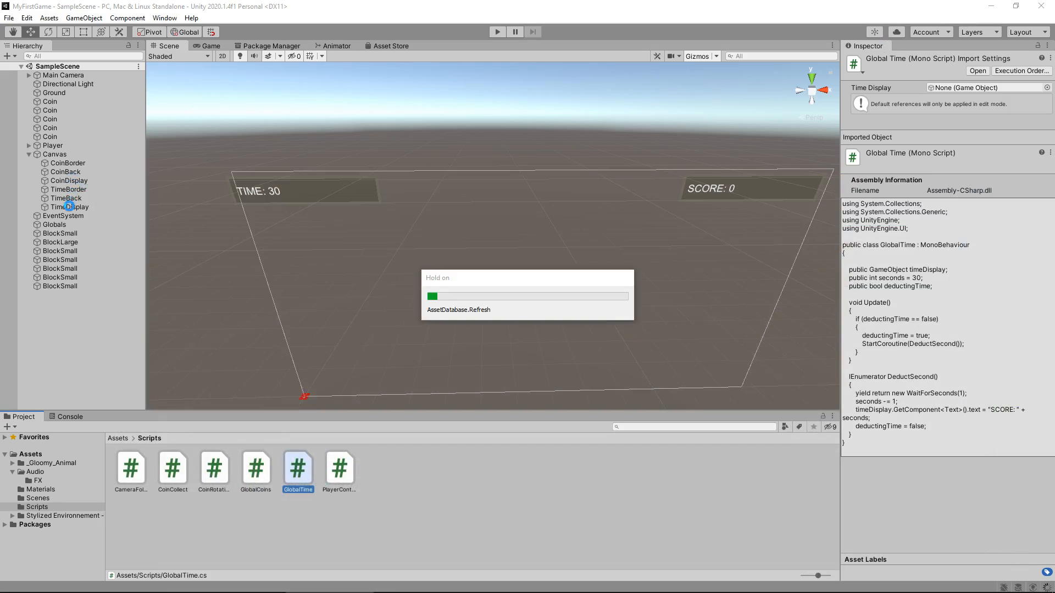
Check the TimeBorder, TimeBack and TimeDisplay objects, then run the game to see TIME count down from 30
click(69, 206)
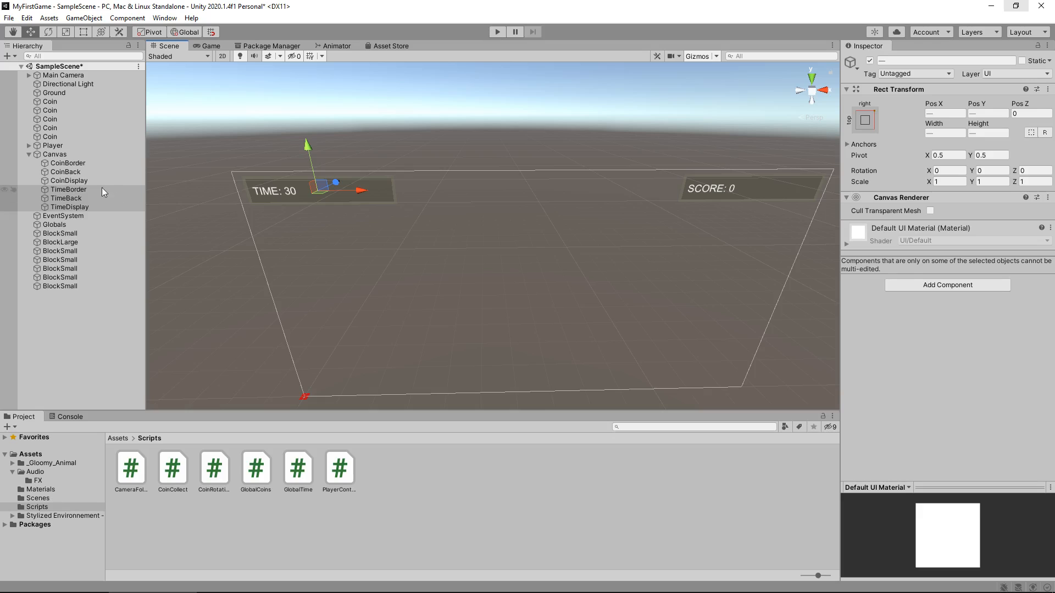
click(68, 189)
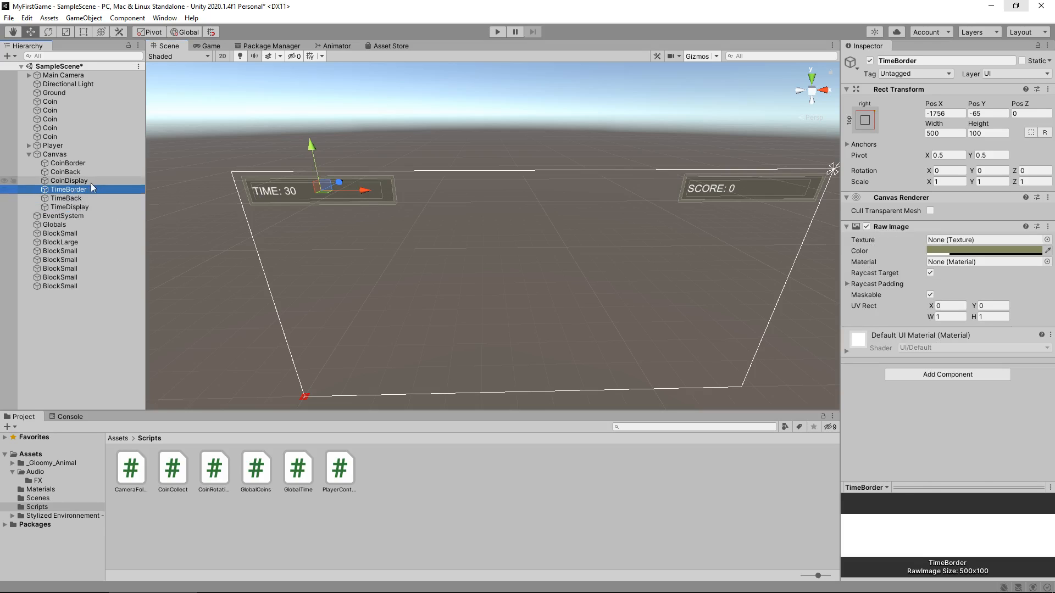
click(65, 198)
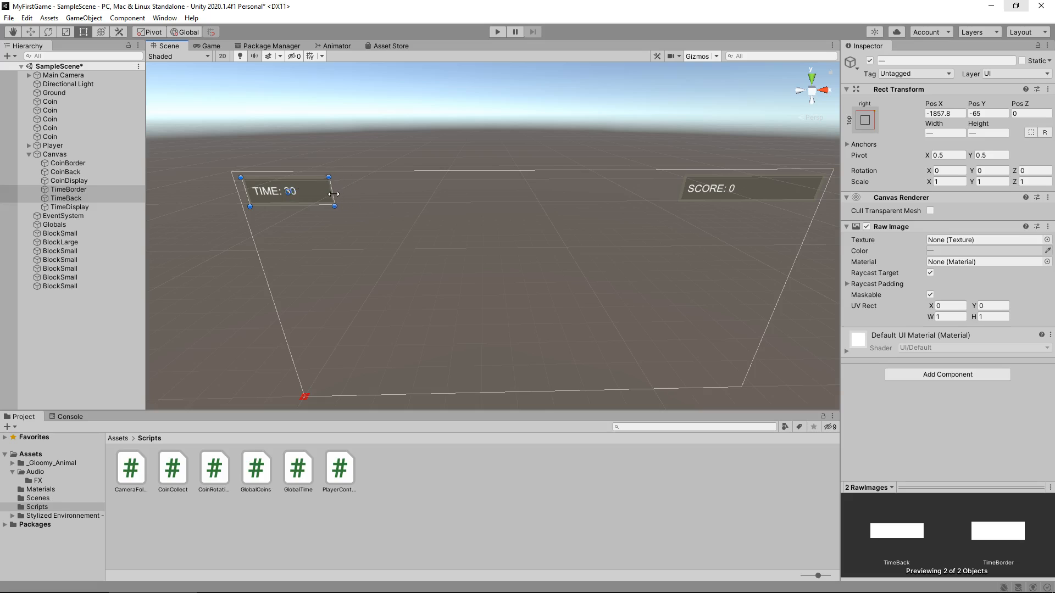
click(69, 207)
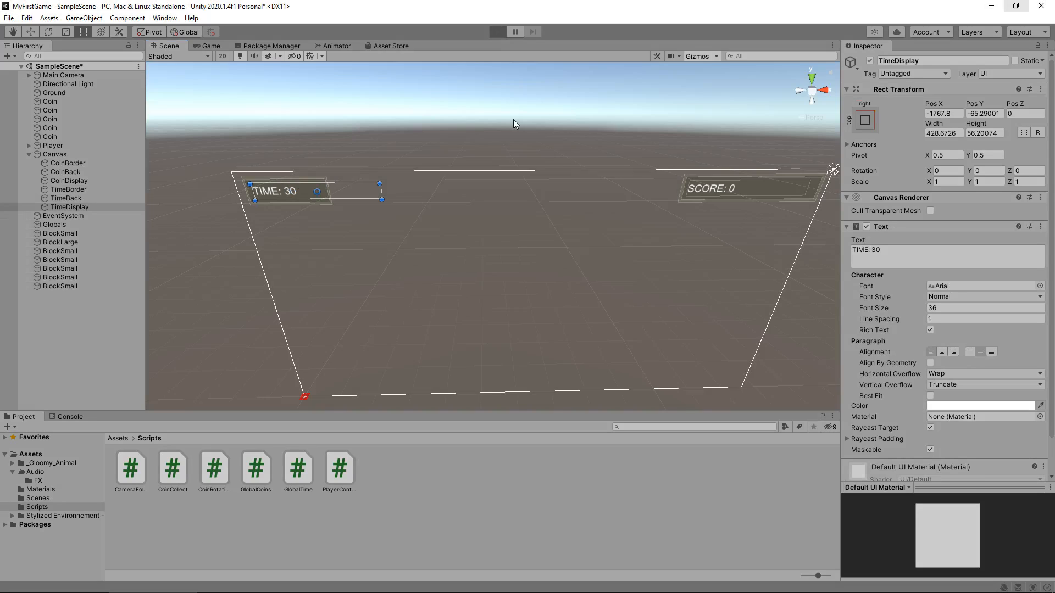
click(497, 31)
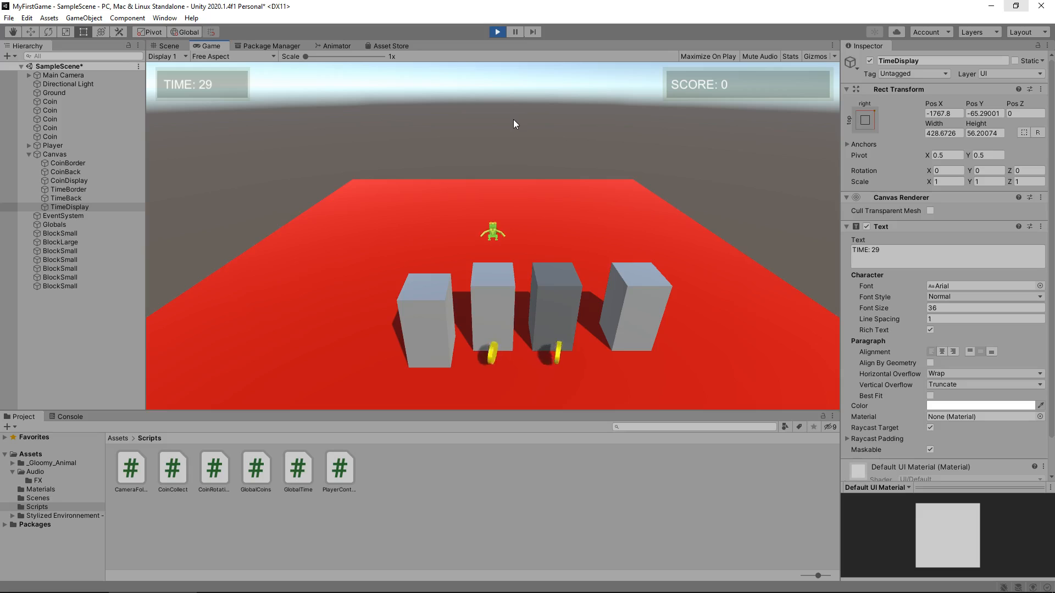